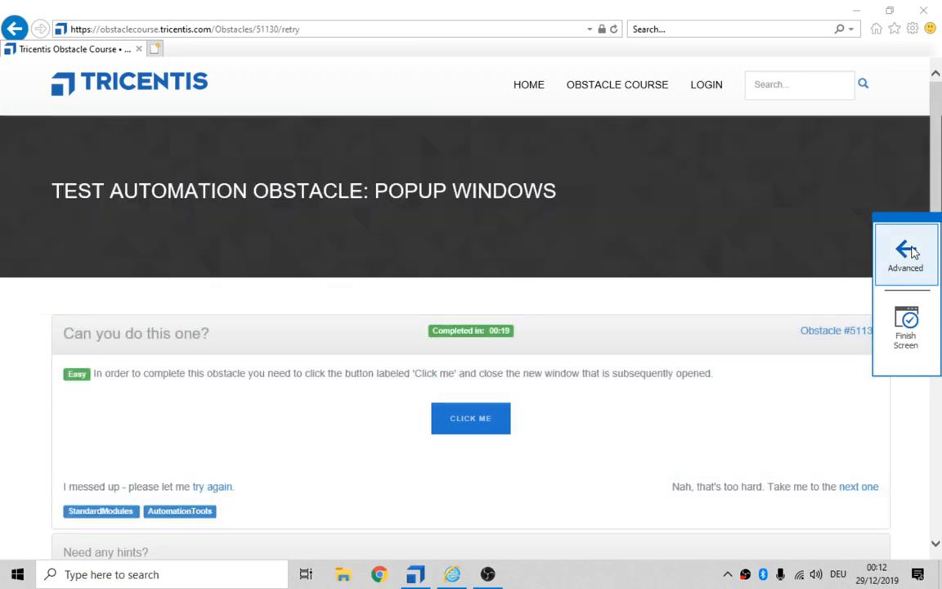
# Review the scanned Popup windows page in Advanced view and close XScan to save the module.
pyautogui.click(906, 253)
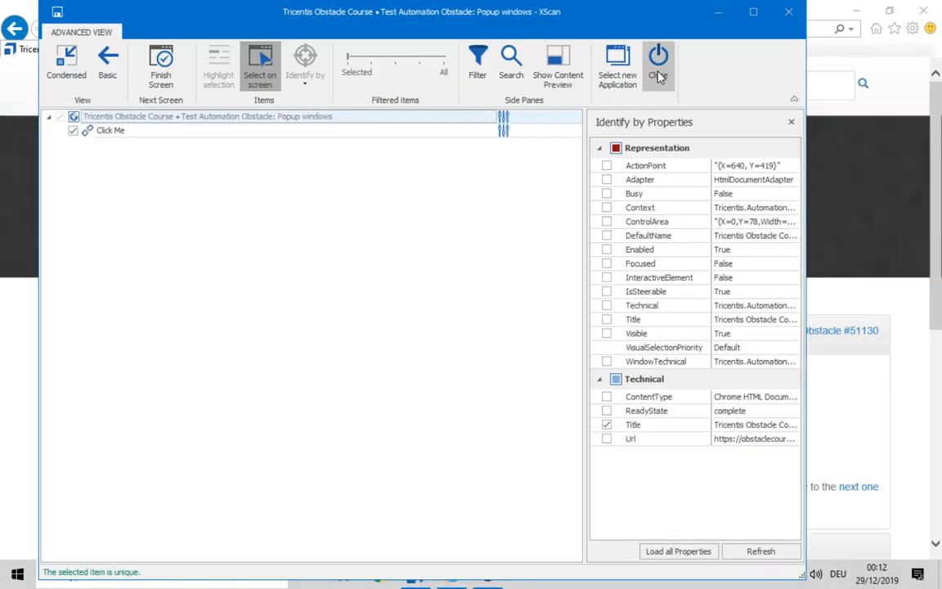
pyautogui.moveTo(660, 63)
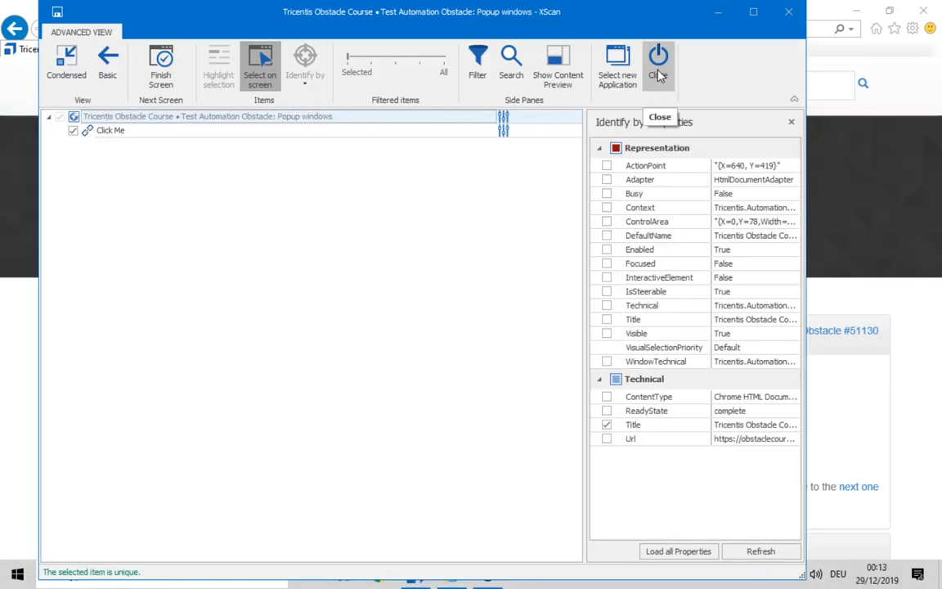
pyautogui.click(658, 62)
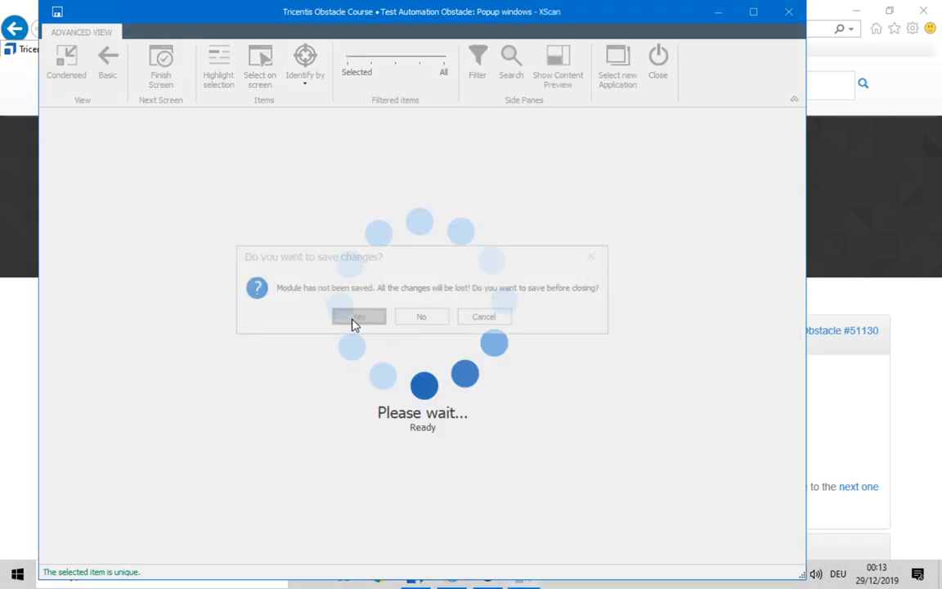
# Confirm saving the scanned module and inspect its contents in the Modules section.
pyautogui.click(356, 318)
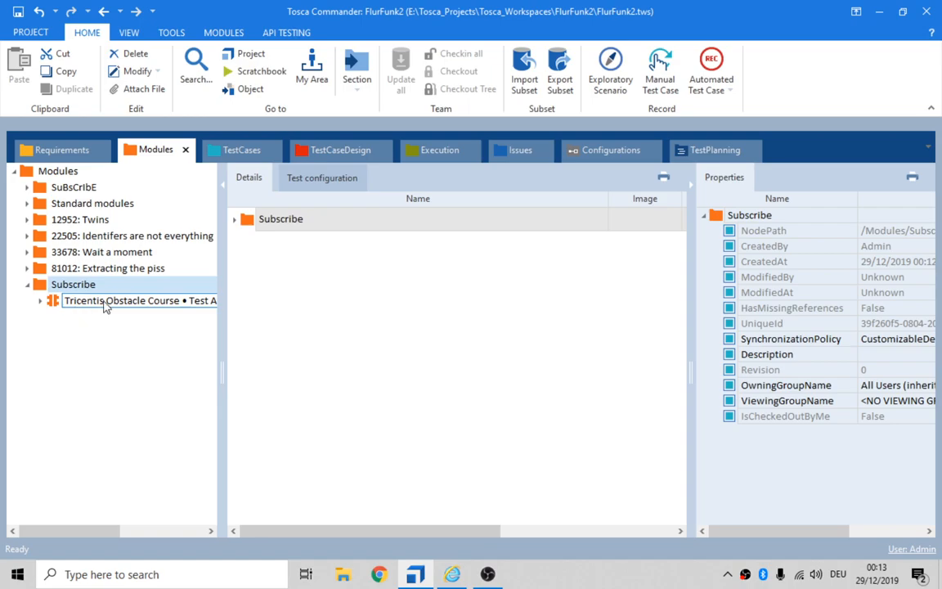
pyautogui.click(139, 301)
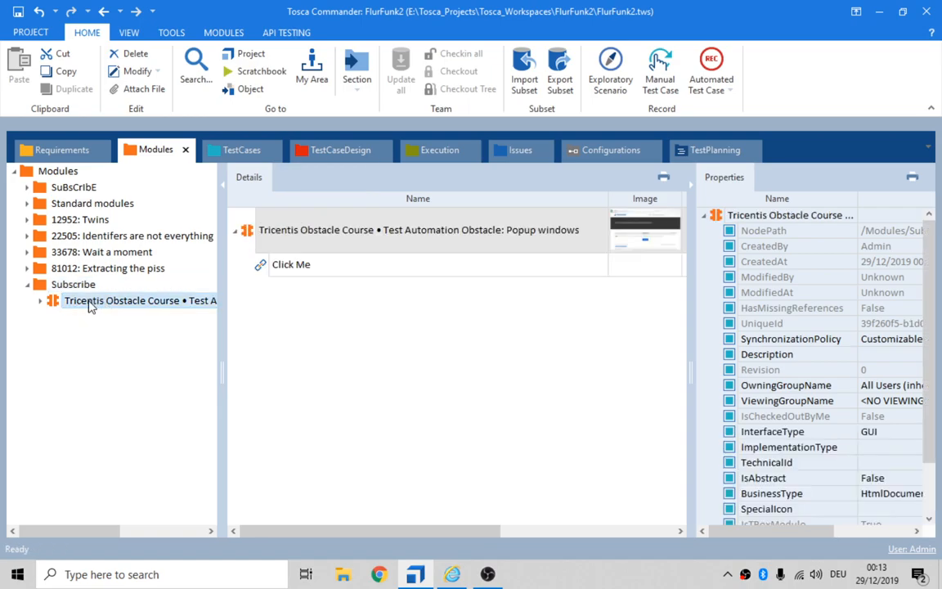
# Create a new test case inside the Obstacles folder of the TestCases section.
pyautogui.click(239, 150)
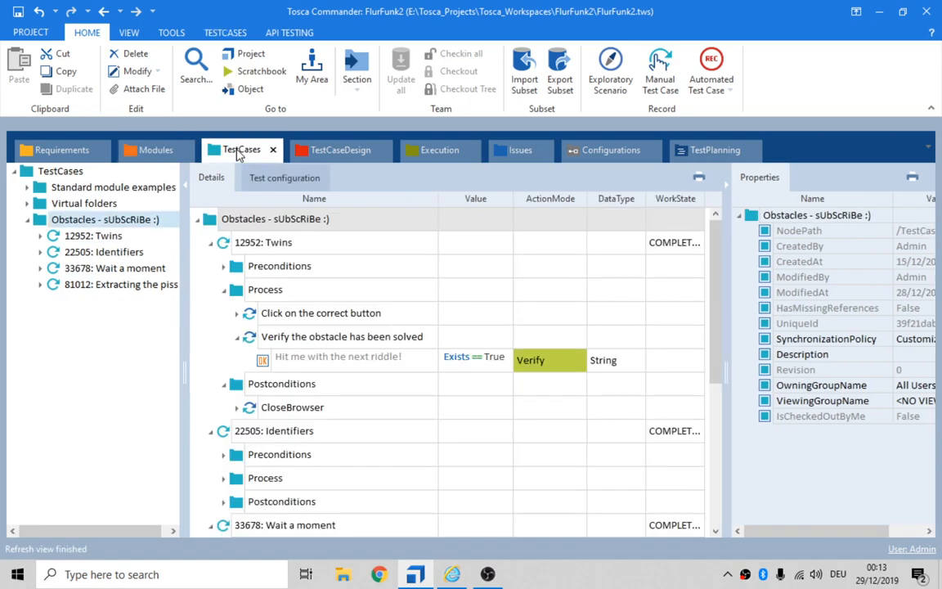
pyautogui.click(61, 170)
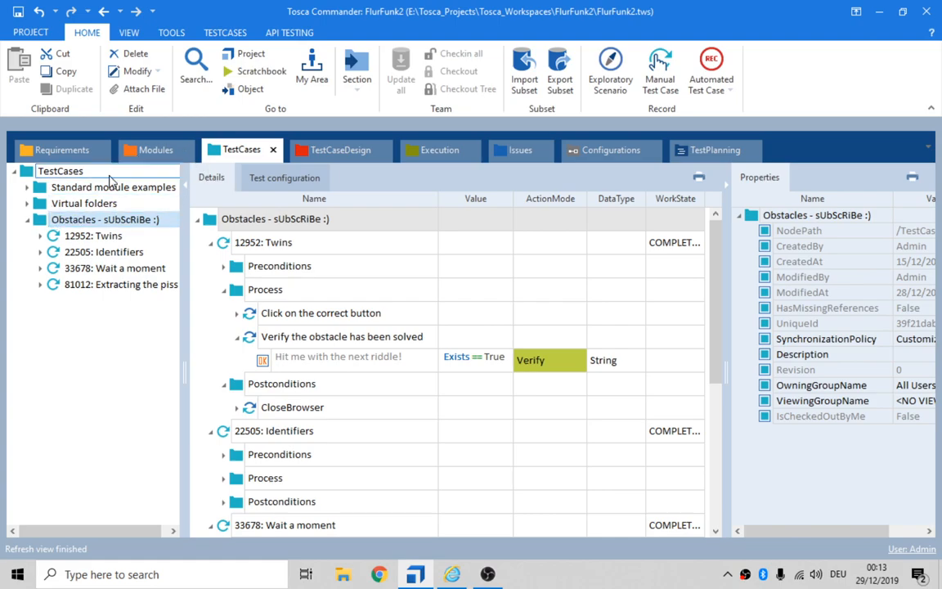
pyautogui.rightClick(104, 219)
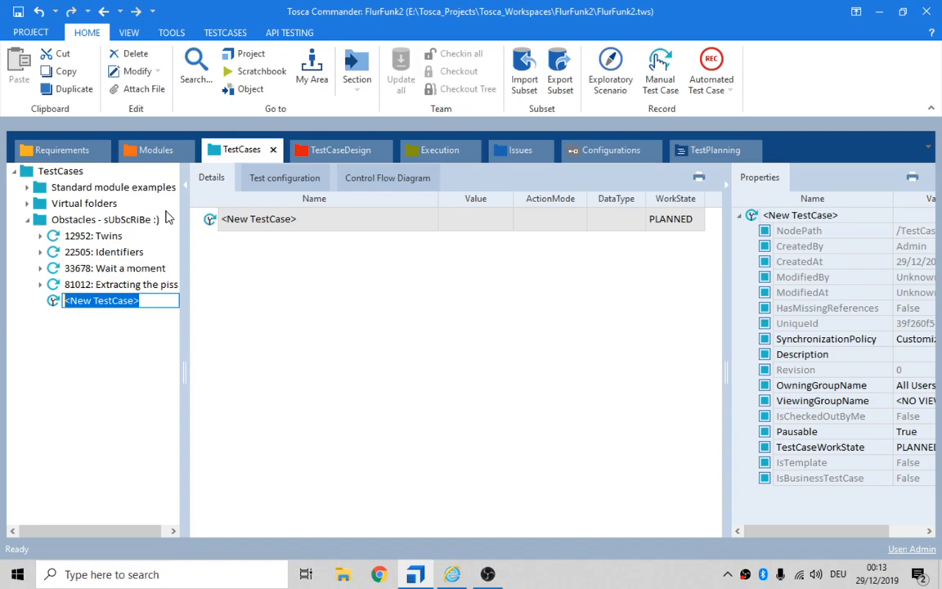
# Name the test case Sub and set the Click Me step value to x.
pyautogui.write('Sub')
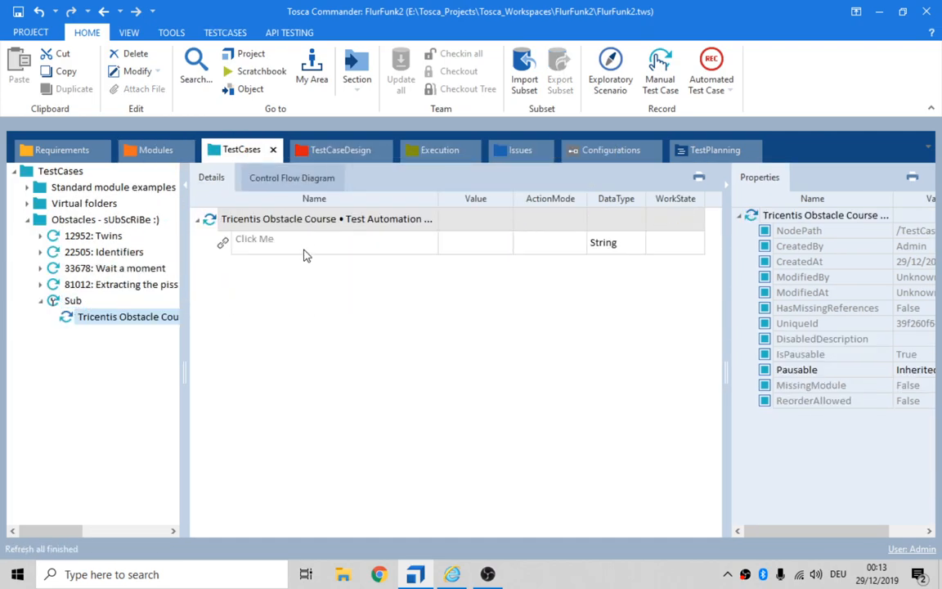
pyautogui.click(255, 239)
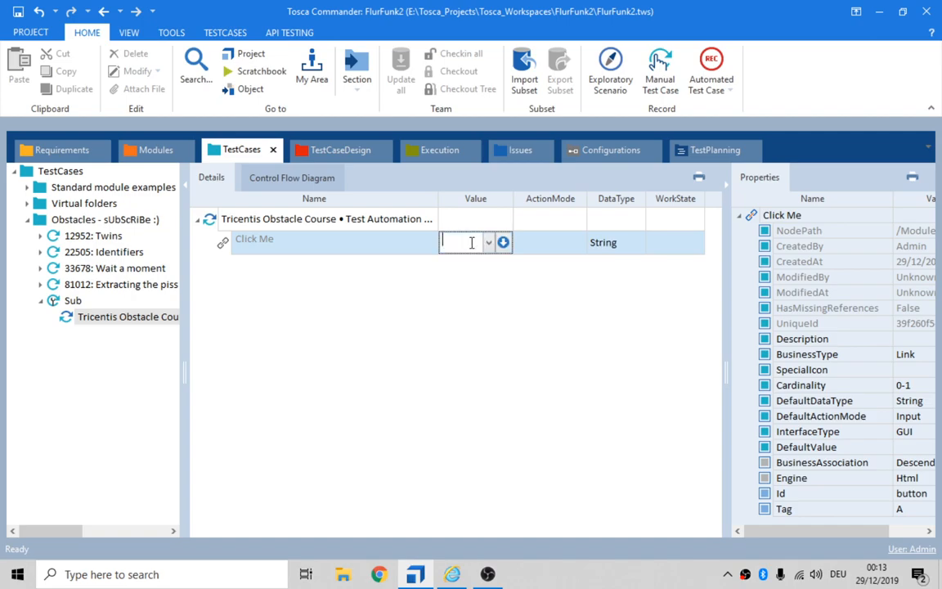
pyautogui.write('x')
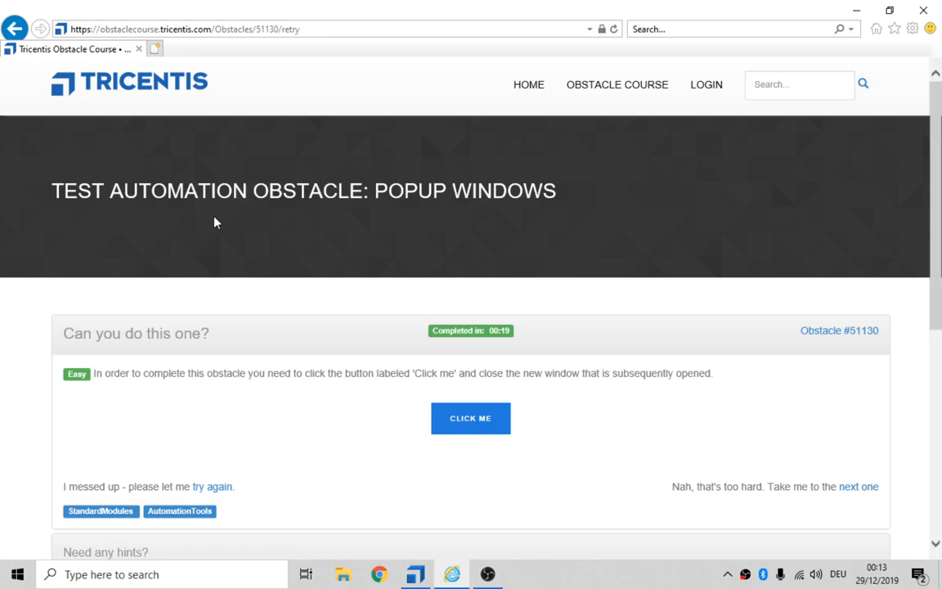
# Run Sub in the ScratchBook so Click Me opens the Twitter popup in Internet Explorer.
pyautogui.click(471, 419)
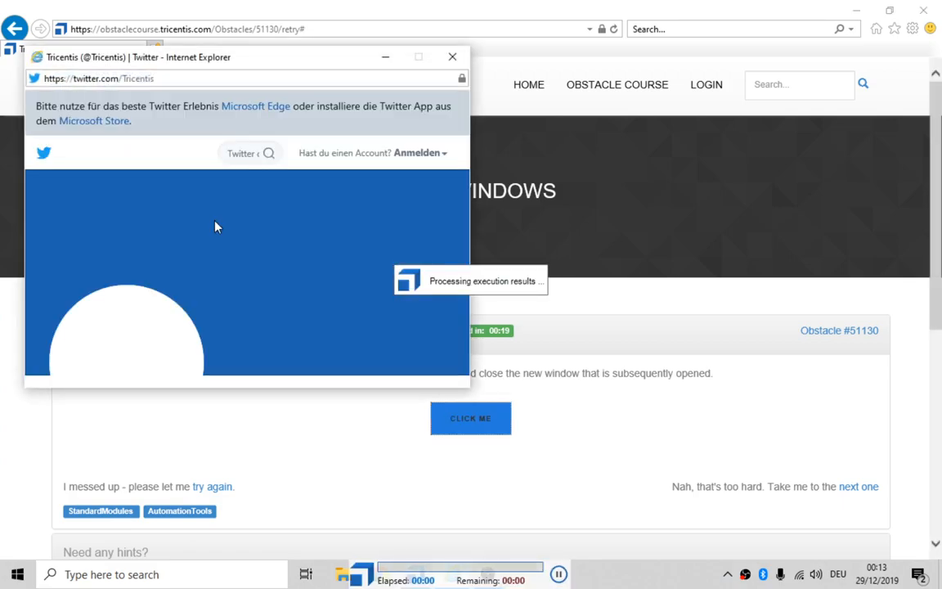
pyautogui.click(452, 56)
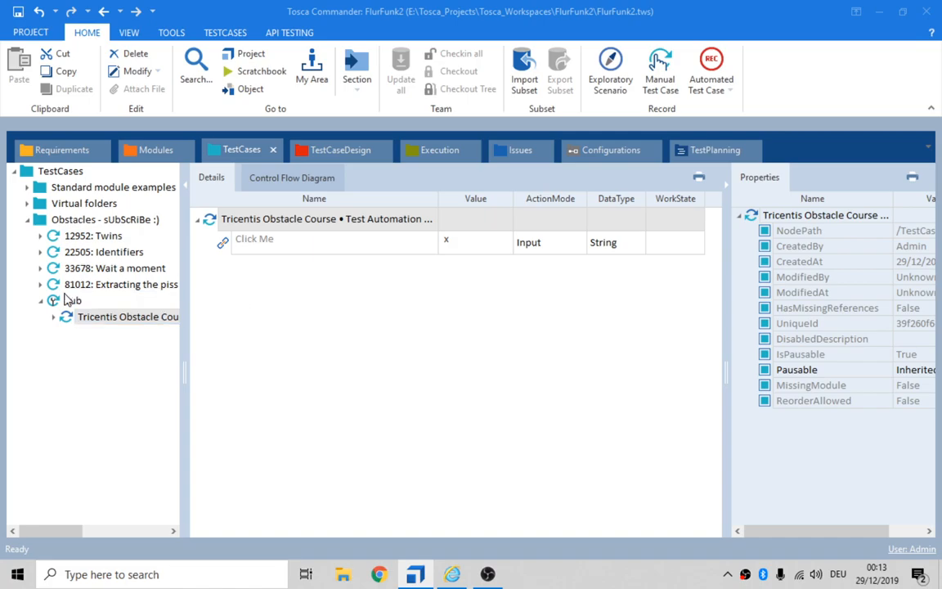
pyautogui.click(39, 285)
pyautogui.write('P')
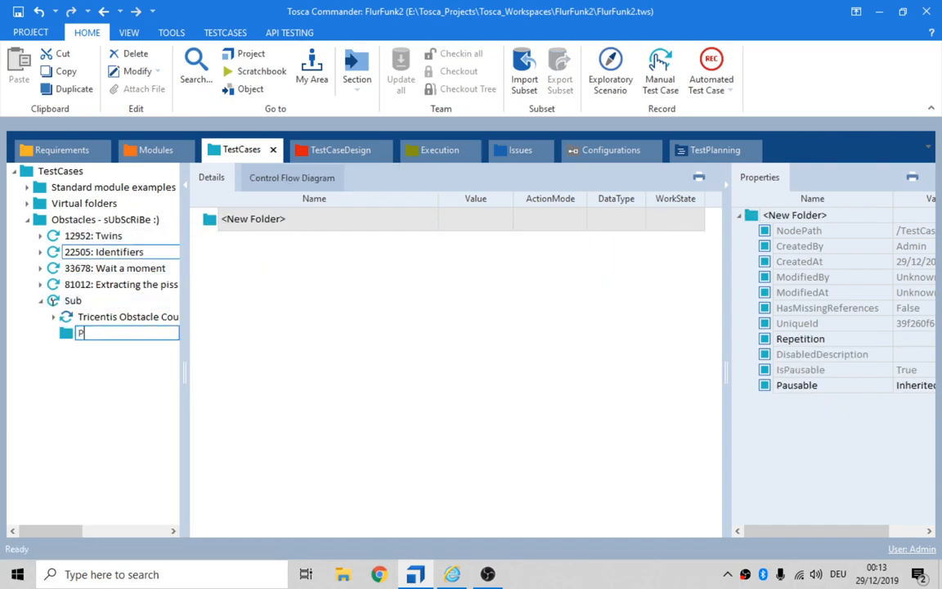
pyautogui.write('recondition')
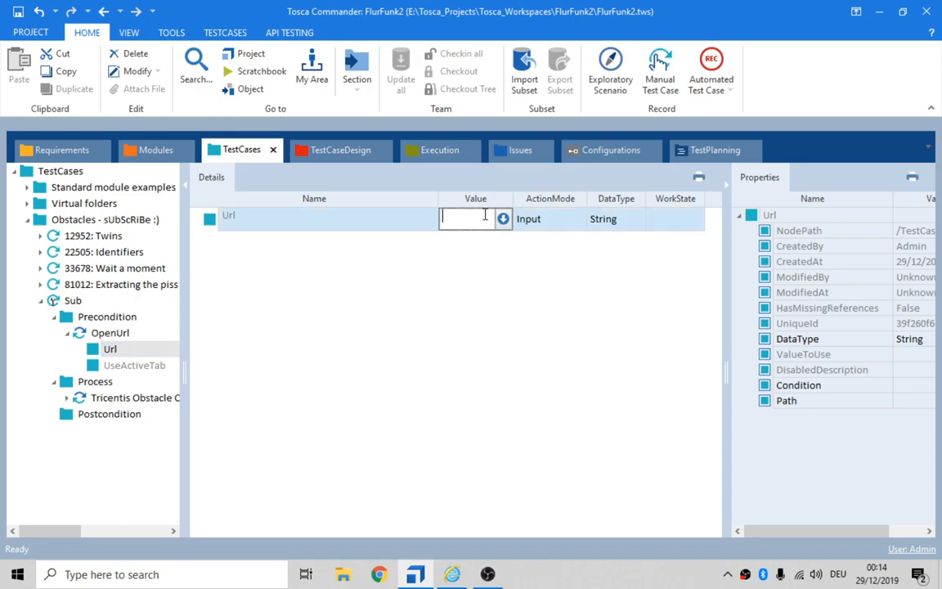
pyautogui.write('https://obstaclecourse.tricentis.com/obstacles/51130')
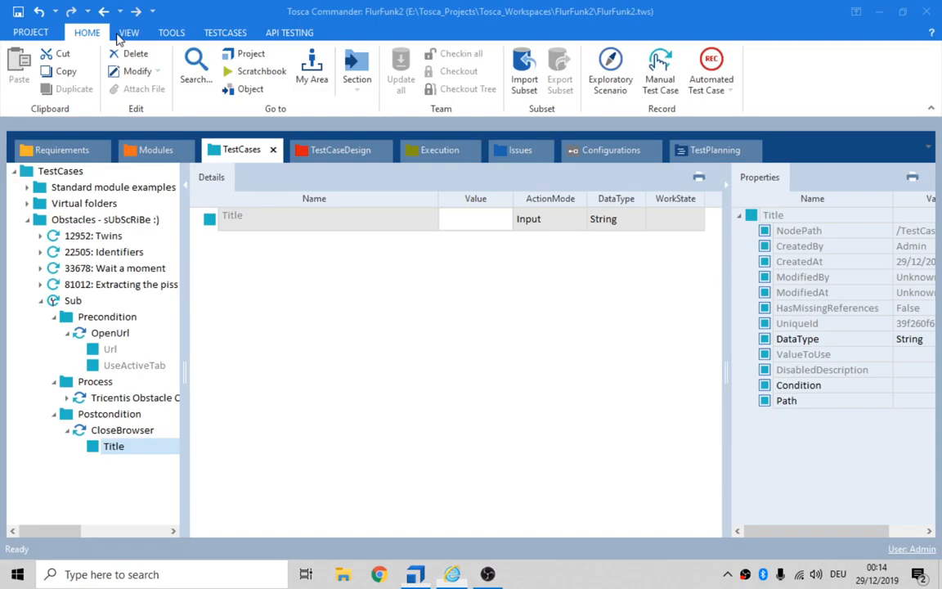
# Set CloseBrowser's Title to Tricentis Obstacle Course and check the obstacle's name in the browser.
pyautogui.click(474, 220)
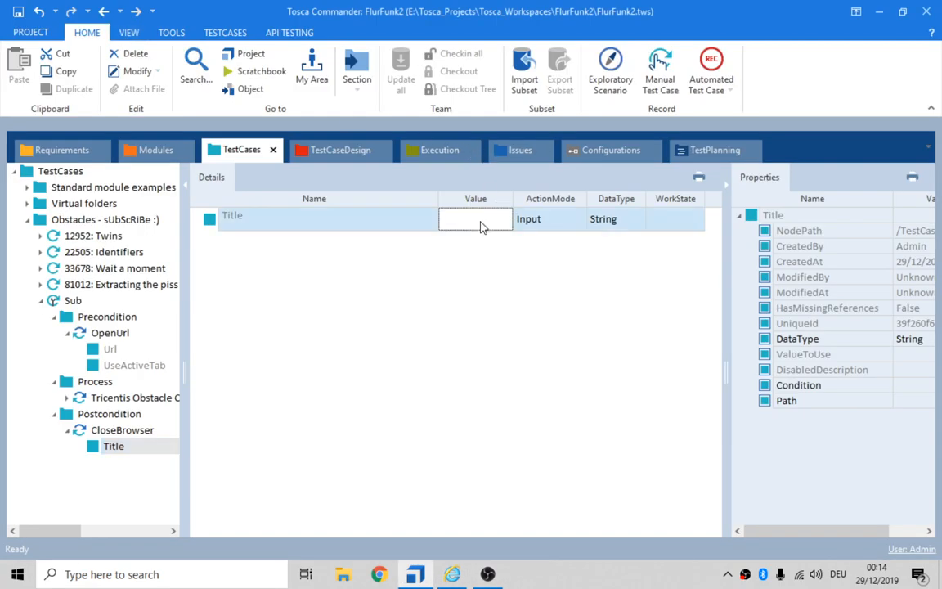
pyautogui.write('Tricen')
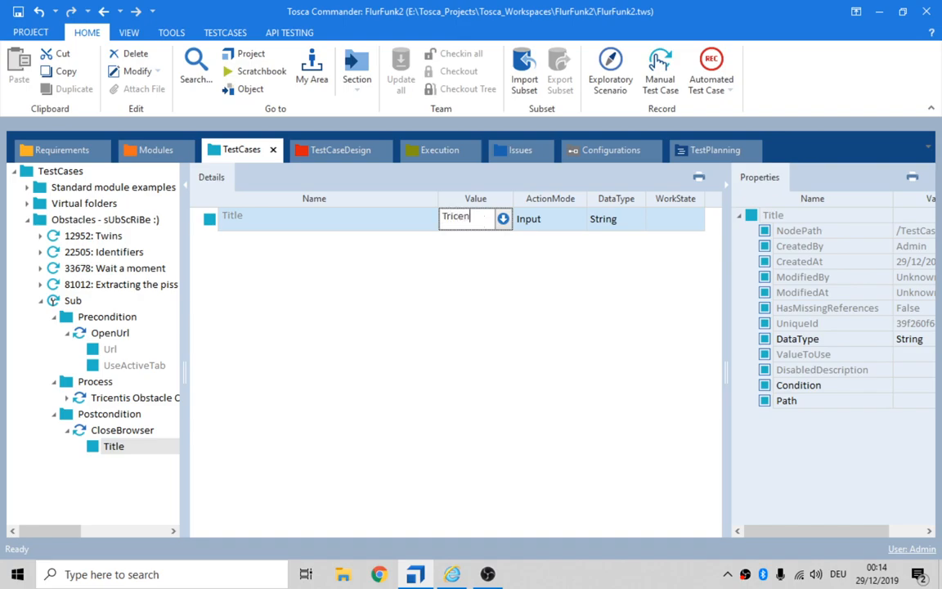
pyautogui.write('Obst')
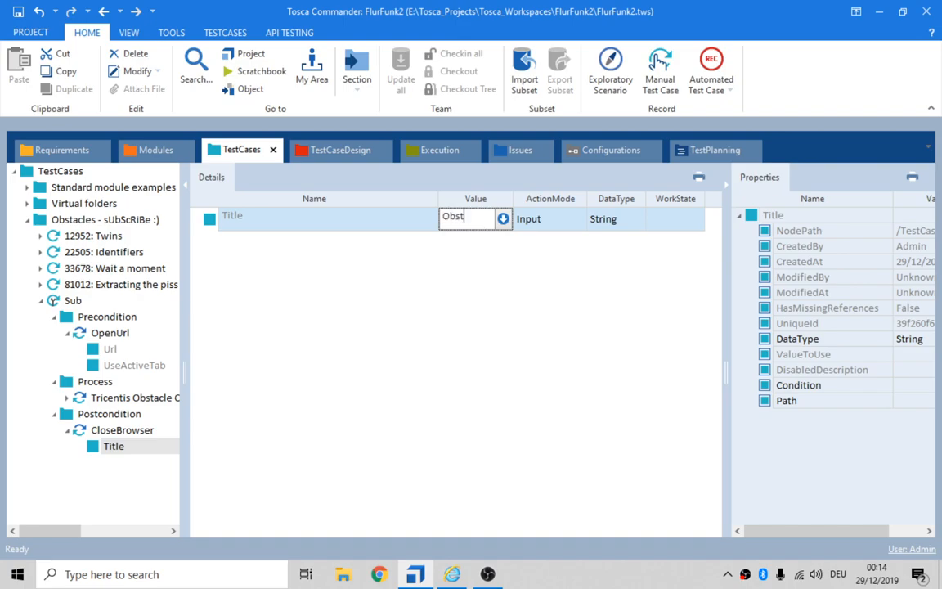
pyautogui.write('Course')
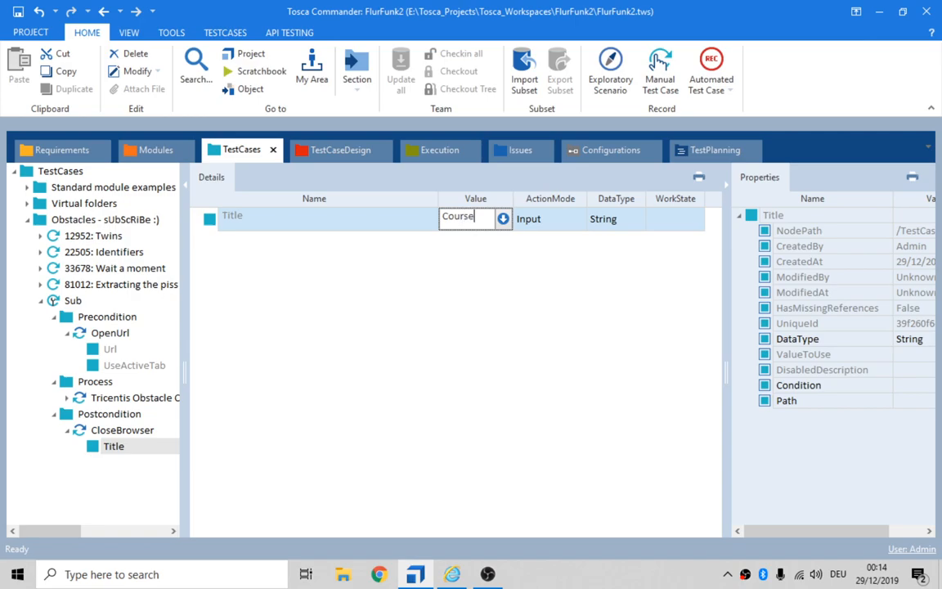
pyautogui.write('Tricentis Obstacle Course')
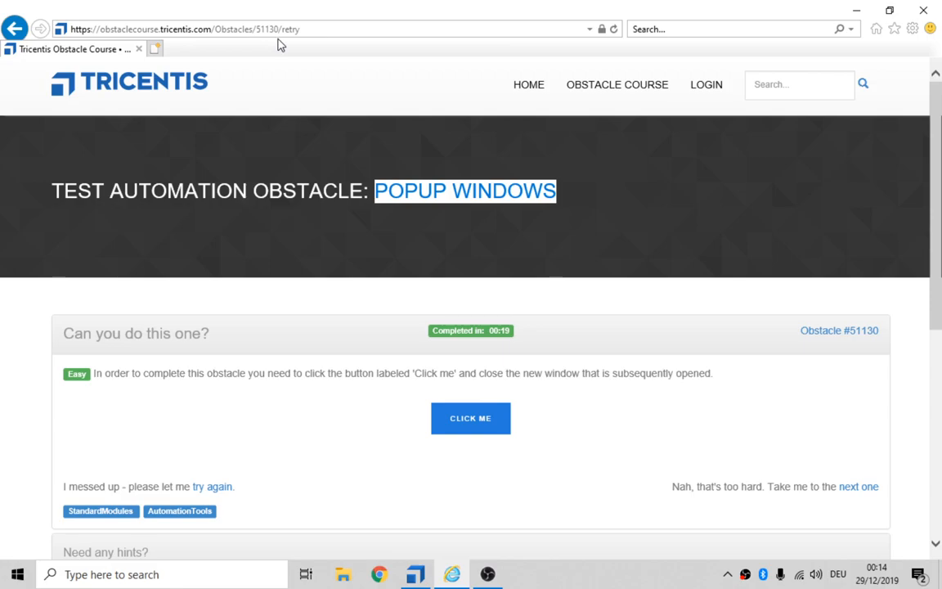
pyautogui.click(416, 573)
pyautogui.write('5')
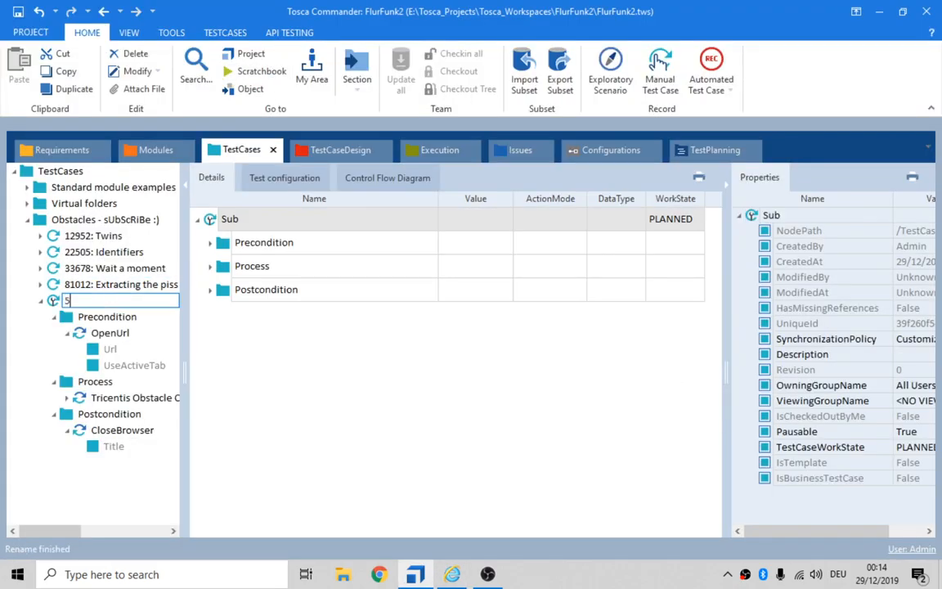
# Rename the test case to 51130: Popup windows and verify the matching module name.
pyautogui.write('1130:')
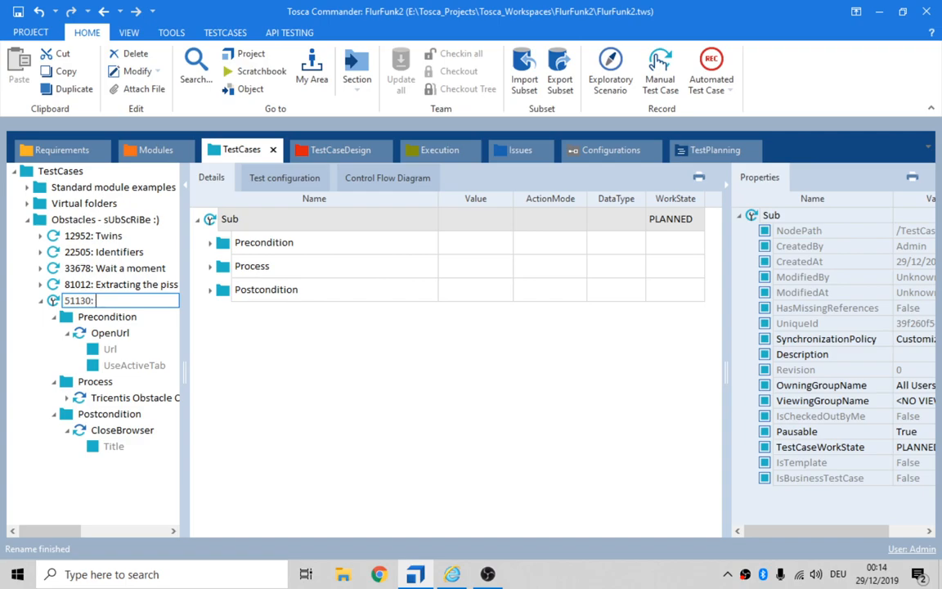
pyautogui.write('Popup windows')
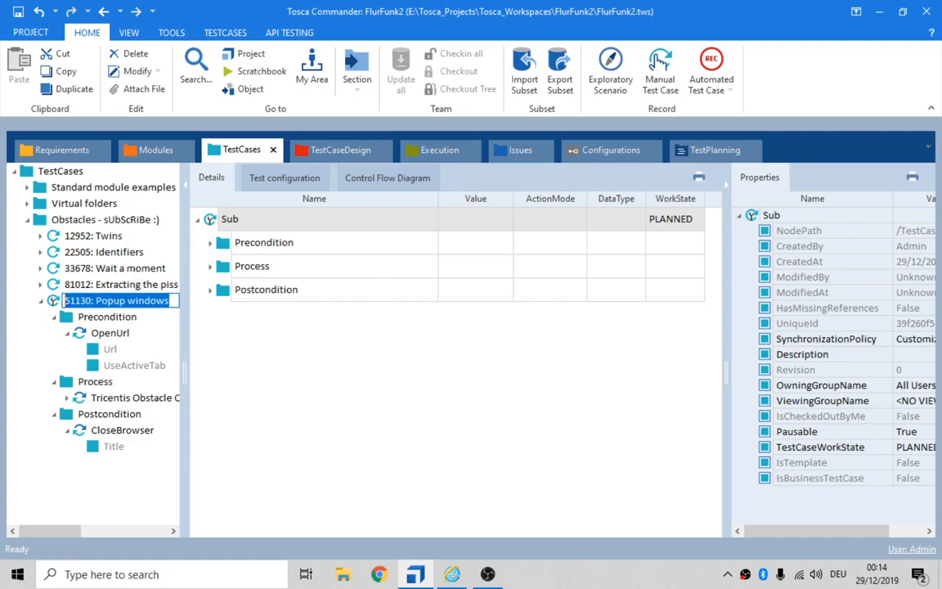
pyautogui.click(157, 151)
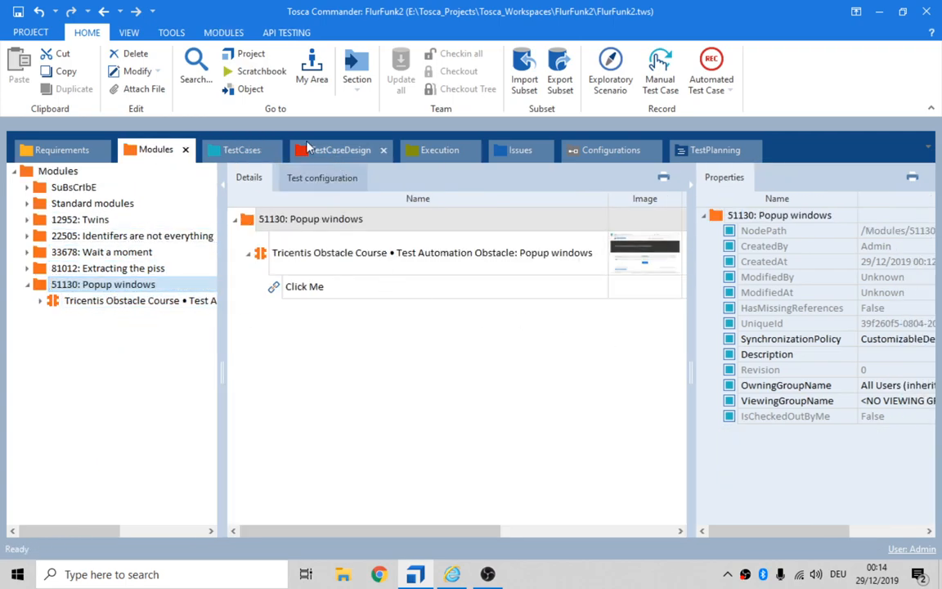
pyautogui.click(240, 151)
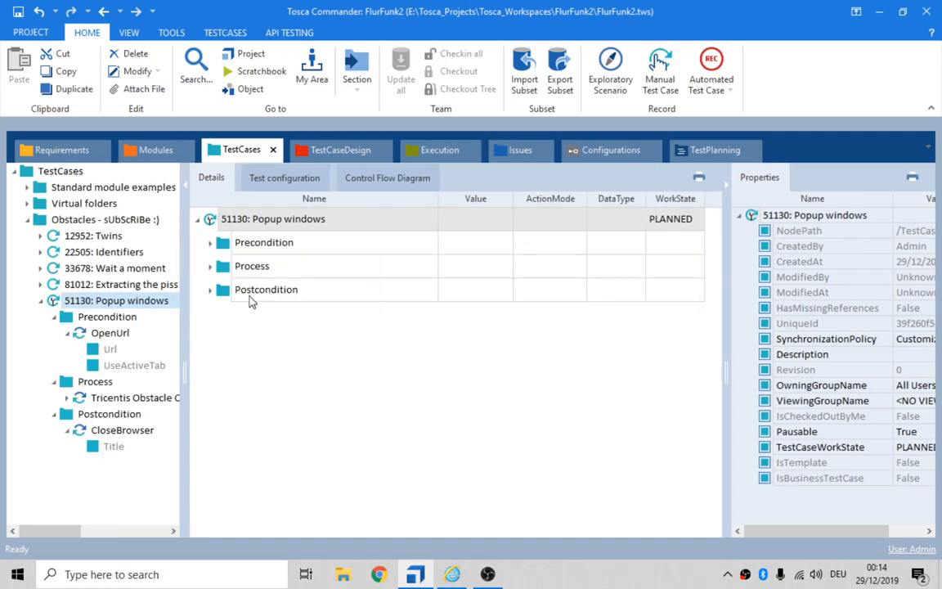
pyautogui.click(221, 265)
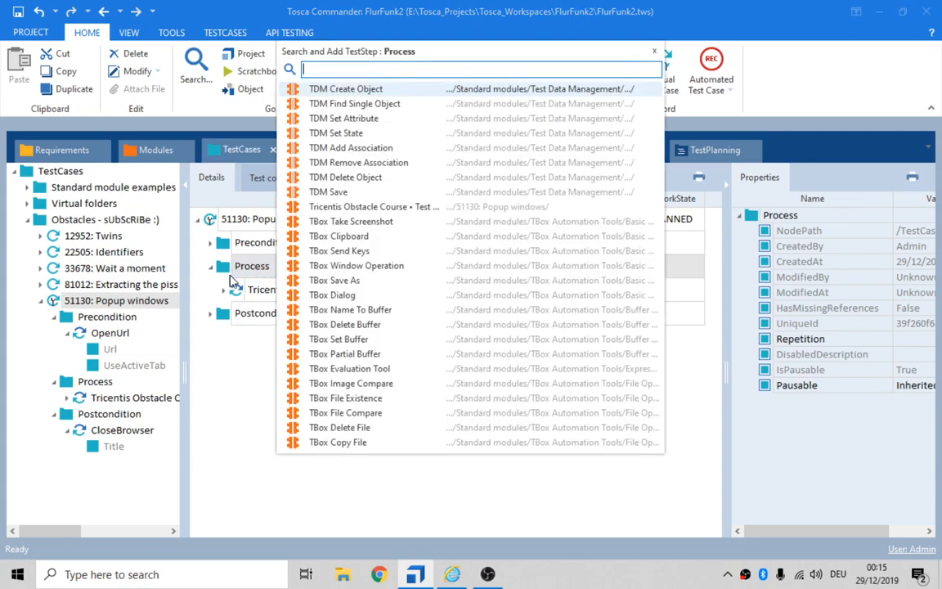
# Add a TBox Window Operation step to Process with Caption *Twitter* and Operation Wait On Open.
pyautogui.write('tbox clo')
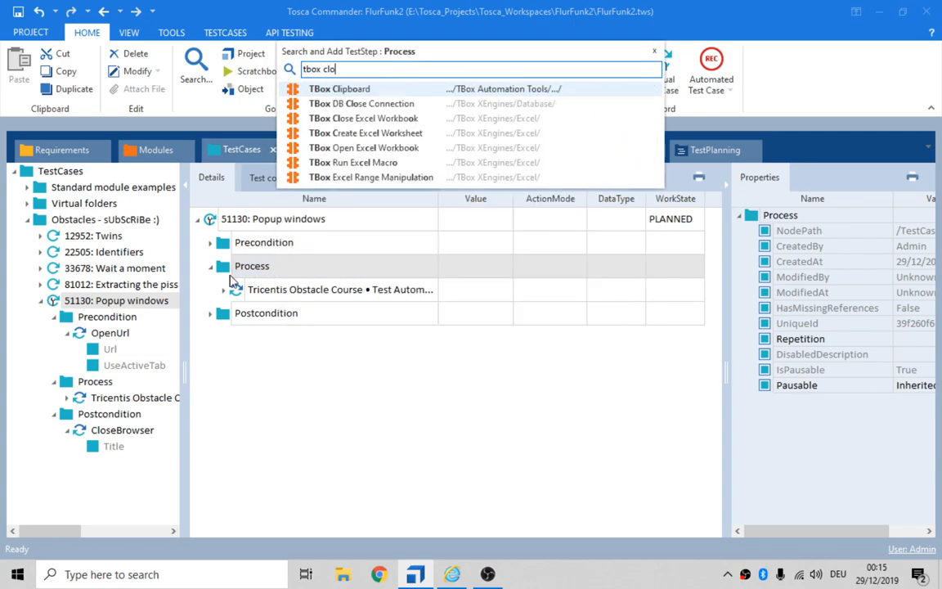
pyautogui.press('BackSpace')
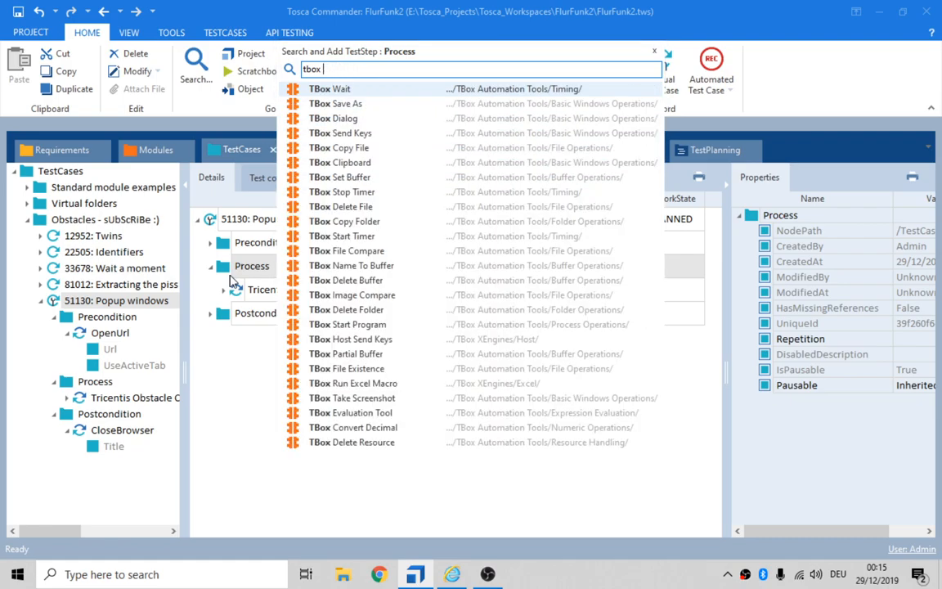
pyautogui.write('window')
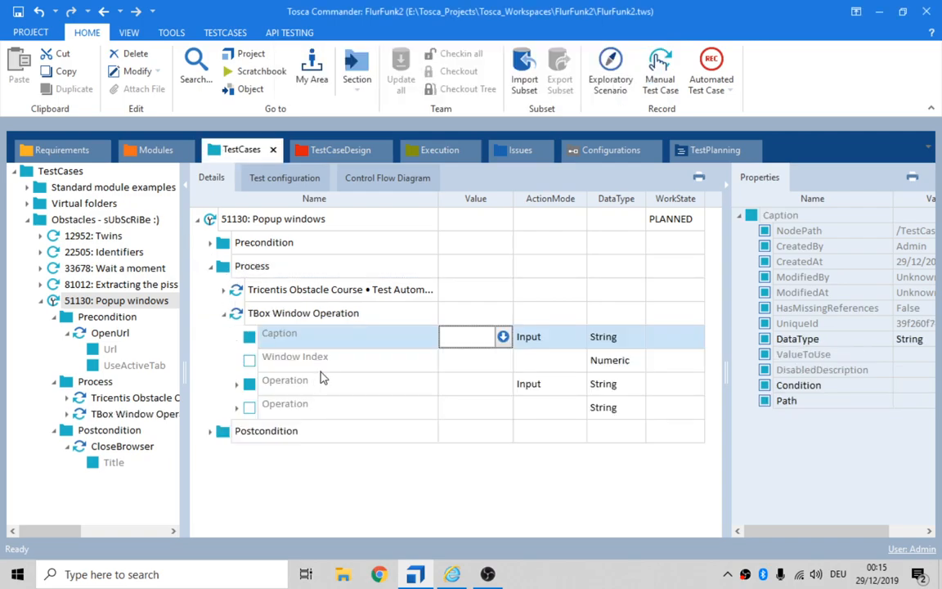
pyautogui.moveTo(465, 540)
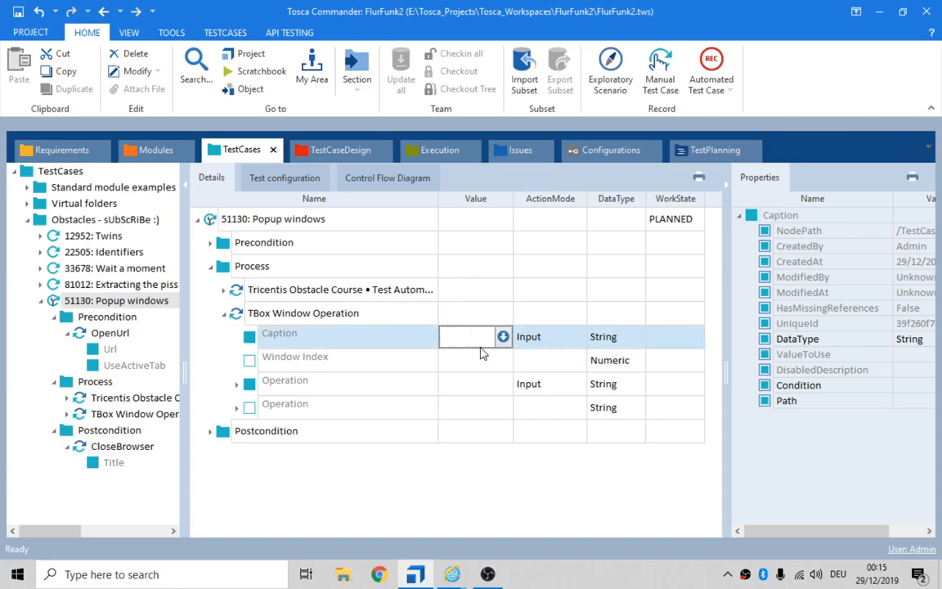
pyautogui.write('*Twitter*')
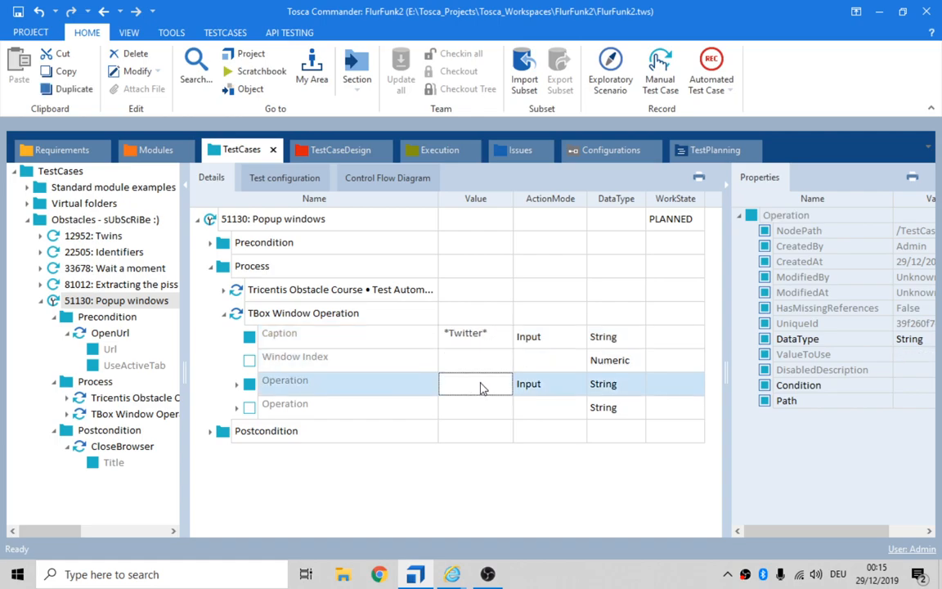
pyautogui.click(504, 382)
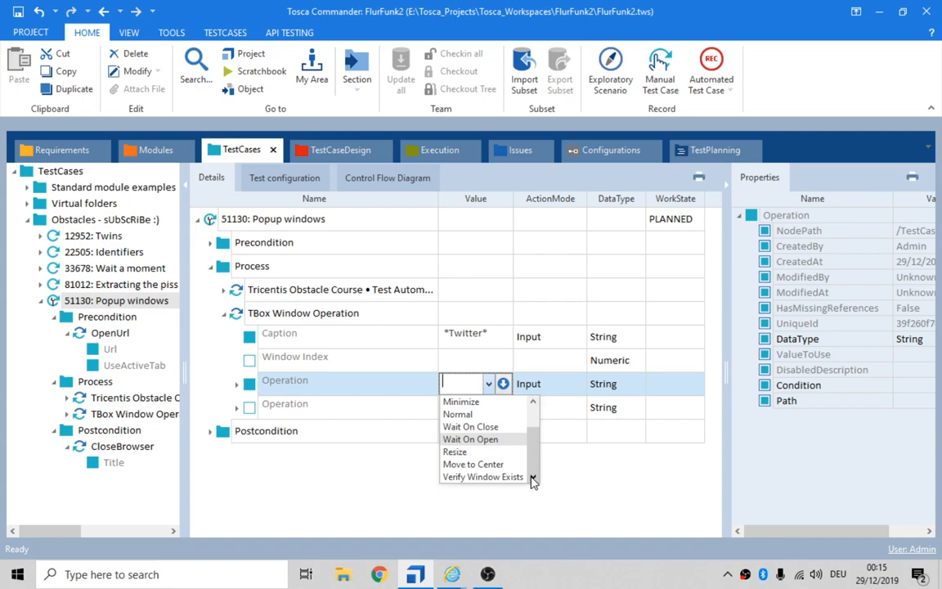
pyautogui.click(471, 439)
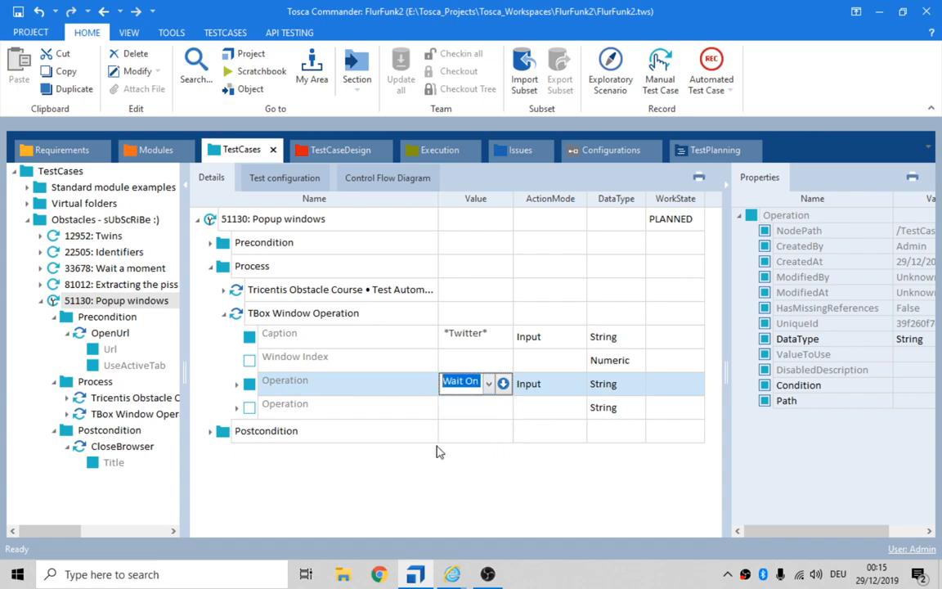
# Paste a copy of the window operation step and set its Operation to Close.
pyautogui.click(302, 313)
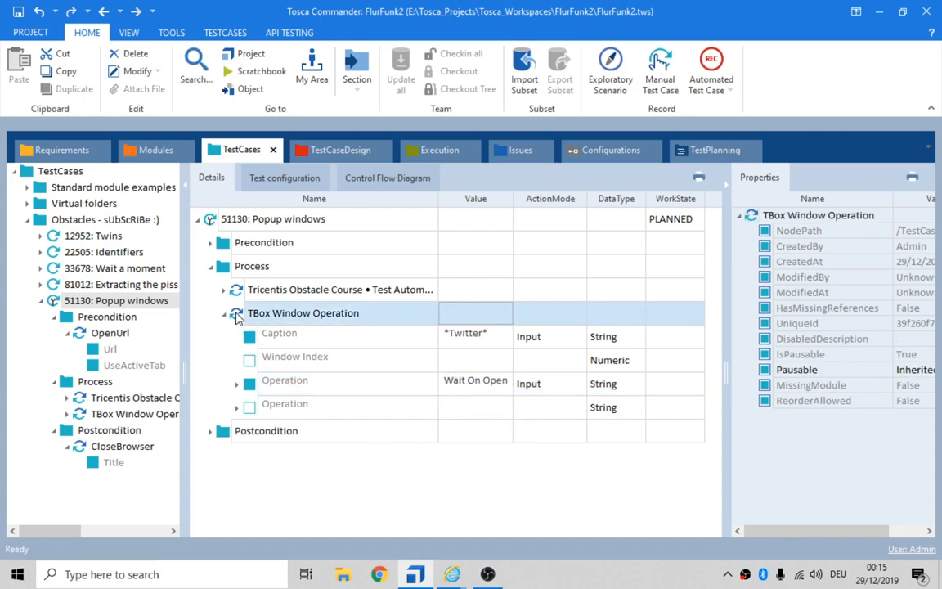
pyautogui.click(252, 265)
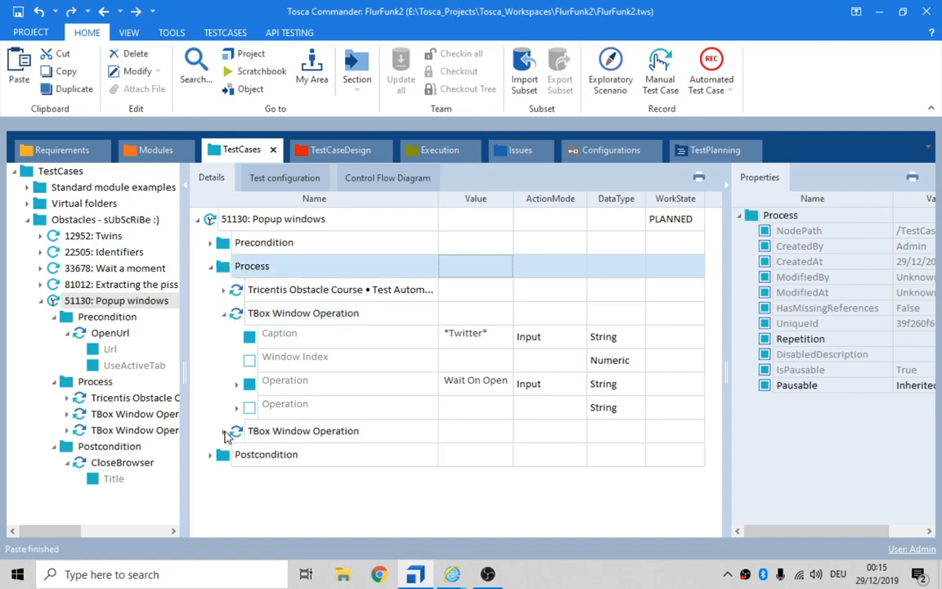
pyautogui.click(236, 432)
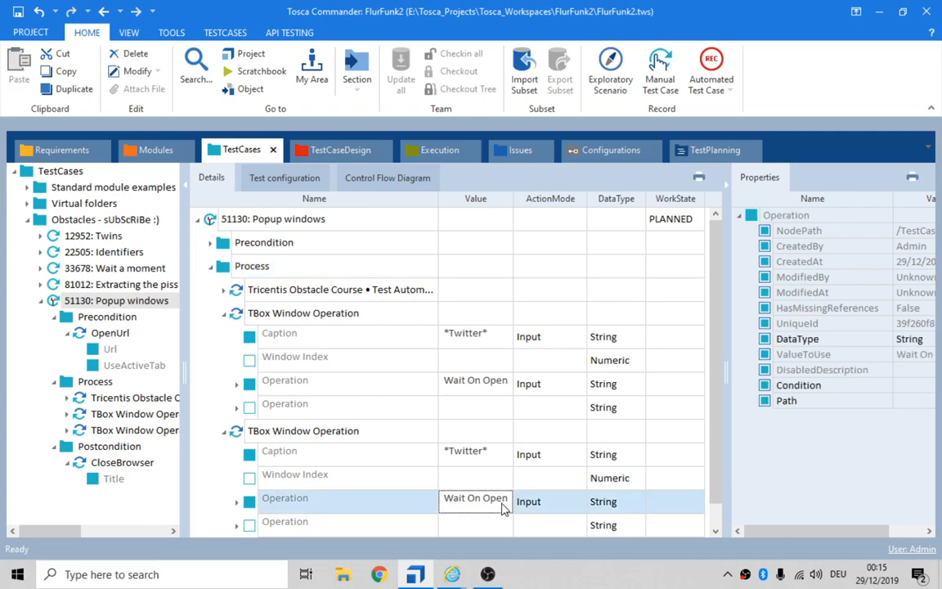
pyautogui.click(503, 501)
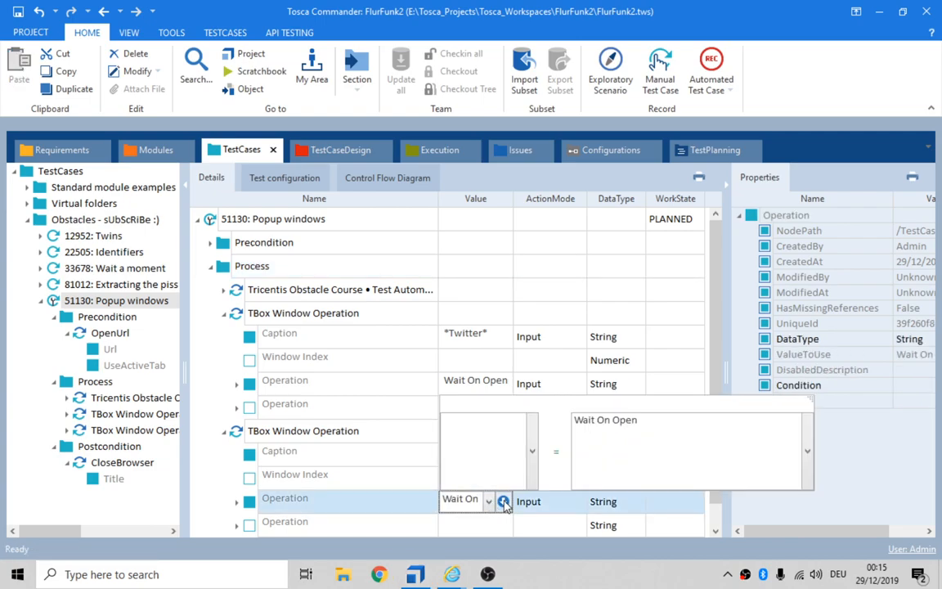
pyautogui.click(503, 501)
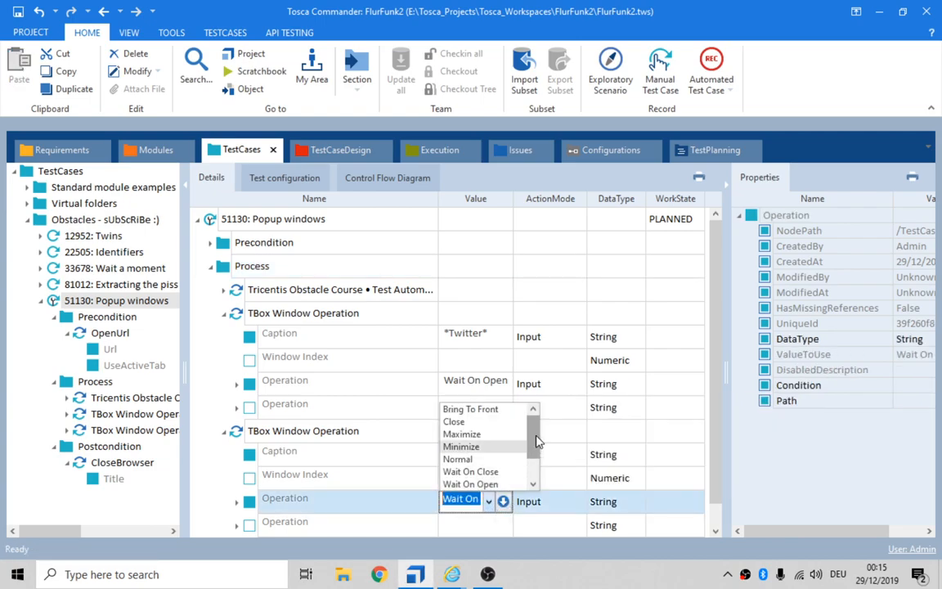
pyautogui.click(455, 422)
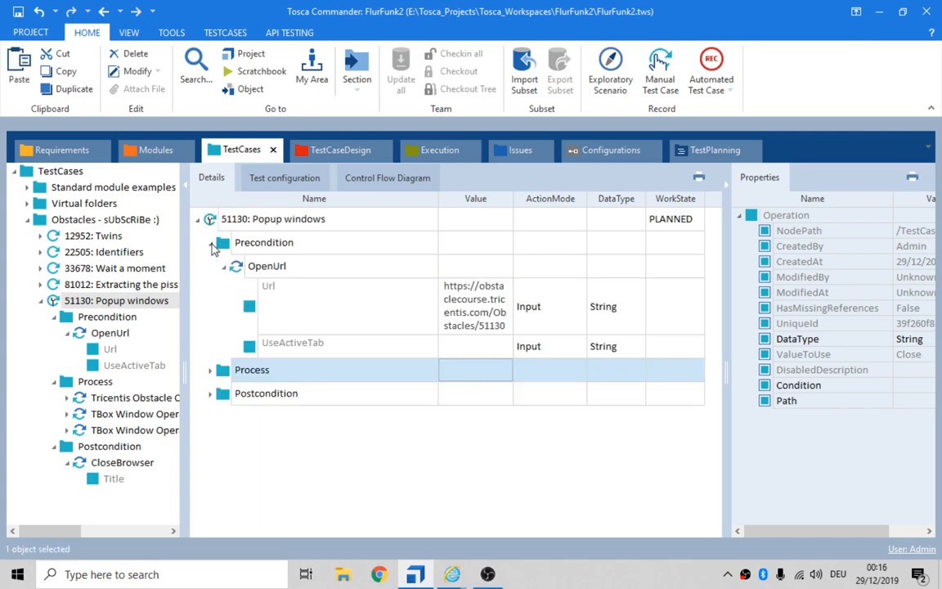
# Add a test configuration parameter Browser and begin entering Internet Explorer as its value.
pyautogui.click(222, 242)
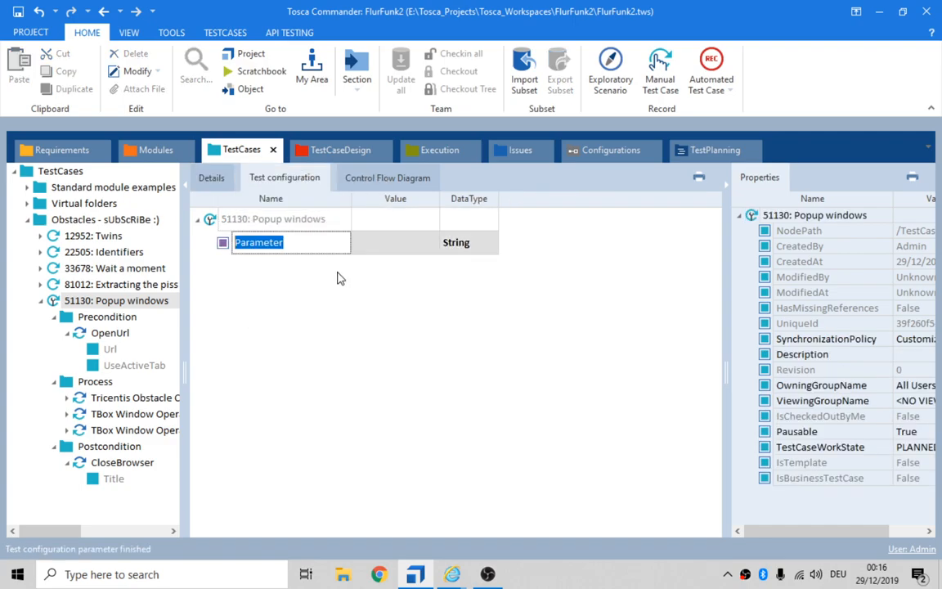
pyautogui.write('Browser')
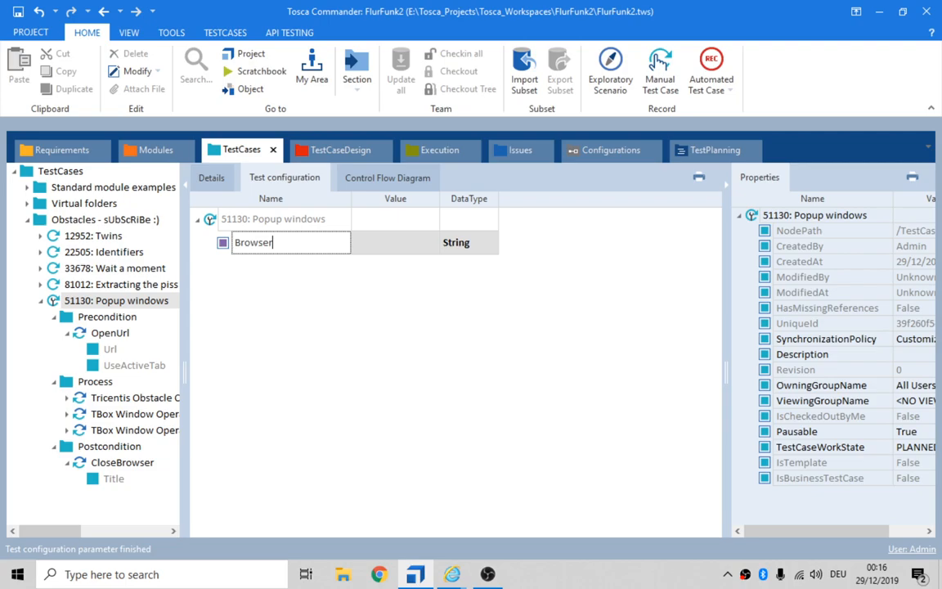
pyautogui.click(396, 242)
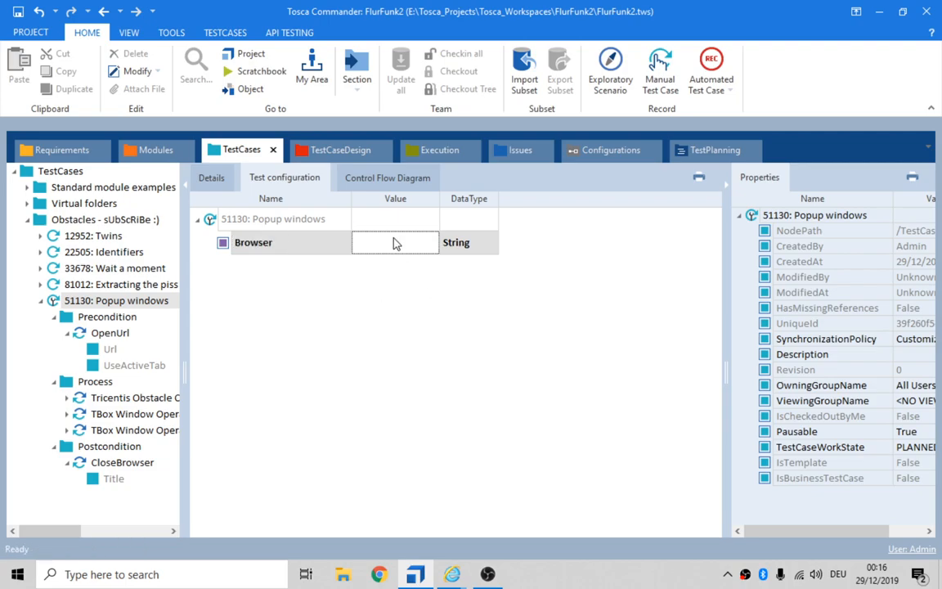
pyautogui.write('InternetExplorer')
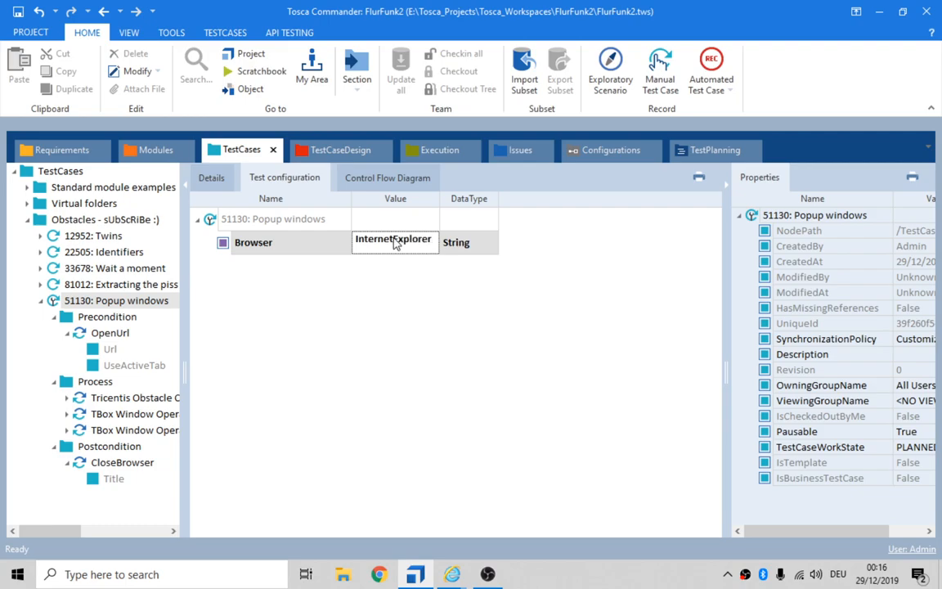
# Rename the first Process step to 'Click on the click me'.
pyautogui.click(211, 176)
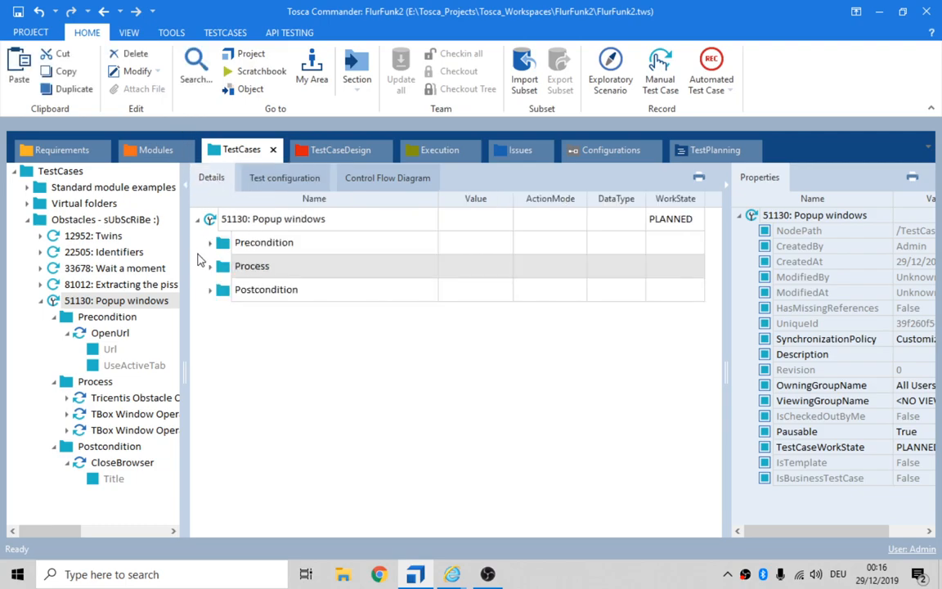
pyautogui.click(222, 265)
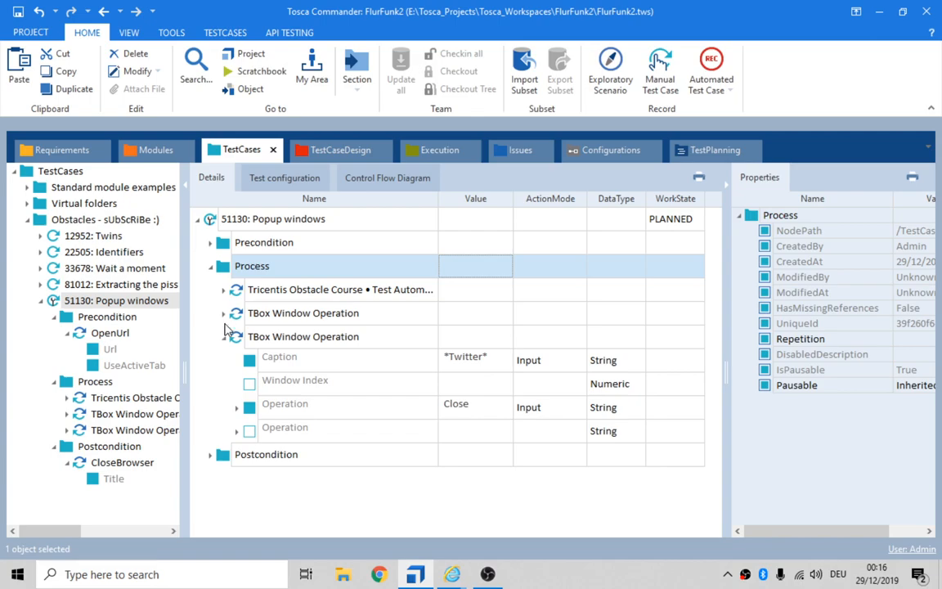
pyautogui.click(222, 312)
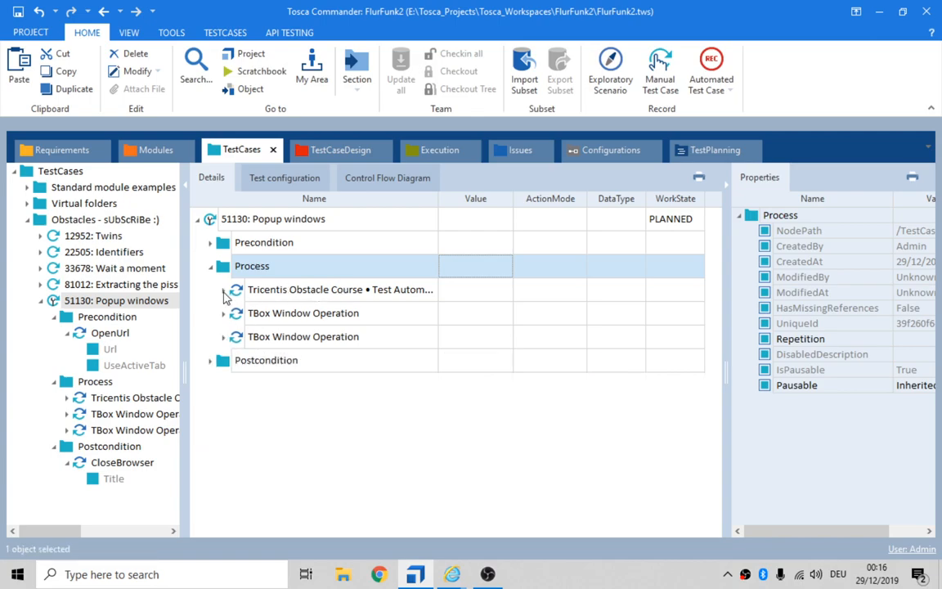
pyautogui.click(224, 289)
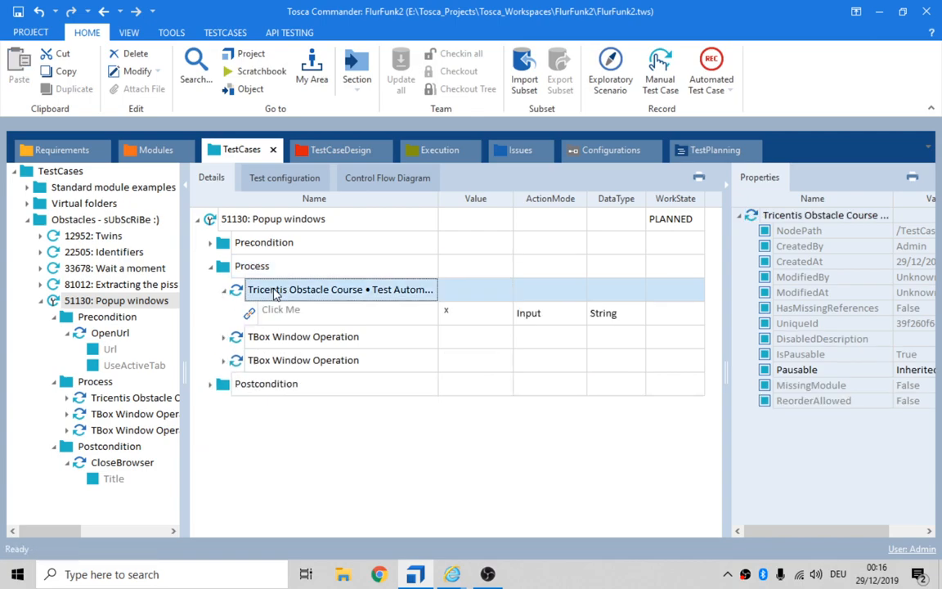
pyautogui.write('Click on t')
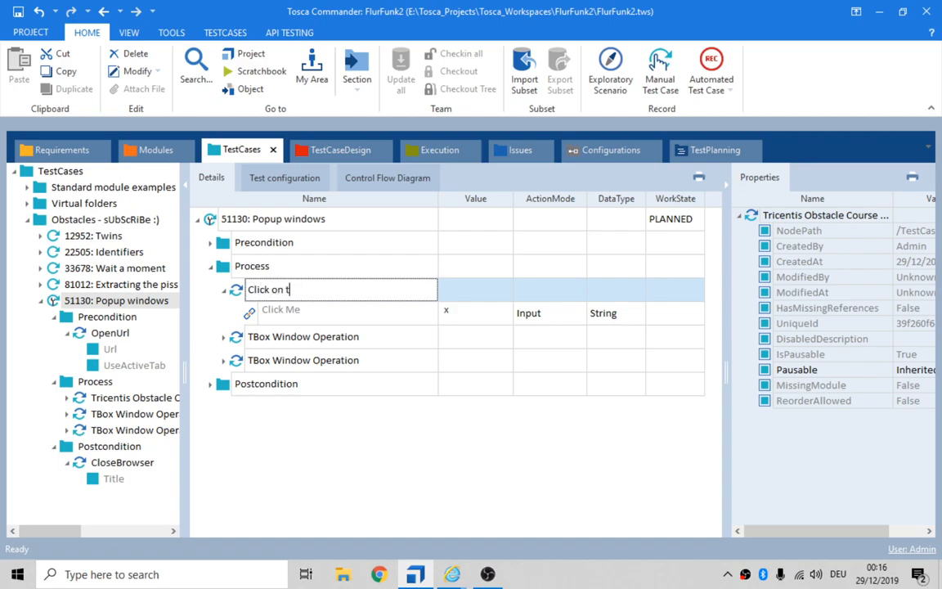
pyautogui.write('he click me button')
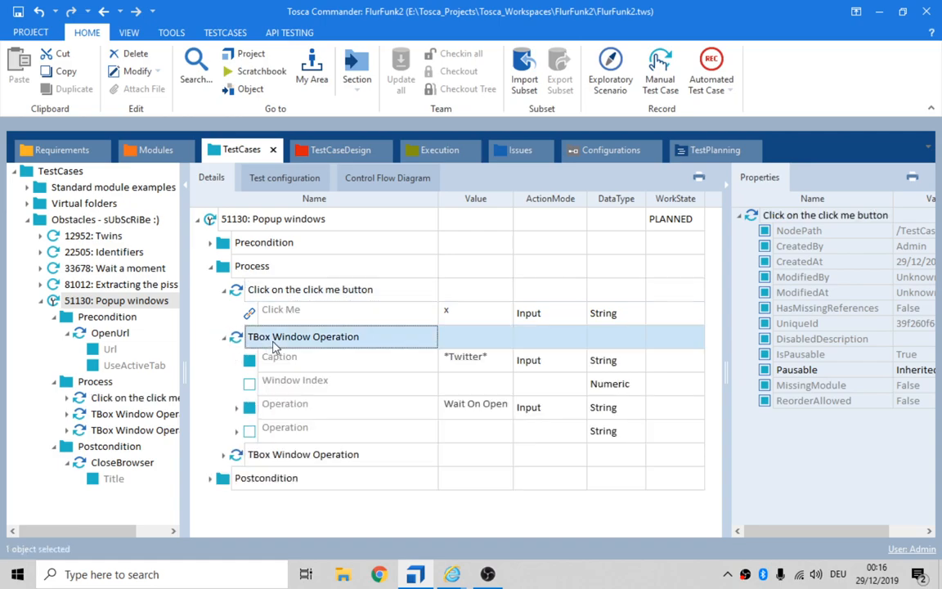
# Rename the window operation steps to wait on and close the Twitter window, correcting a typo.
pyautogui.write('Wait')
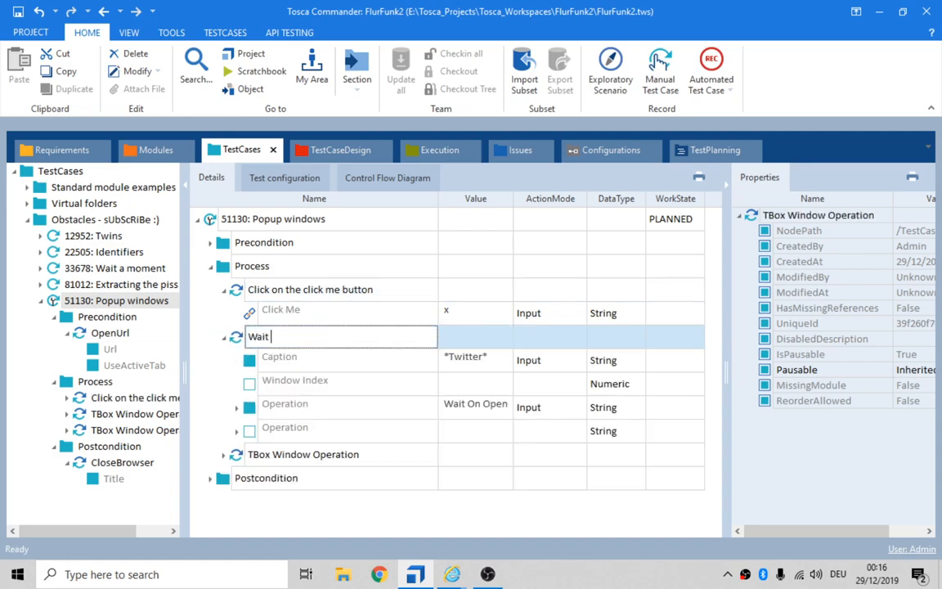
pyautogui.write('on the Twitter window to open')
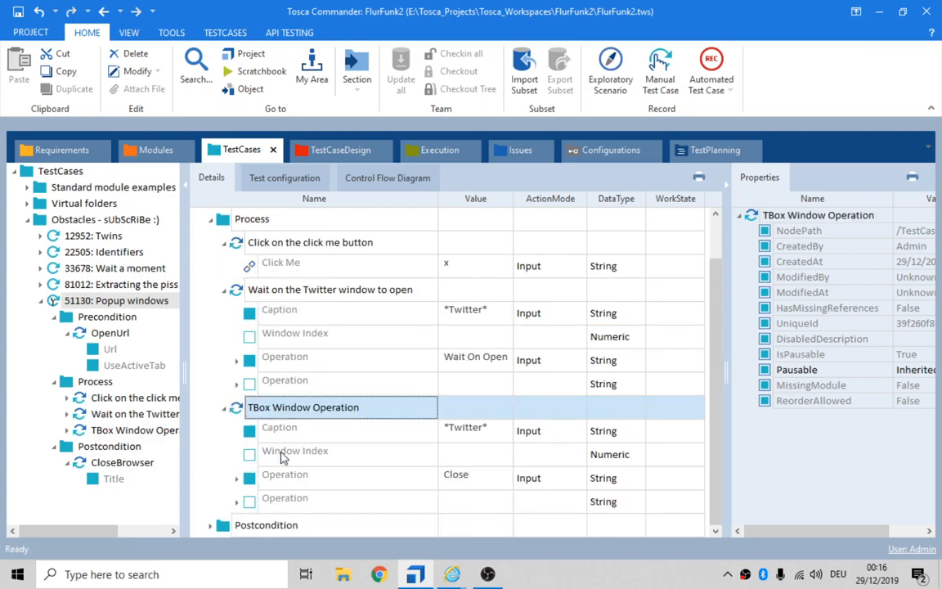
pyautogui.write('c')
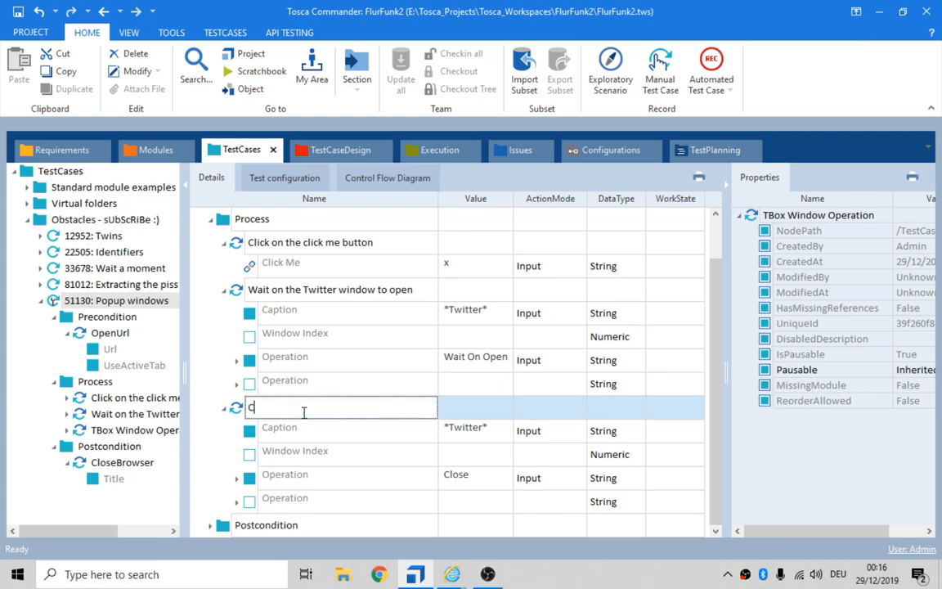
pyautogui.write('lose the TWit')
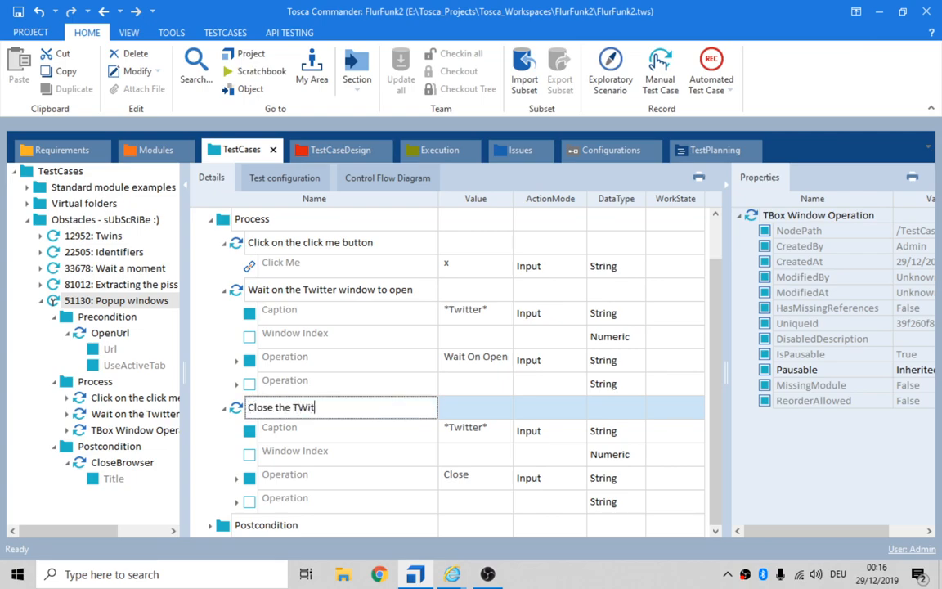
pyautogui.press('Backspace')
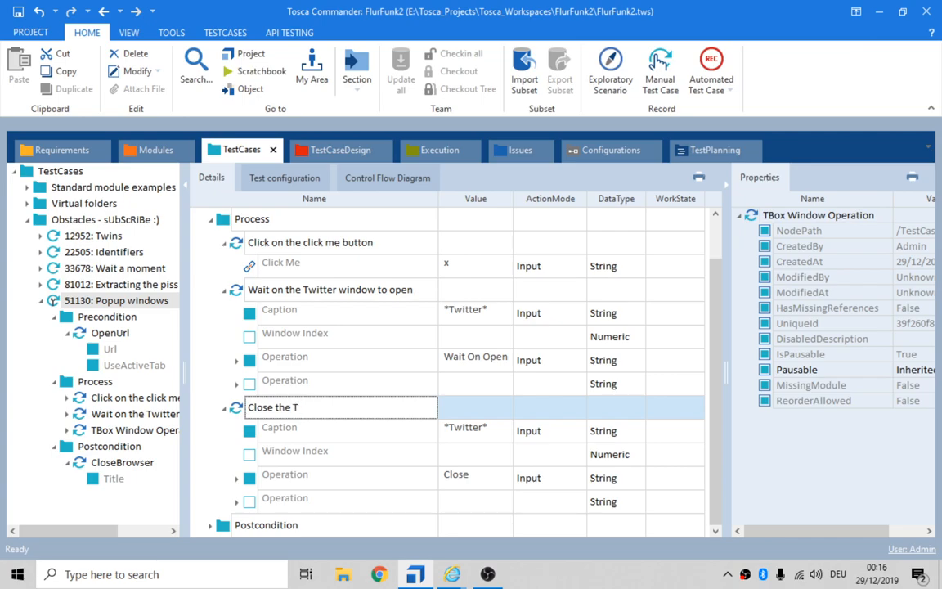
pyautogui.write('wit window')
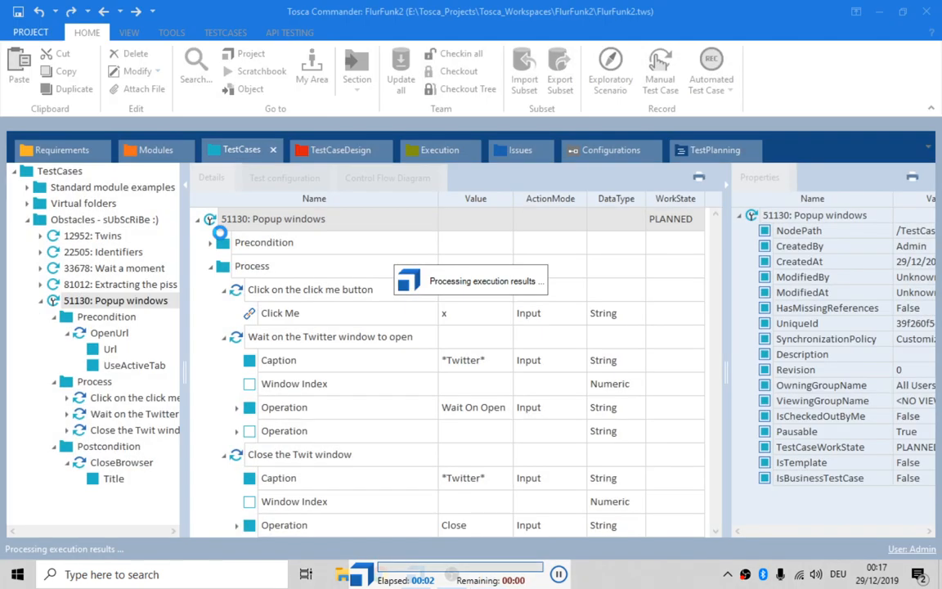
# Run the 51130: Popup windows test case from the Scratchbook and let results process.
pyautogui.click(255, 72)
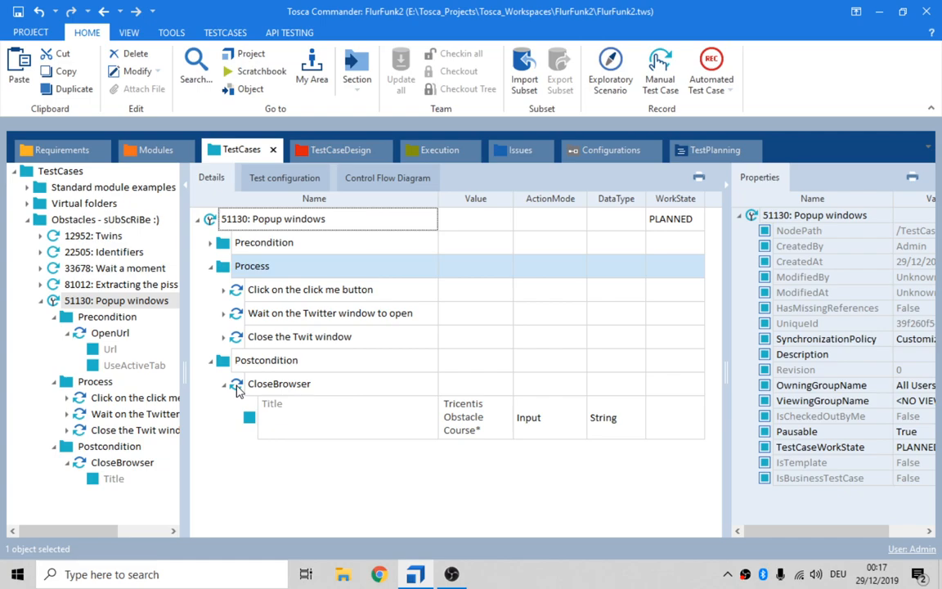
# Add the Obstacle Course solution module step and rename it 'Verify the solution window appears'.
pyautogui.click(155, 151)
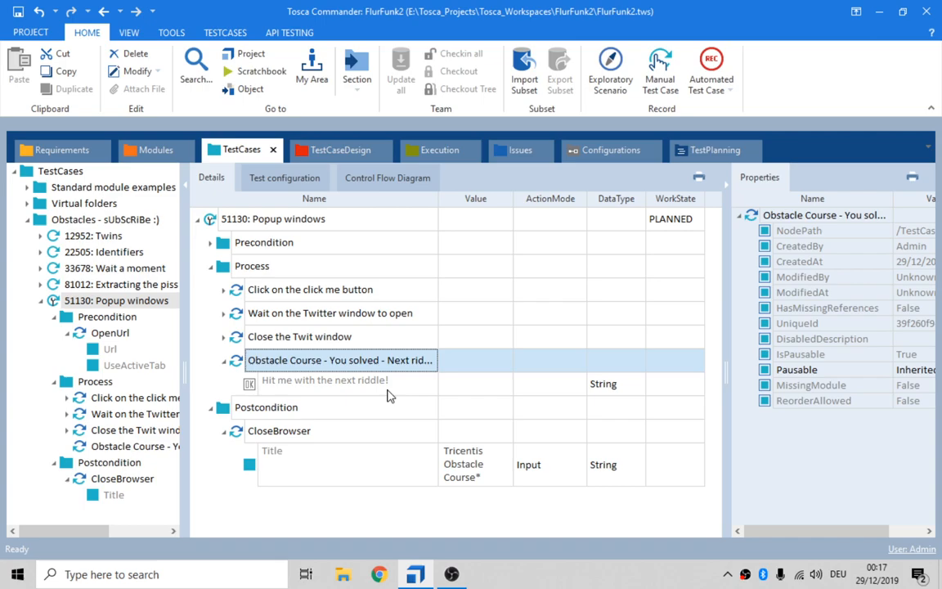
pyautogui.click(324, 380)
pyautogui.write('V')
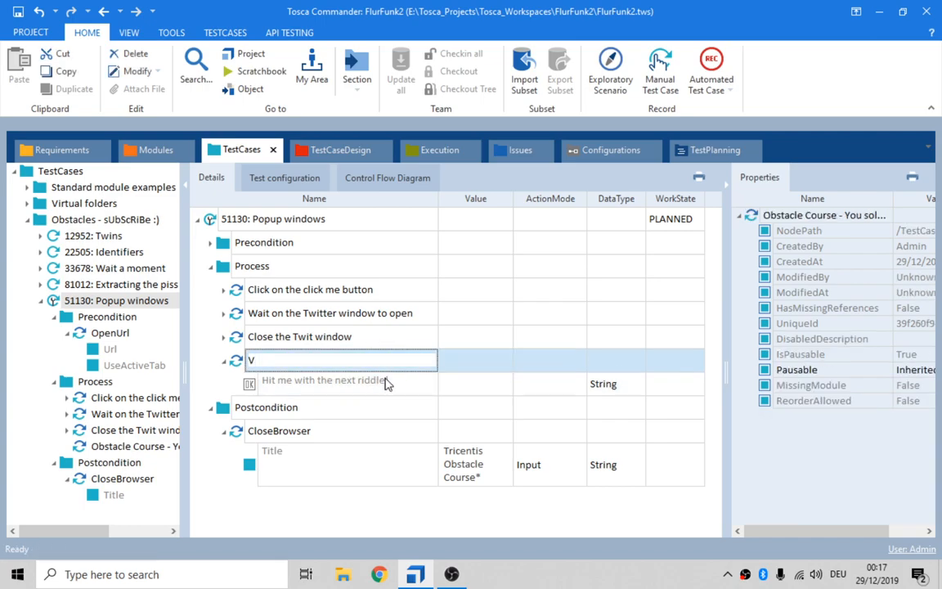
pyautogui.write('erify t')
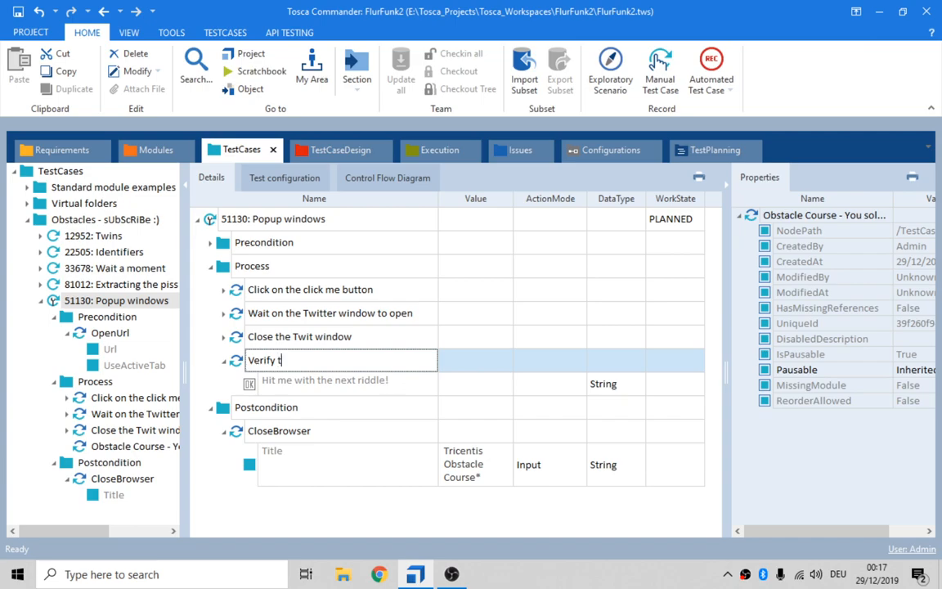
pyautogui.write('he solution')
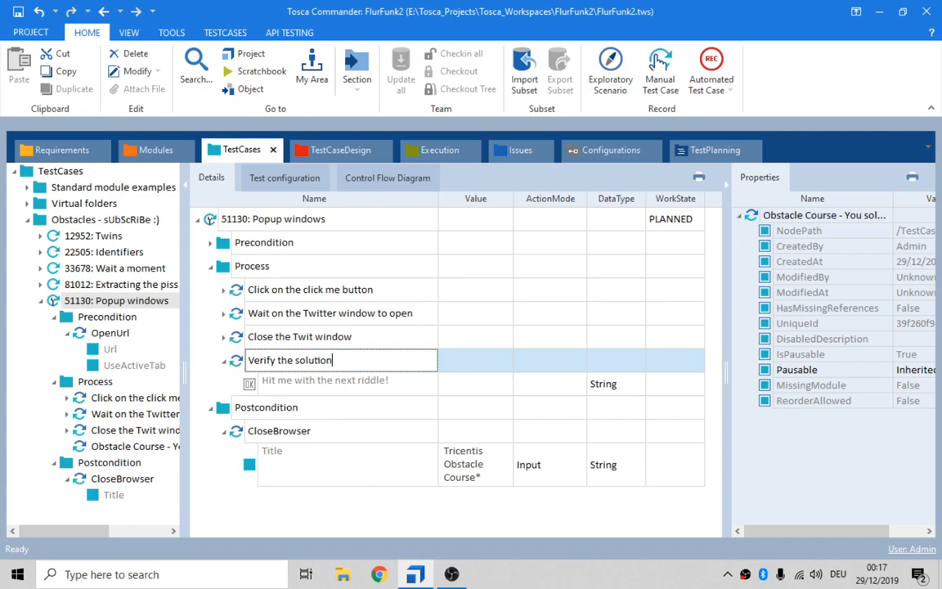
pyautogui.write('window appears')
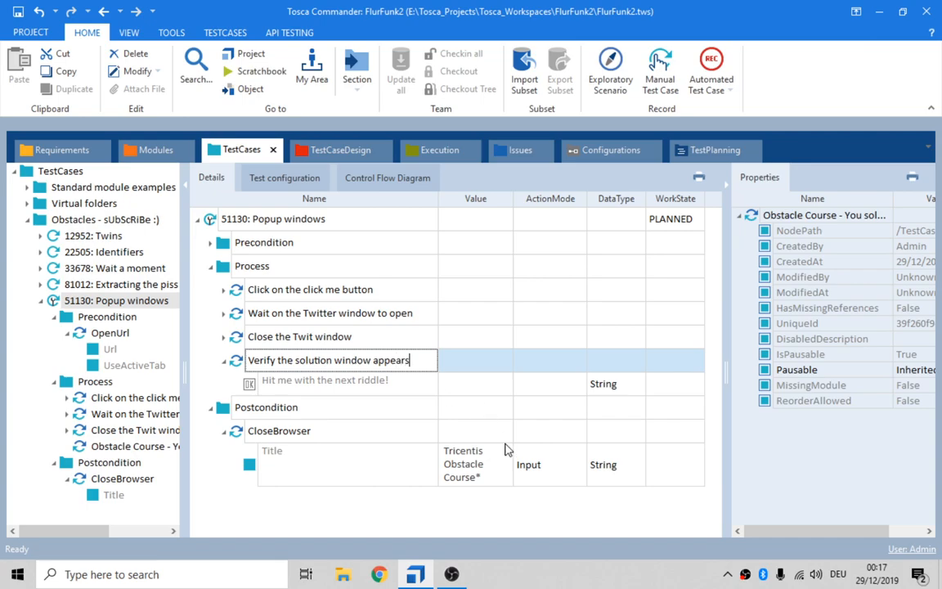
# Set the 'Hit me with the next riddle!' button to ActionMode Verify with value Visible == True.
pyautogui.click(579, 383)
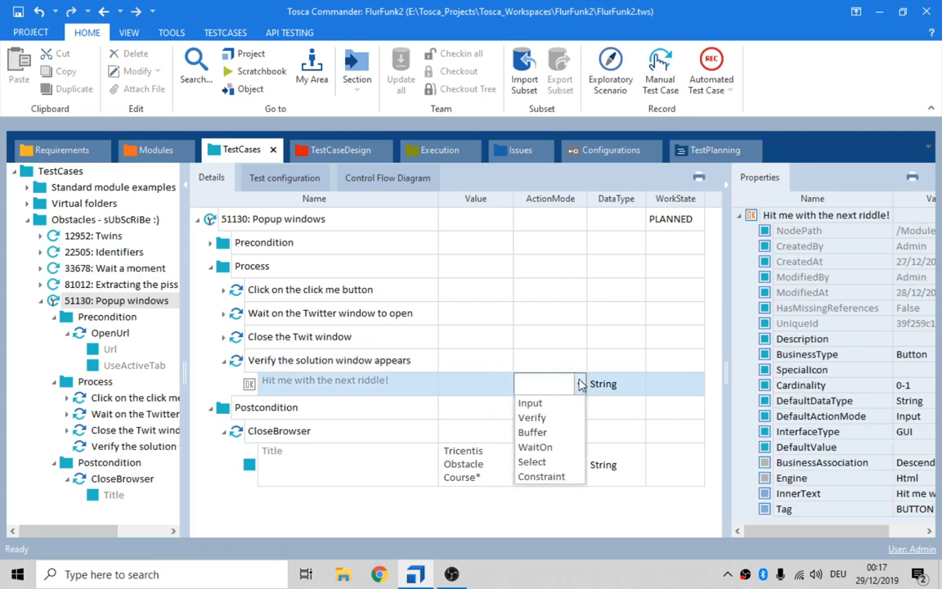
pyautogui.click(532, 417)
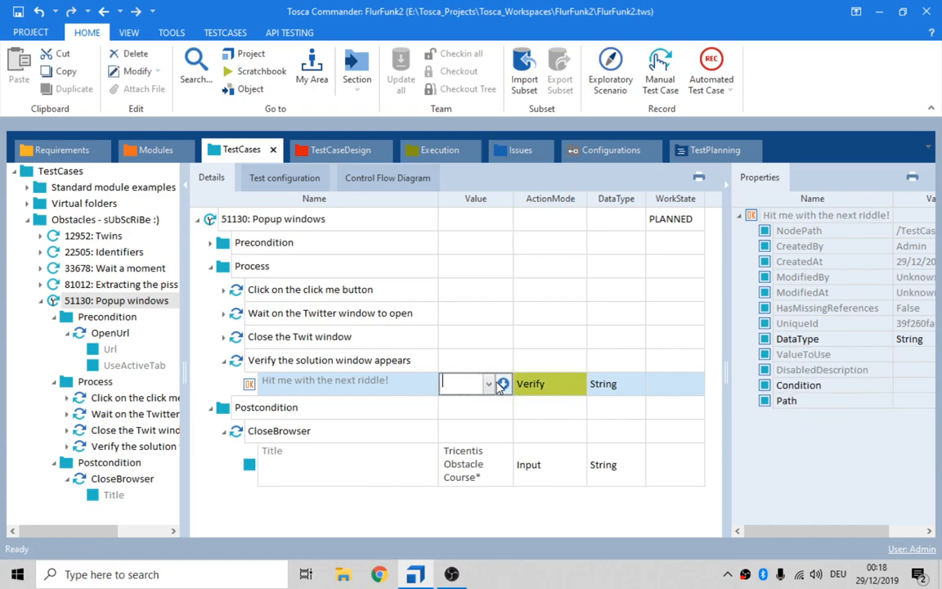
pyautogui.click(502, 383)
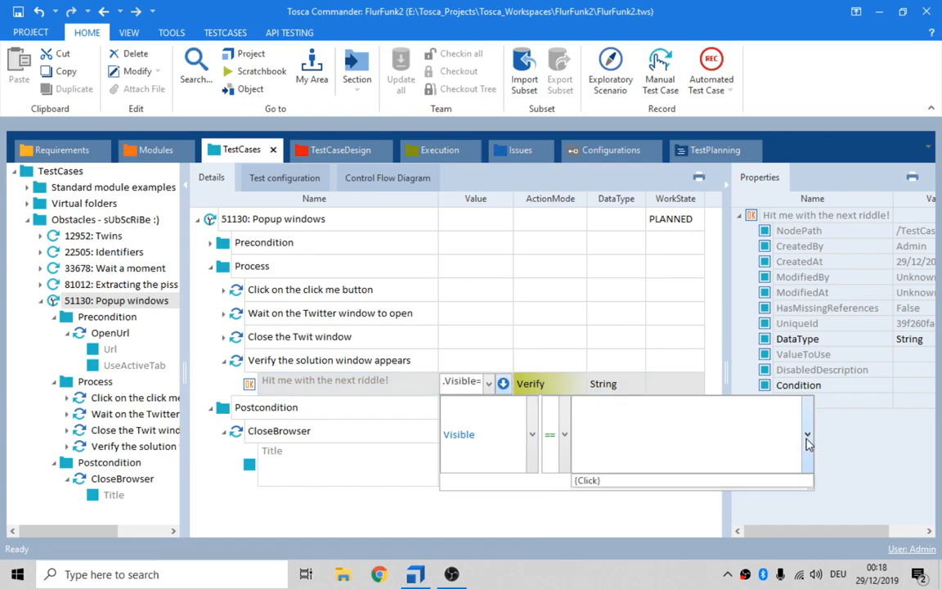
pyautogui.write('True')
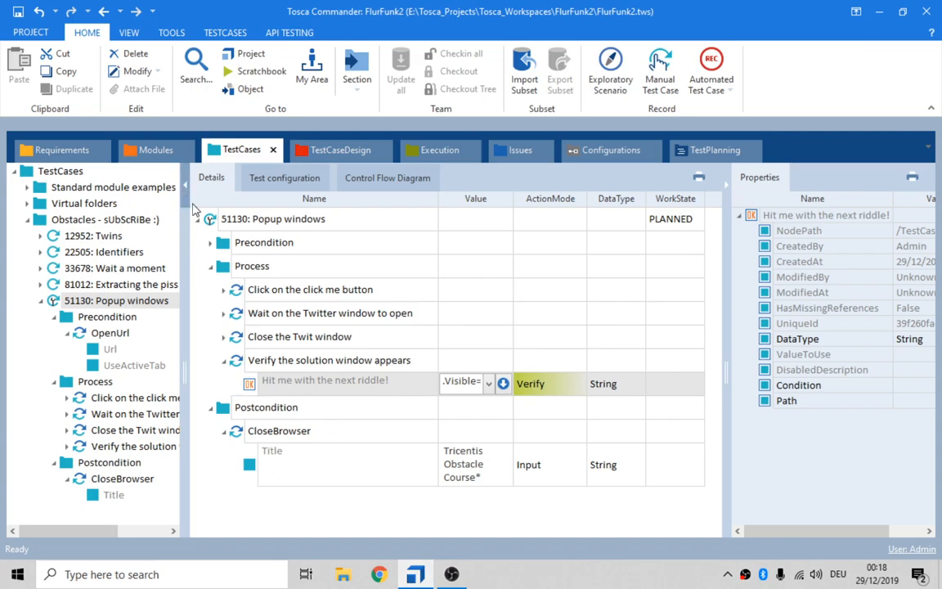
pyautogui.click(273, 219)
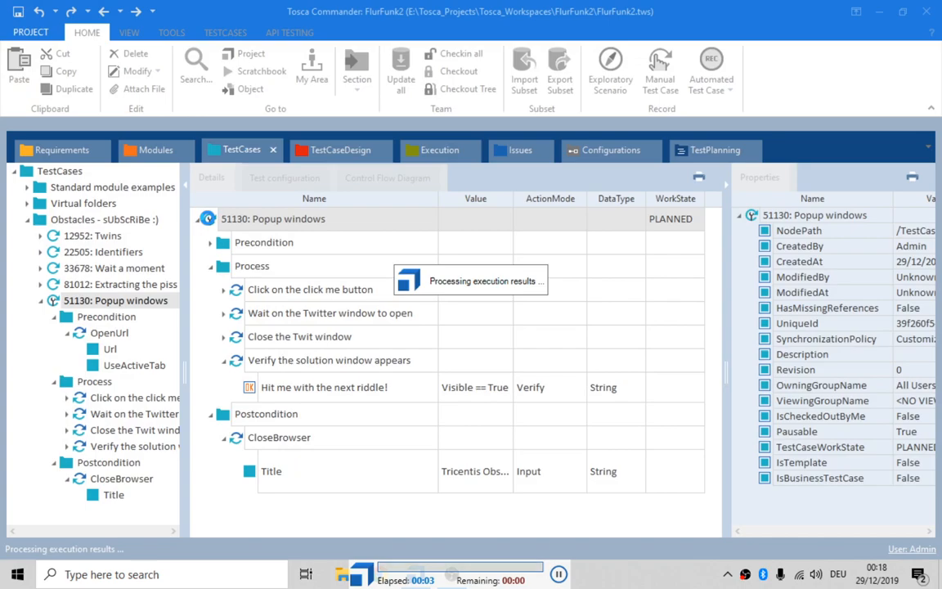
# Run the test case in the Scratchbook again and wait for results to be processed.
pyautogui.click(261, 72)
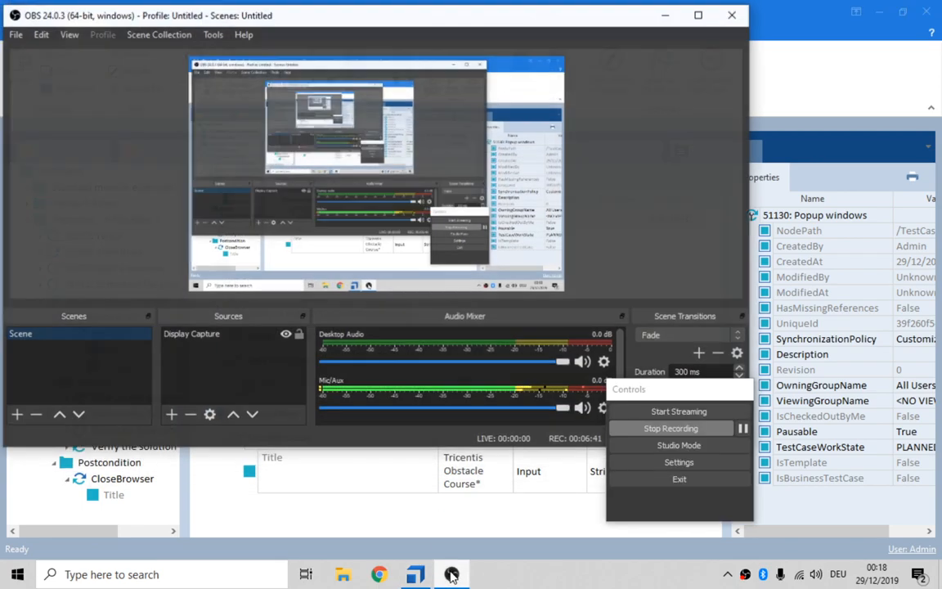
pyautogui.click(416, 572)
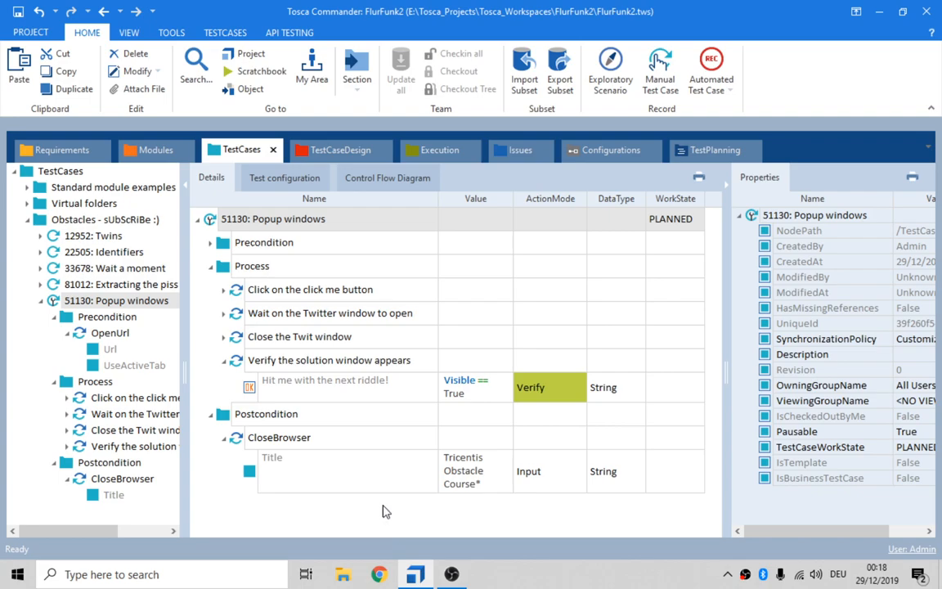
pyautogui.moveTo(384, 507)
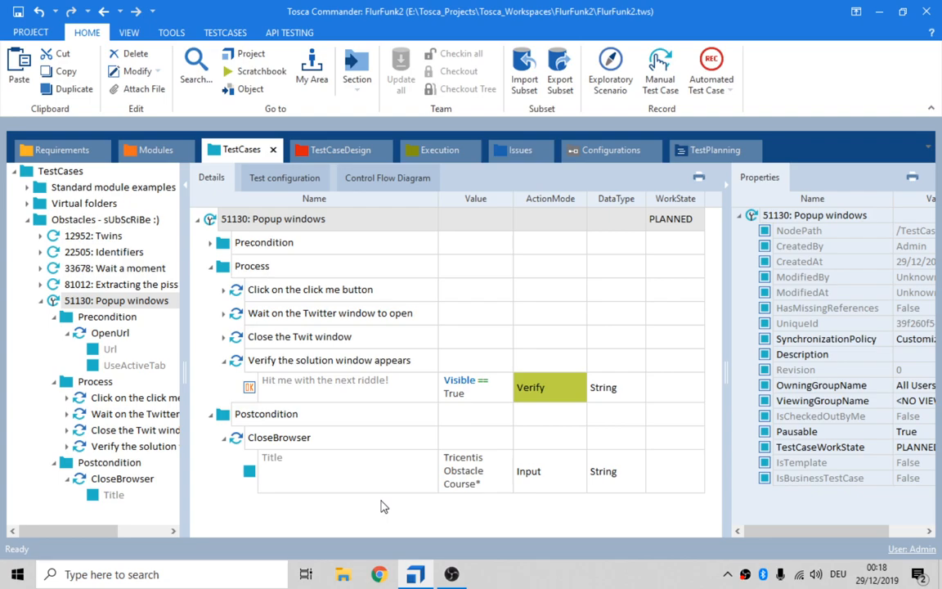
pyautogui.moveTo(206, 285)
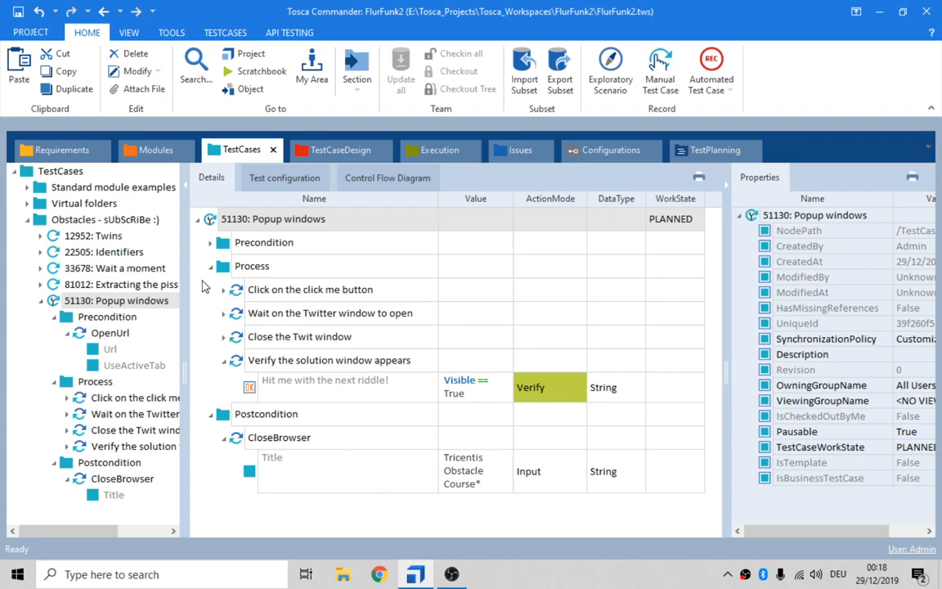
pyautogui.moveTo(200, 177)
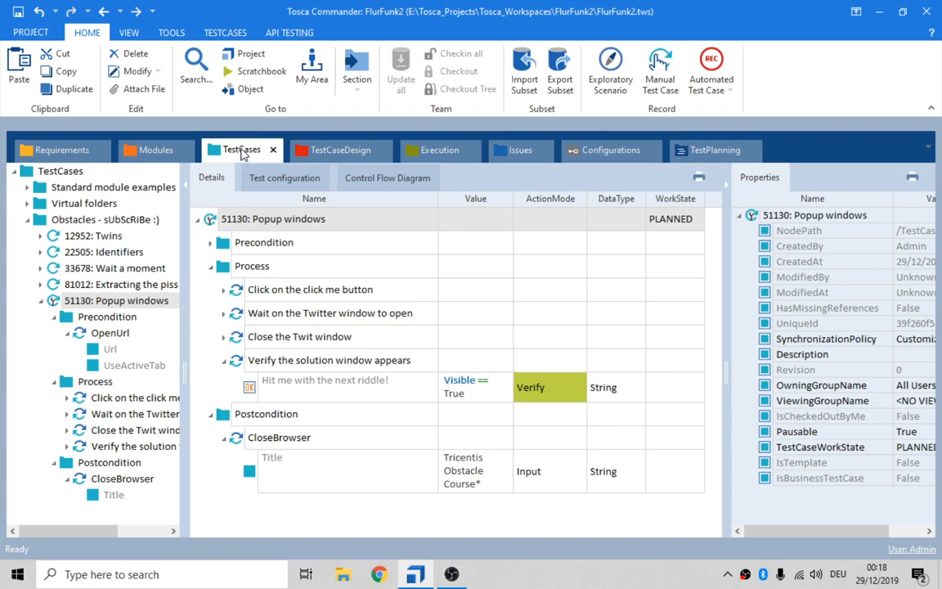
# Change the Popup windows test case's WorkState from PLANNED to COMPLETED.
pyautogui.click(53, 301)
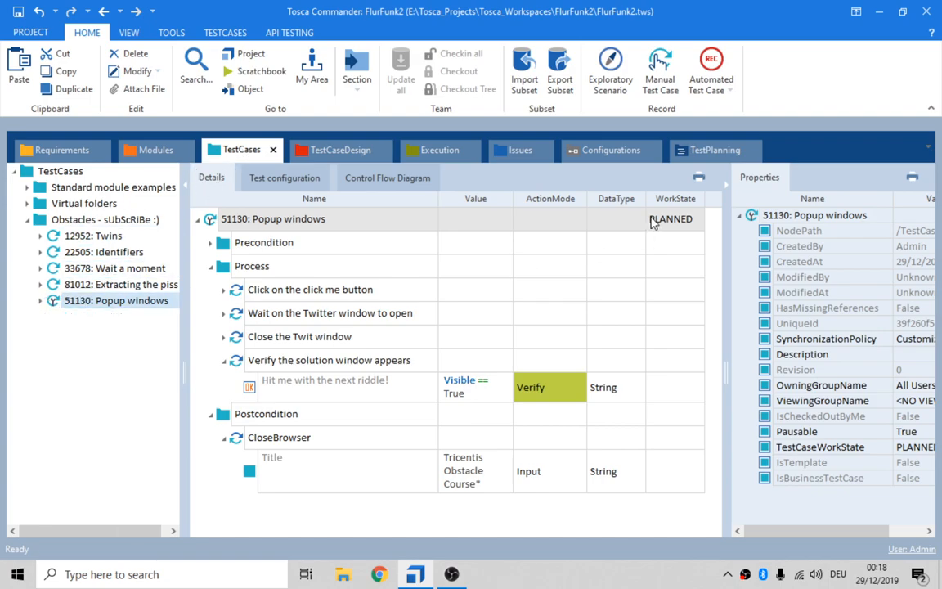
pyautogui.click(671, 219)
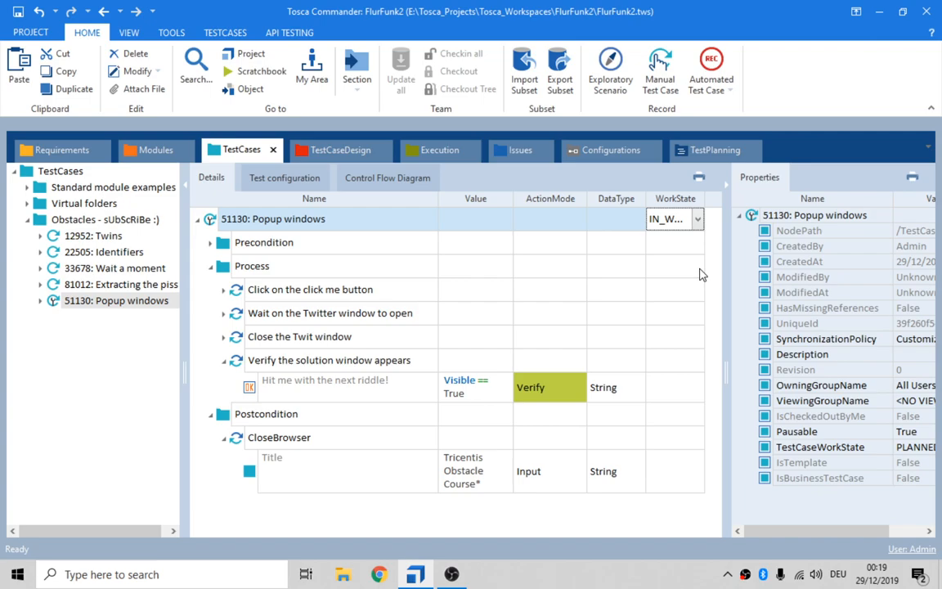
pyautogui.moveTo(674, 261)
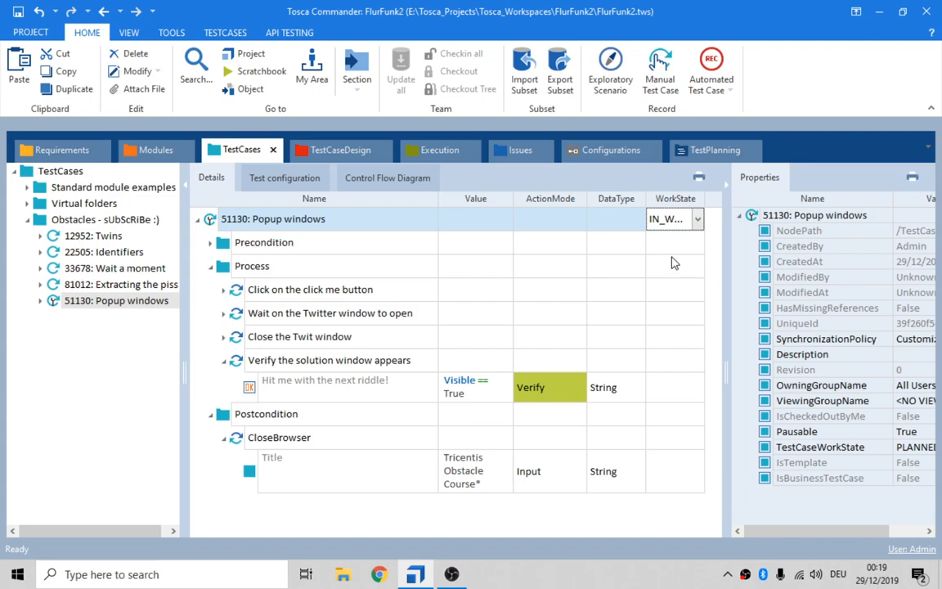
pyautogui.click(696, 219)
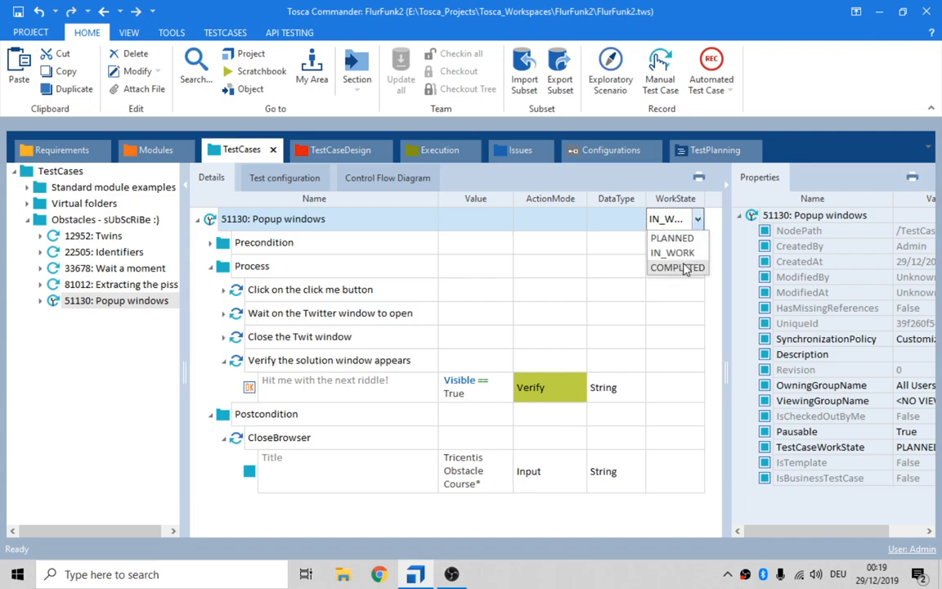
pyautogui.click(677, 268)
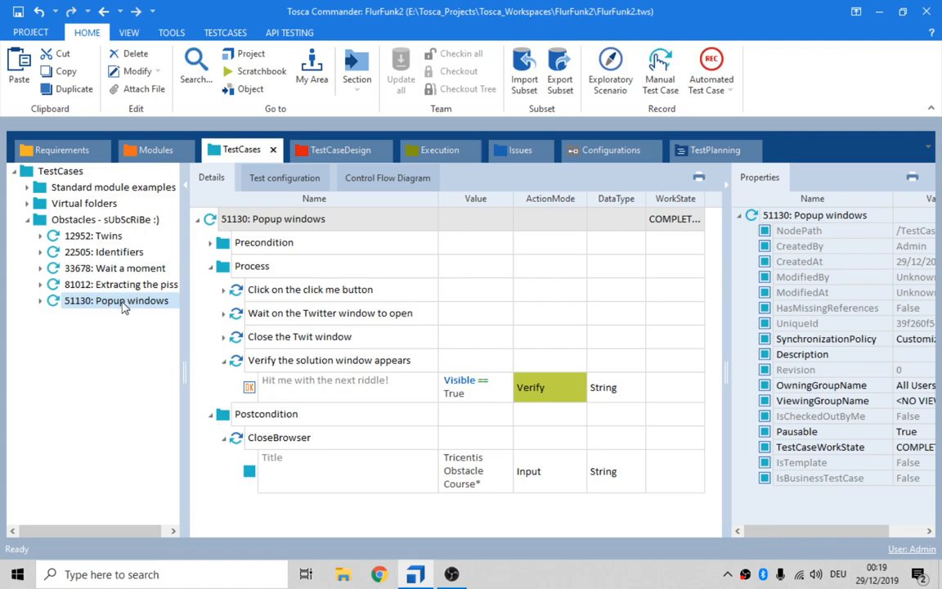
# Review requirement 51130 Popup windows Easy, then select the test case and go to the Execution section.
pyautogui.click(62, 150)
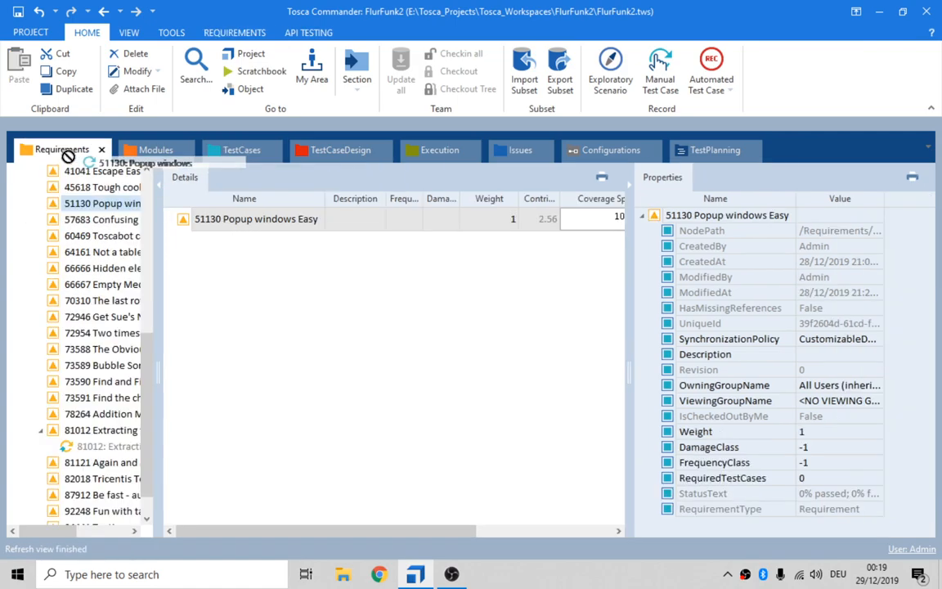
pyautogui.click(102, 203)
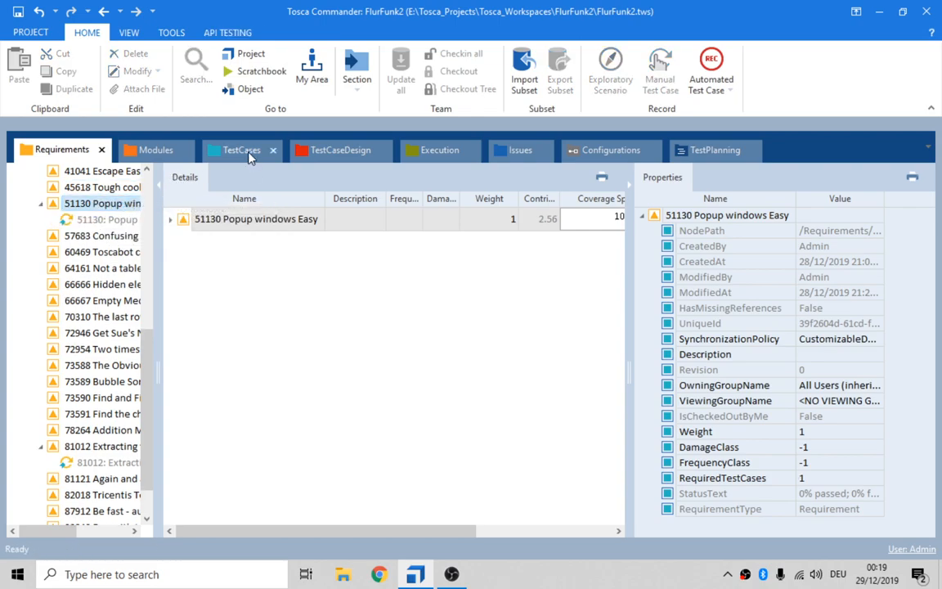
pyautogui.click(243, 150)
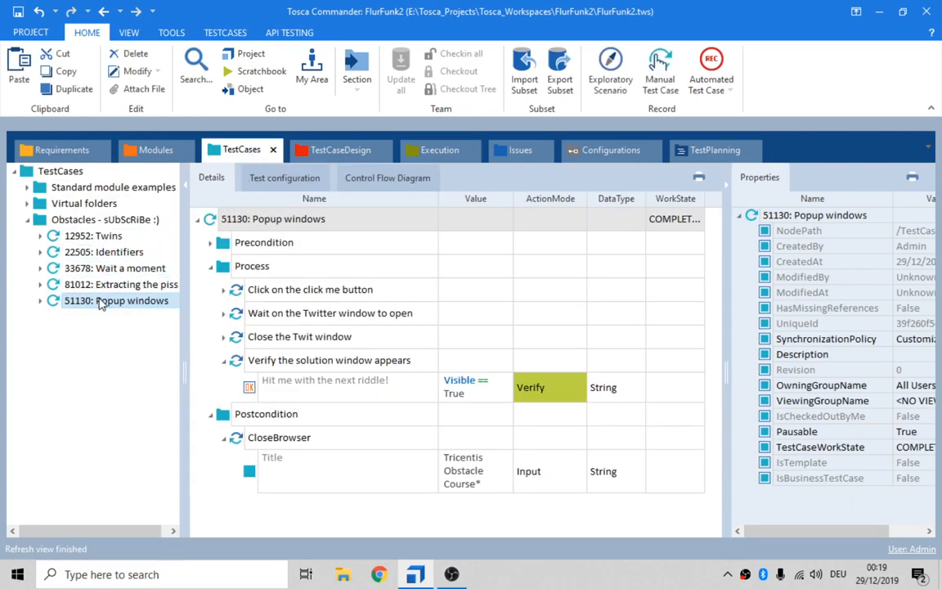
pyautogui.click(62, 150)
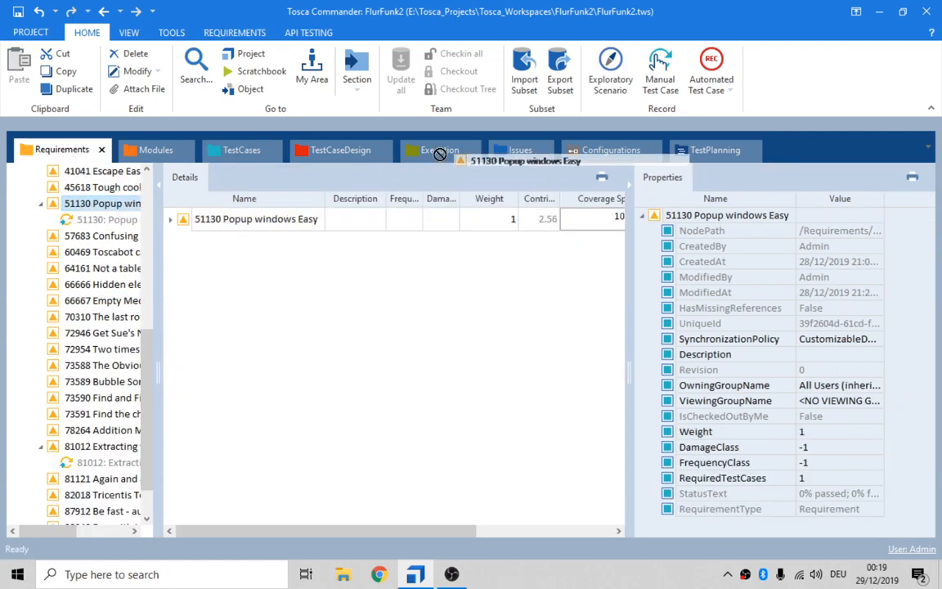
pyautogui.click(440, 150)
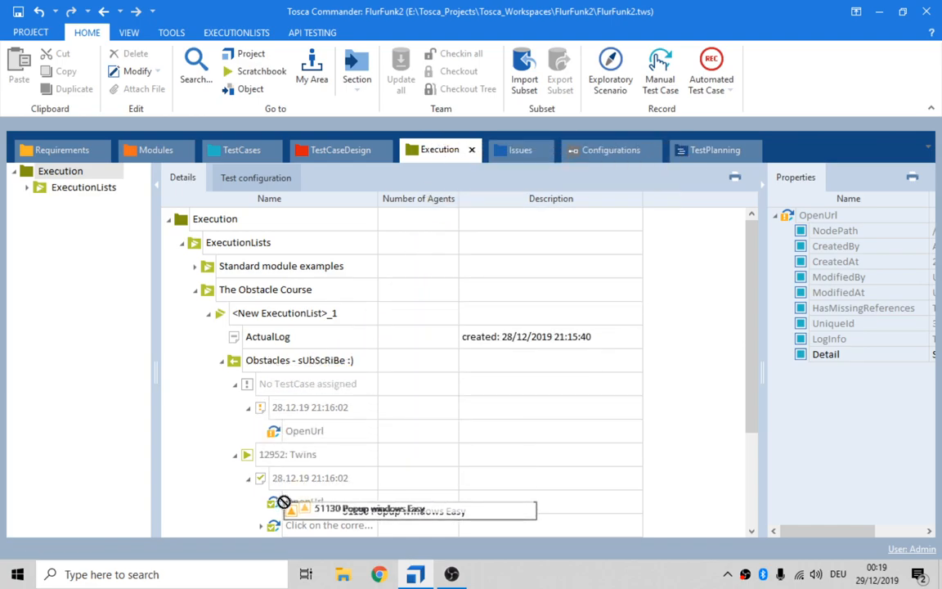
# Rename New ExecutionList_1 to 'The Obstacle Course'.
pyautogui.click(155, 150)
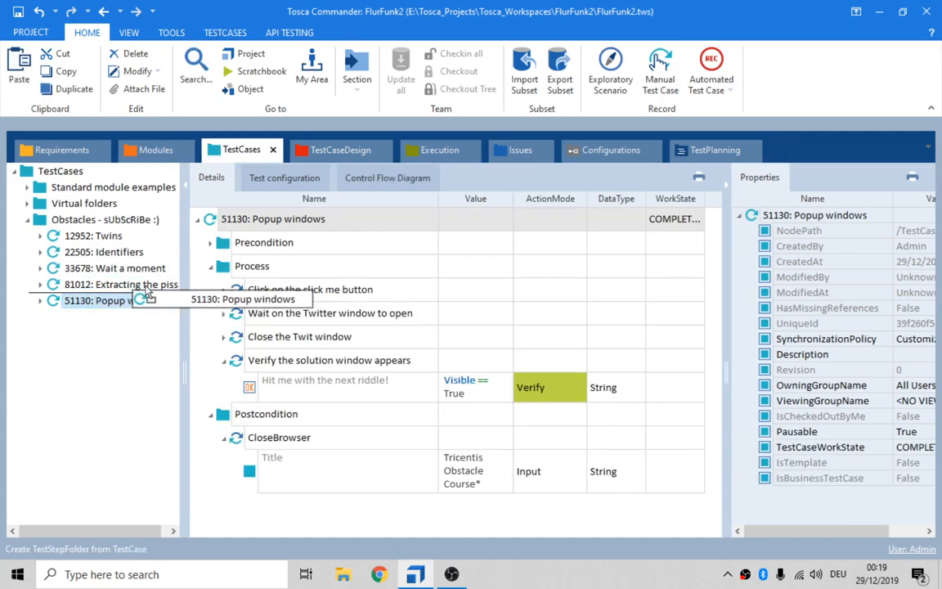
pyautogui.click(440, 151)
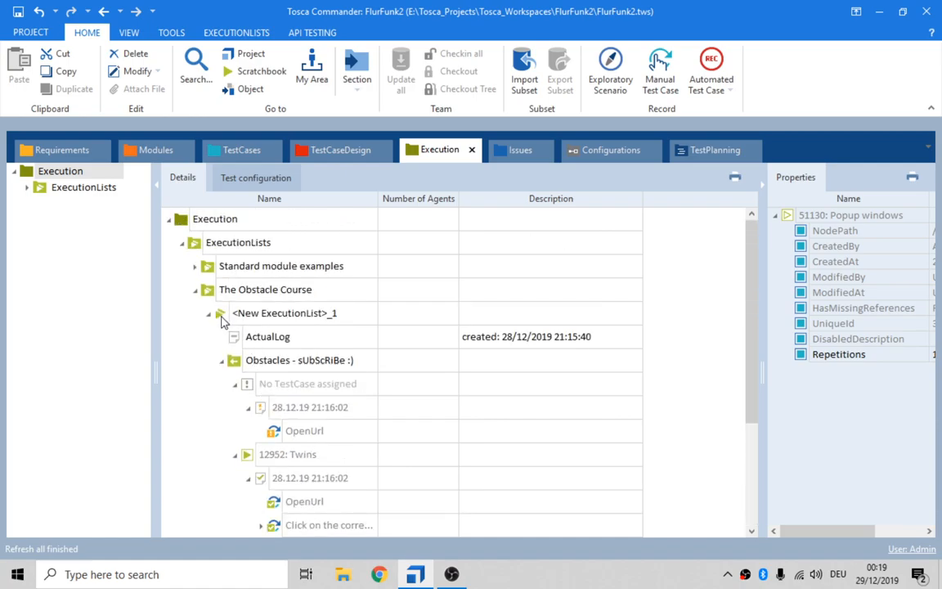
pyautogui.click(236, 360)
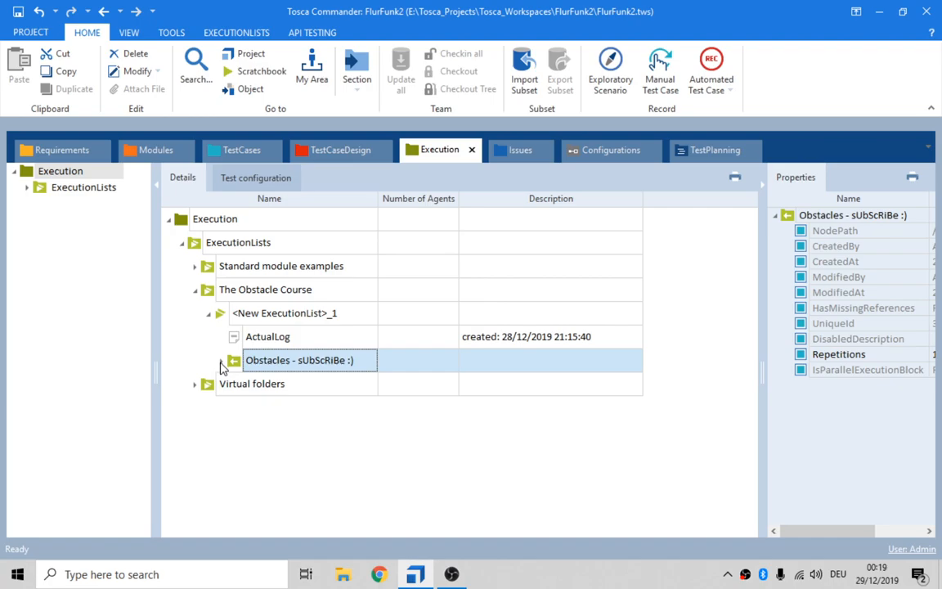
pyautogui.click(265, 289)
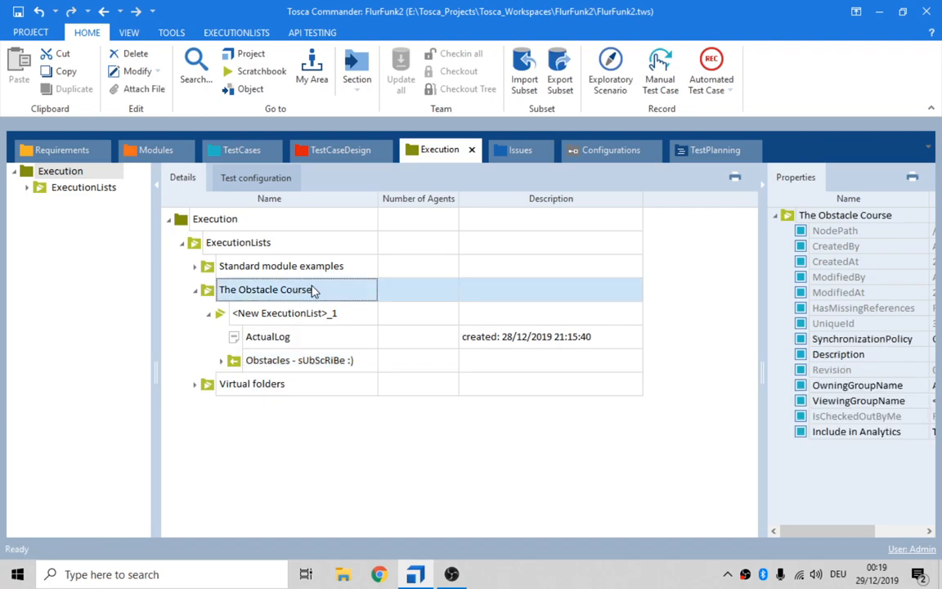
pyautogui.click(284, 314)
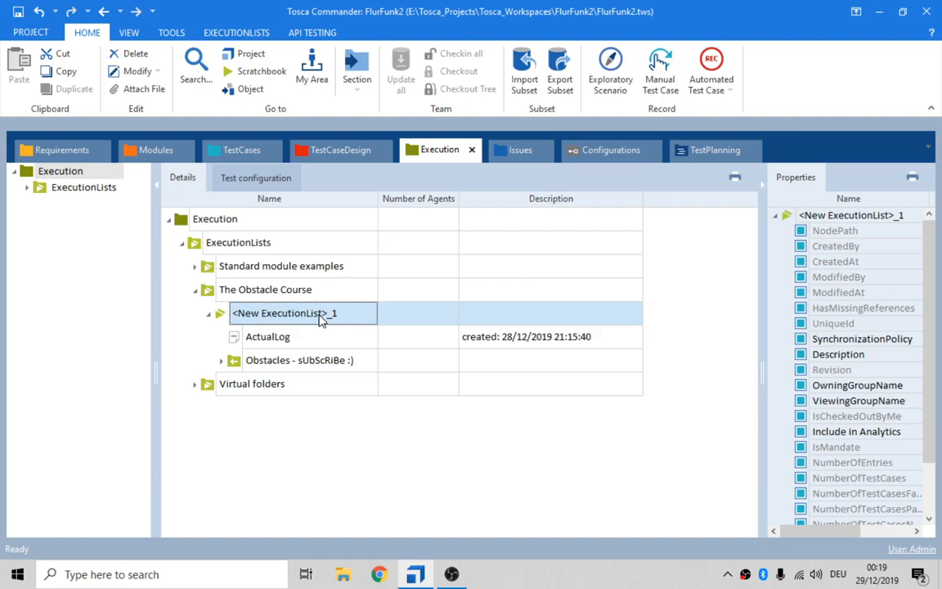
pyautogui.write('The Obstacle Course')
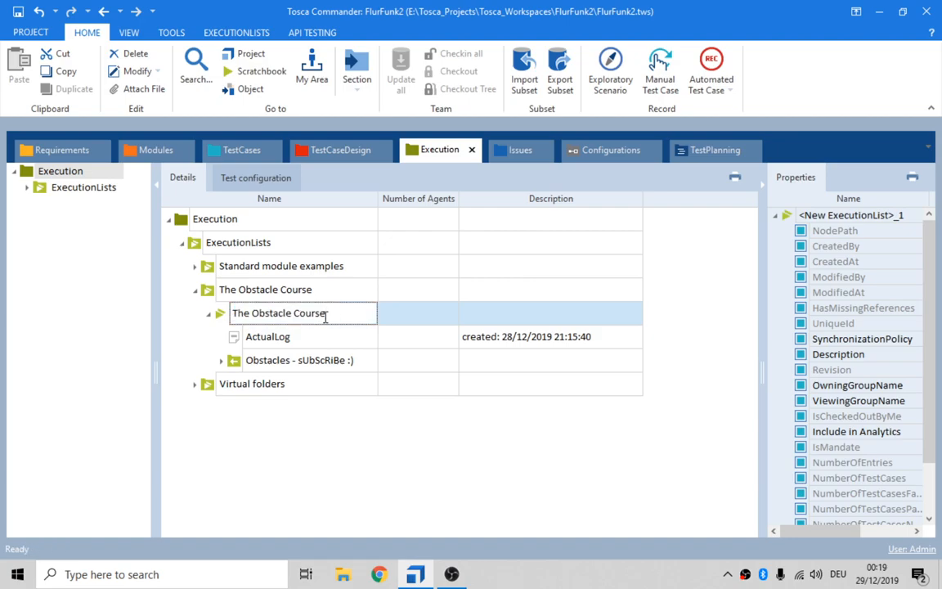
pyautogui.click(278, 312)
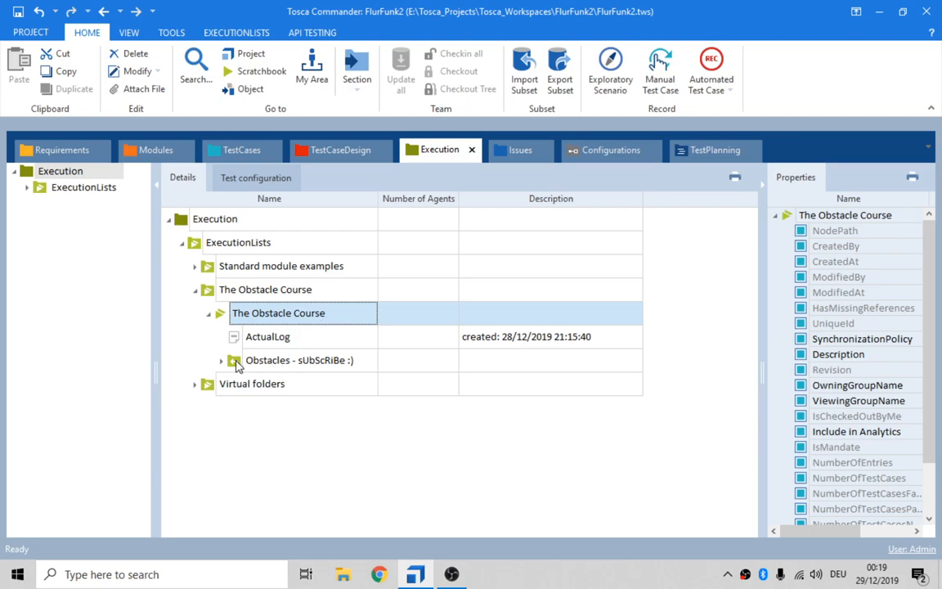
# Expand the Obstacles folder, review earlier runs and select test case 51130: Popup windows.
pyautogui.click(236, 360)
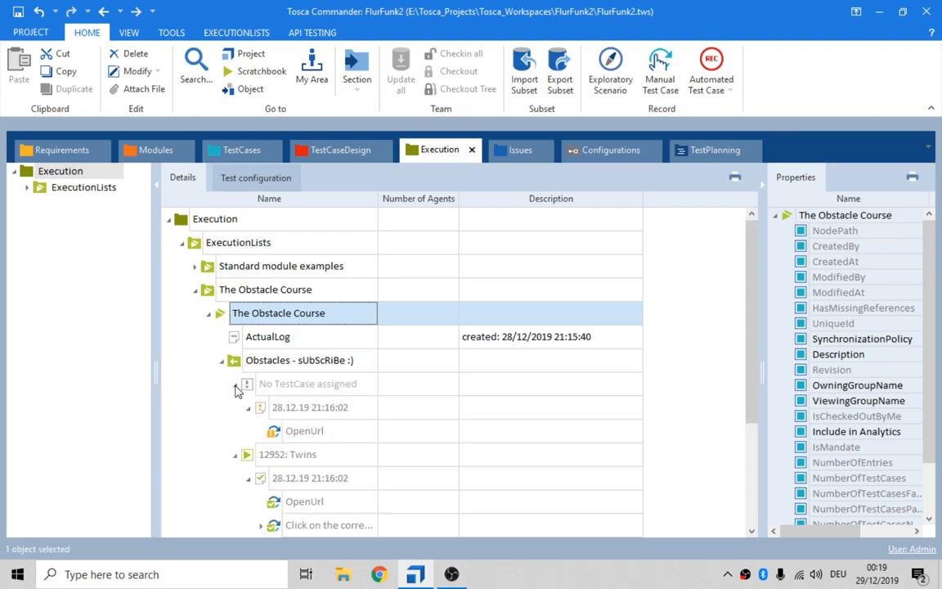
pyautogui.click(311, 405)
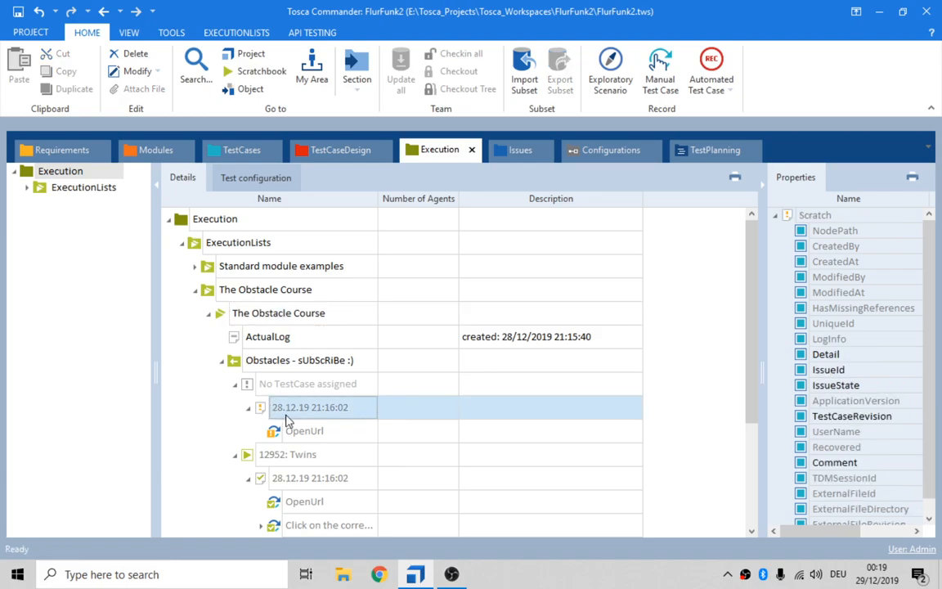
pyautogui.click(308, 382)
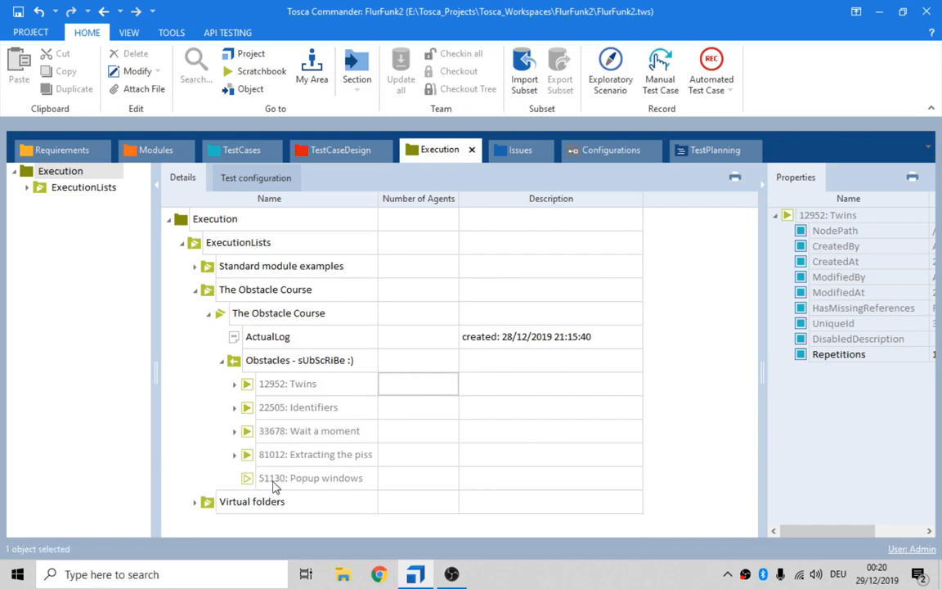
pyautogui.click(311, 478)
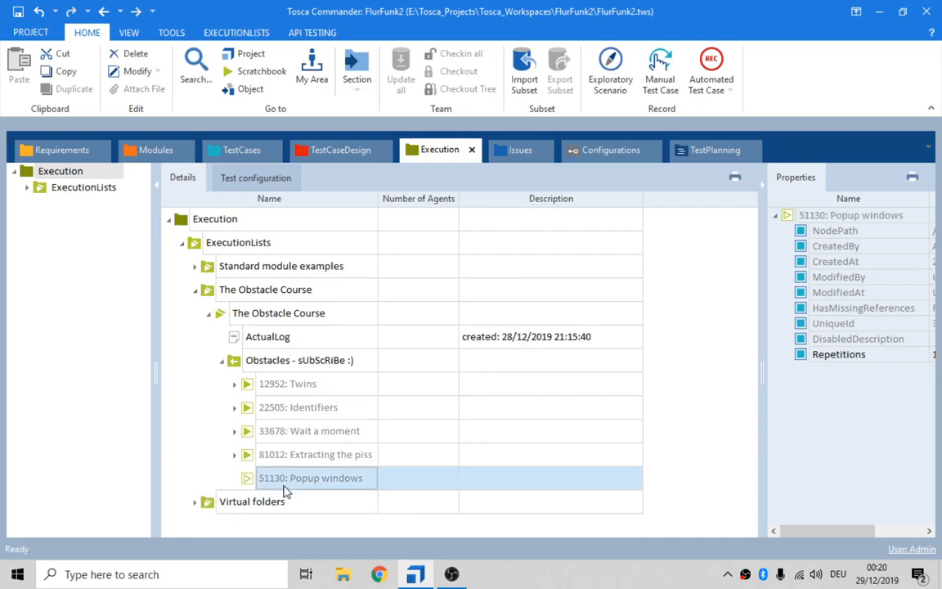
# Run 51130: Popup windows from the execution list, producing a passed result dated 29.12.19 00:20:16.
pyautogui.doubleClick(311, 477)
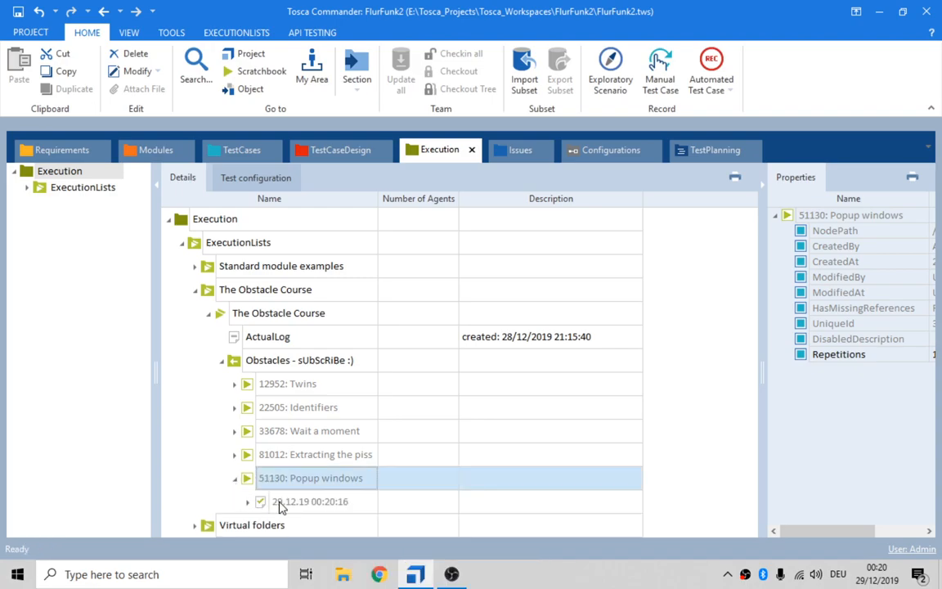
pyautogui.moveTo(339, 511)
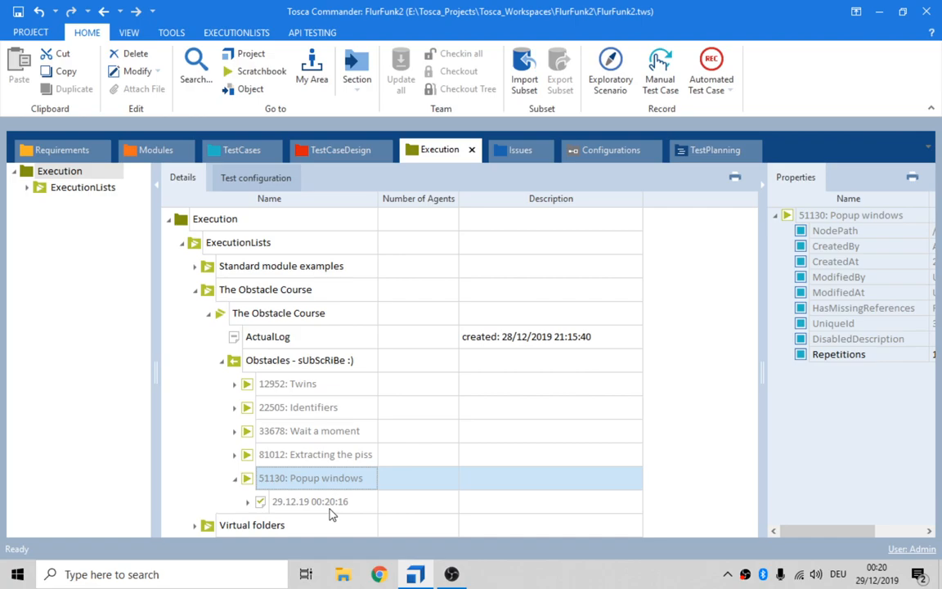
pyautogui.moveTo(309, 369)
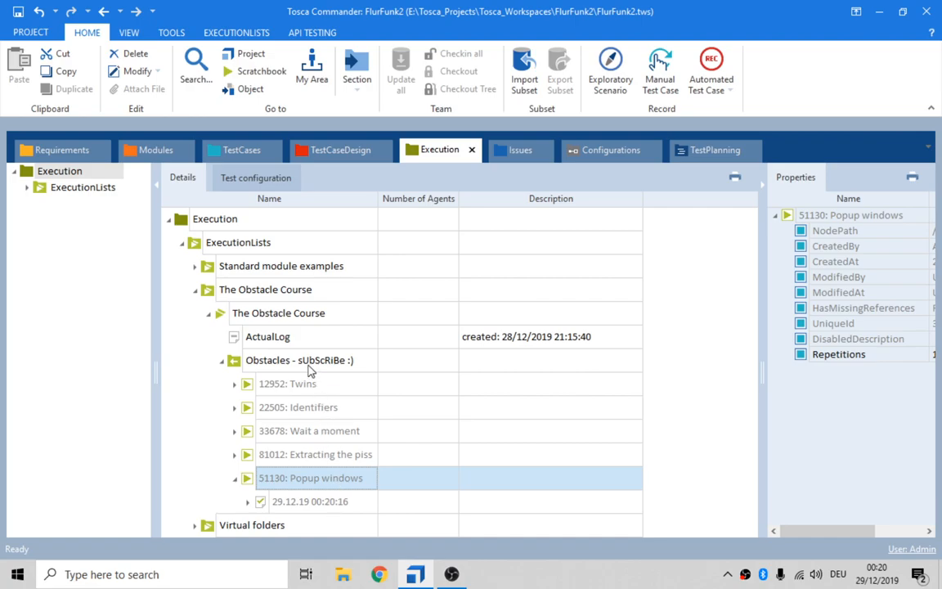
pyautogui.moveTo(356, 381)
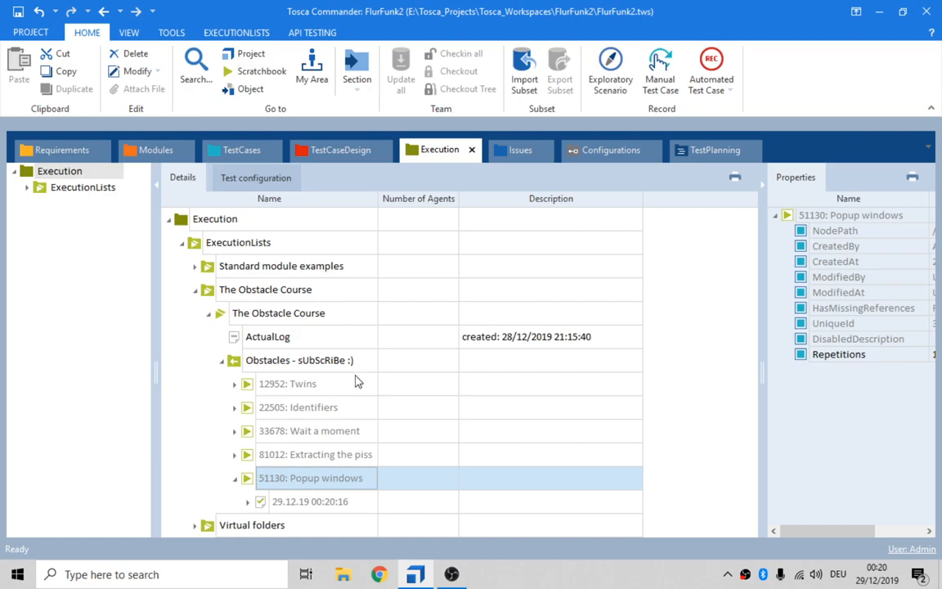
pyautogui.moveTo(355, 368)
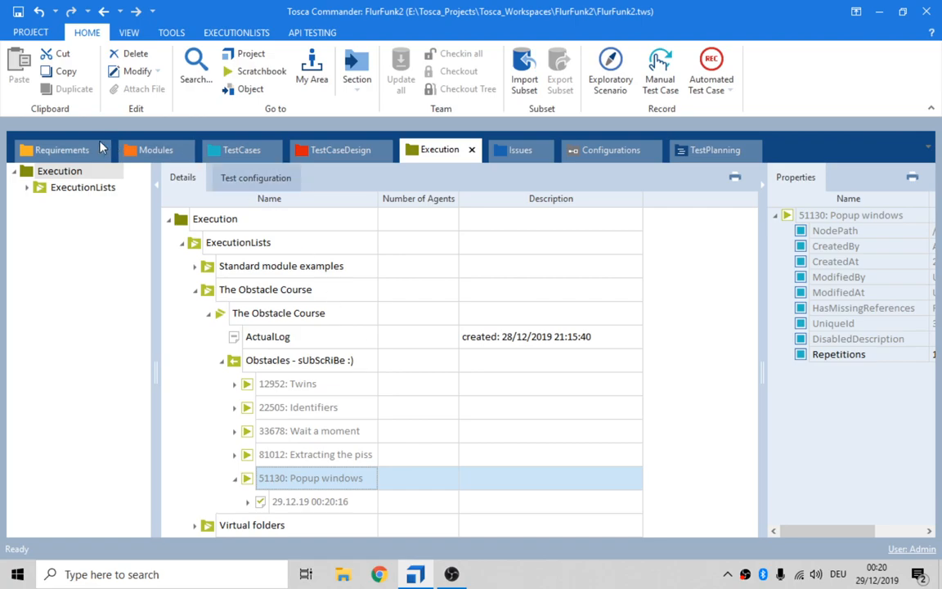
# Show The Obstacle Course requirement set with its coverage-specified and execution-state percentages.
pyautogui.click(61, 150)
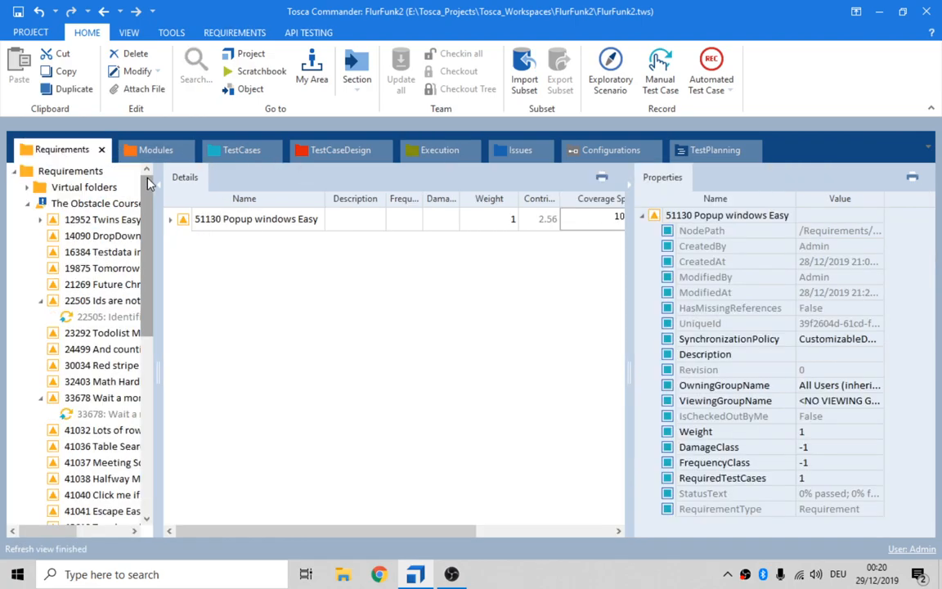
pyautogui.click(98, 203)
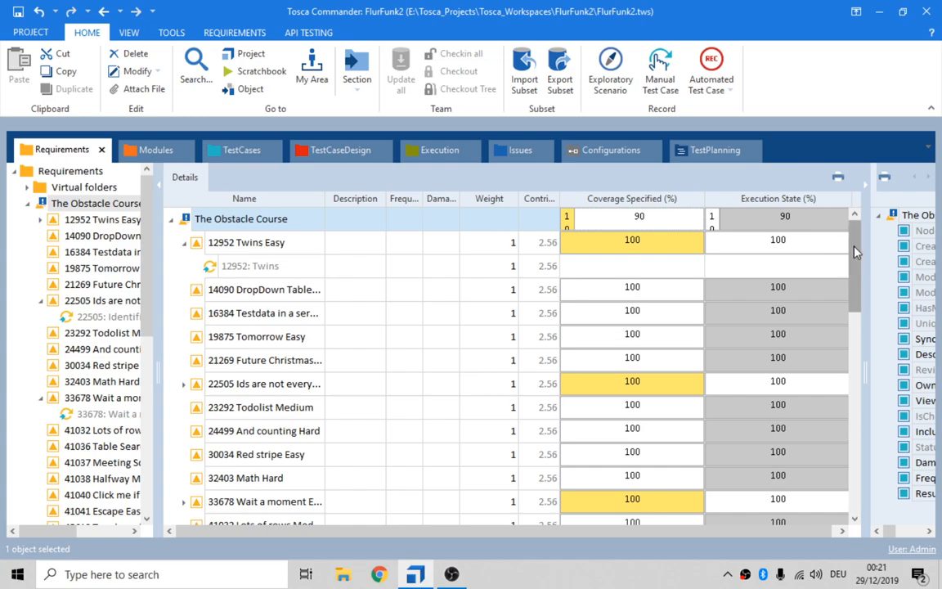
pyautogui.scroll(-3)
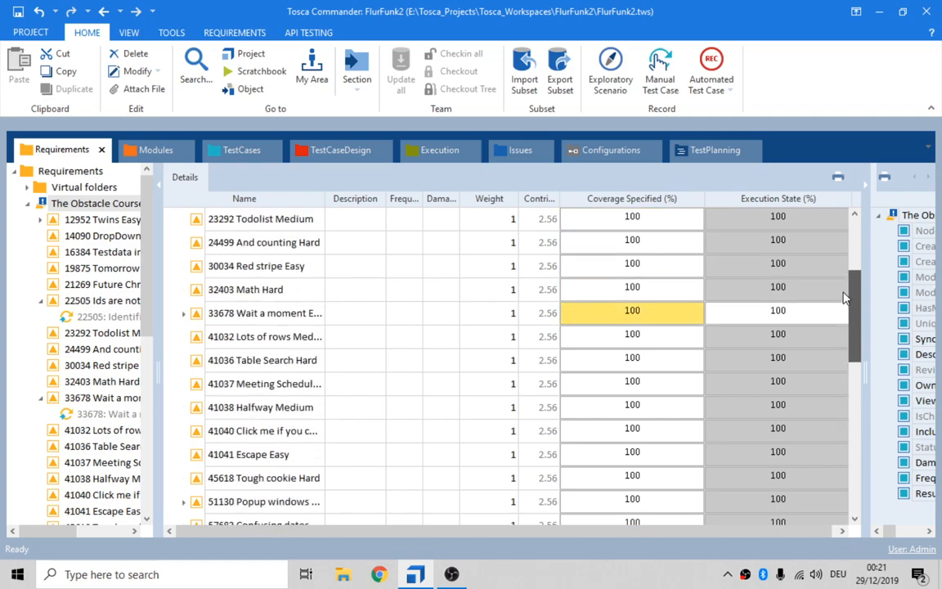
pyautogui.scroll(-3)
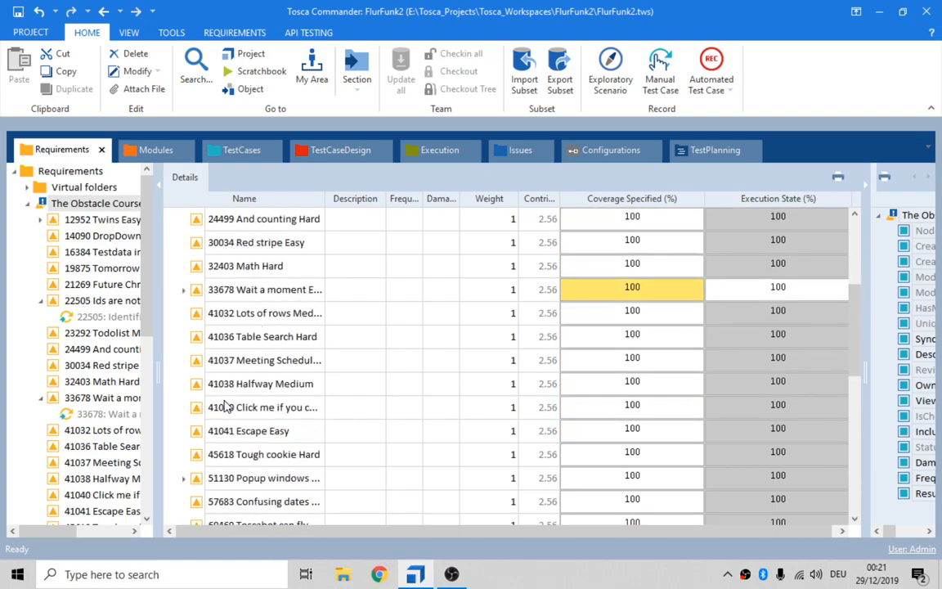
pyautogui.click(183, 477)
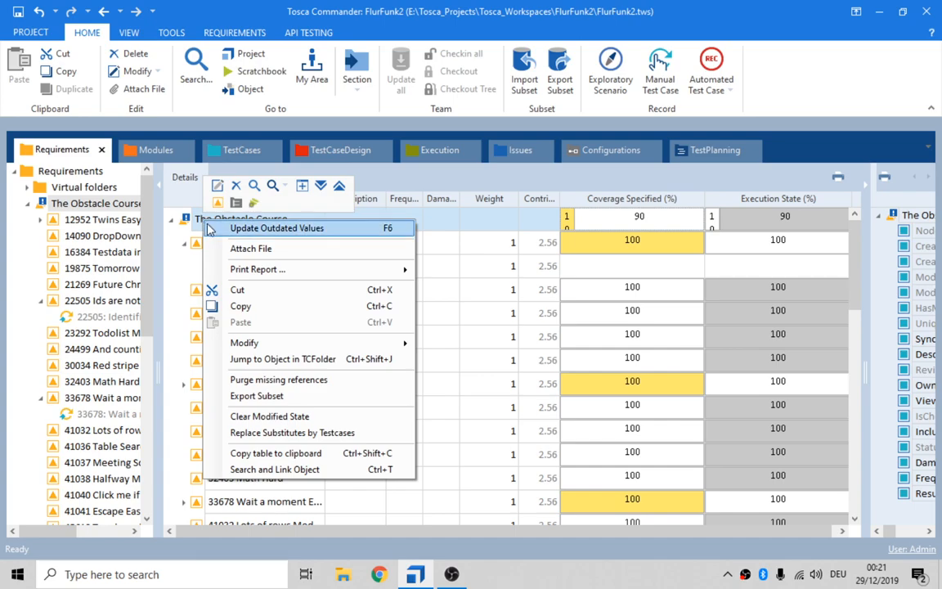
# Recalculate The Obstacle Course's outdated values to 87% coverage specified and 87% execution state.
pyautogui.click(276, 229)
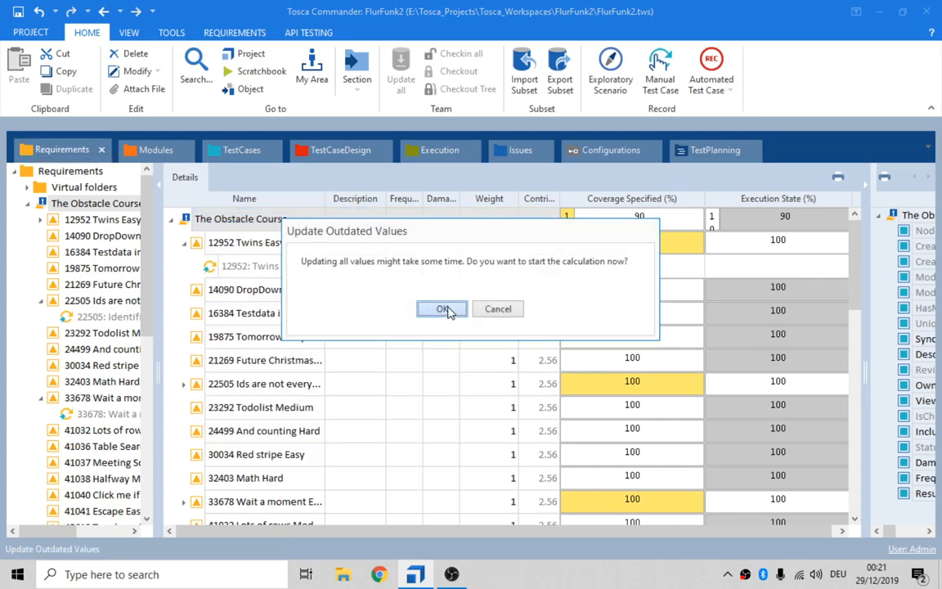
pyautogui.click(441, 308)
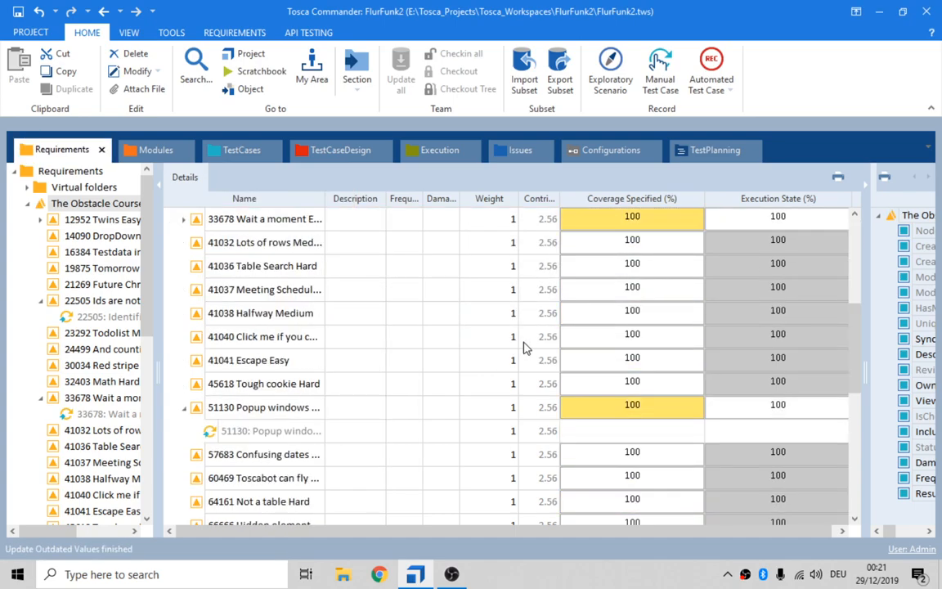
pyautogui.moveTo(614, 442)
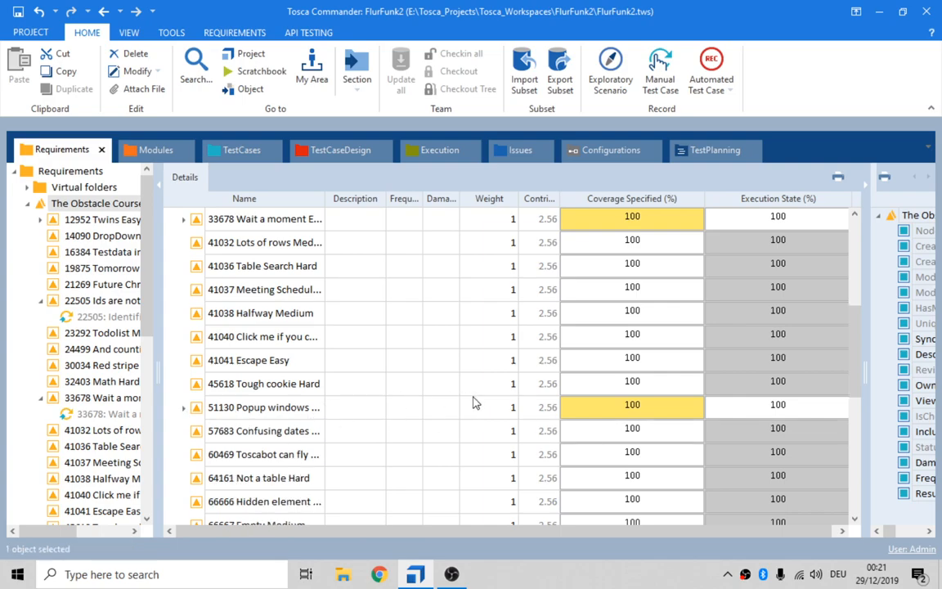
pyautogui.scroll(-3)
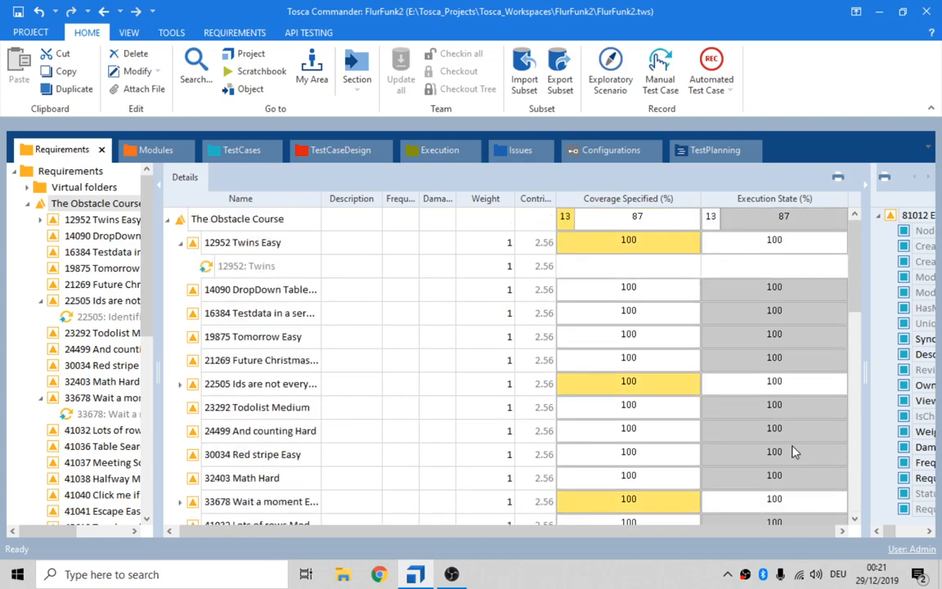
pyautogui.moveTo(353, 267)
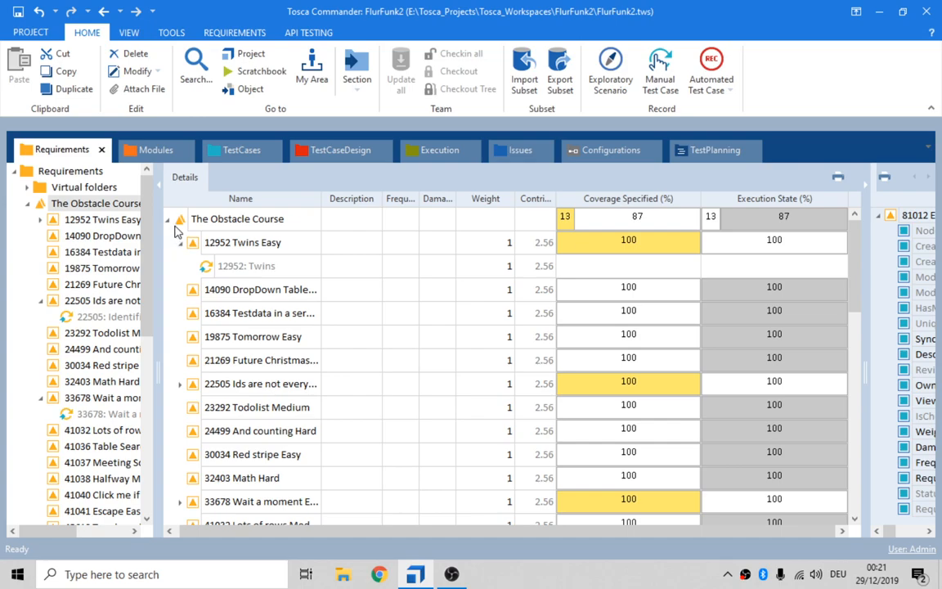
# Collapse and re-expand The Obstacle Course requirements showing weight 1, 2.56 contribution, then collapse its tree folder.
pyautogui.click(170, 219)
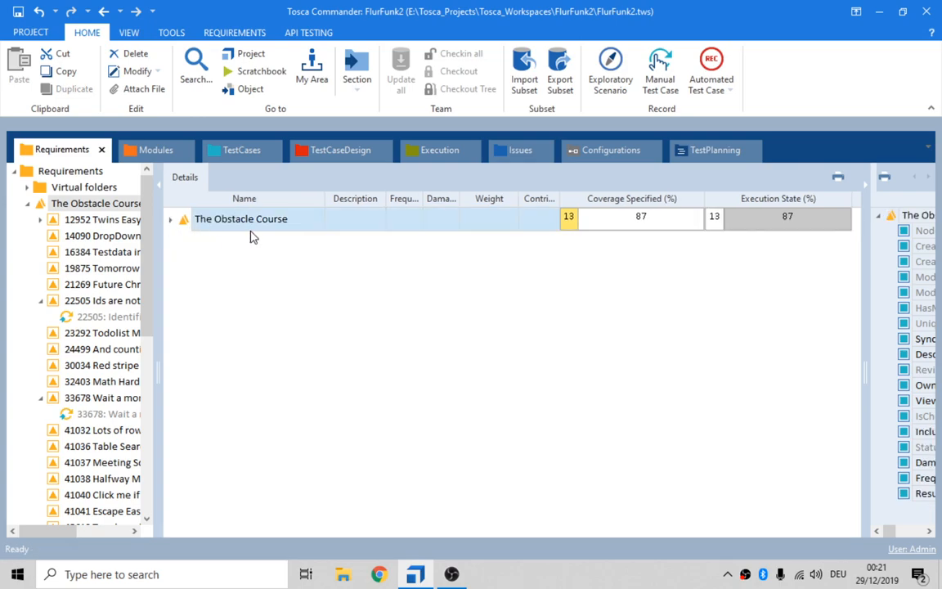
pyautogui.moveTo(261, 228)
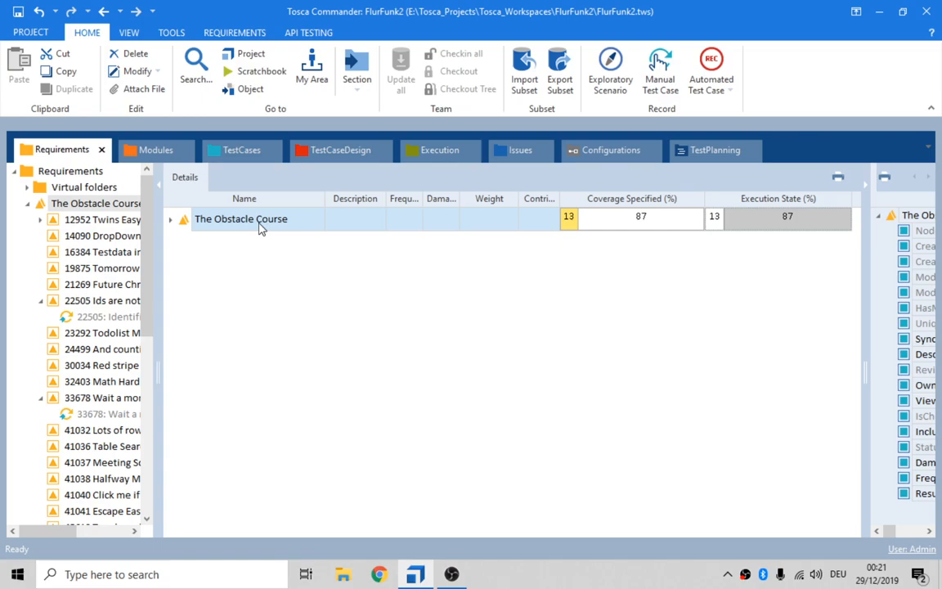
pyautogui.moveTo(604, 242)
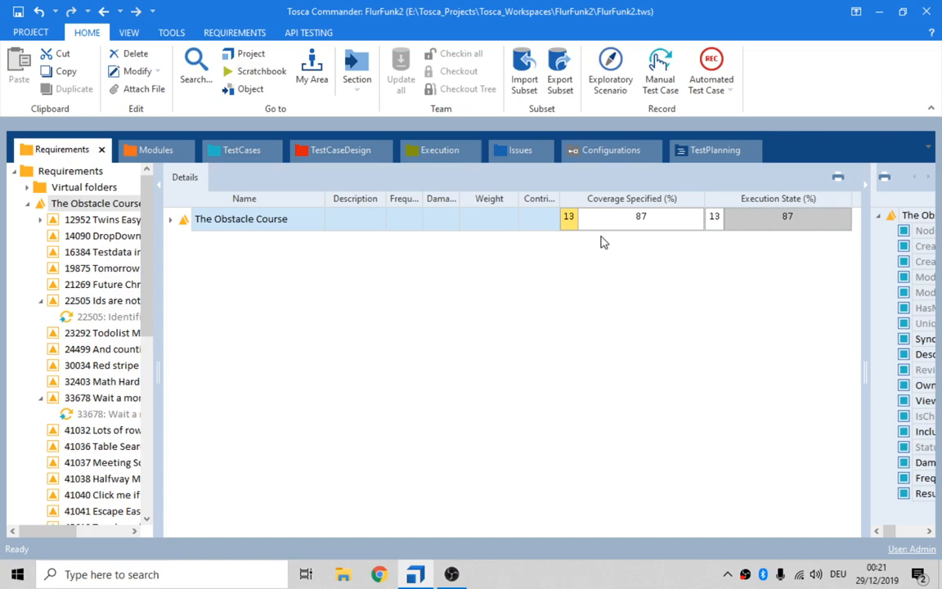
pyautogui.moveTo(575, 245)
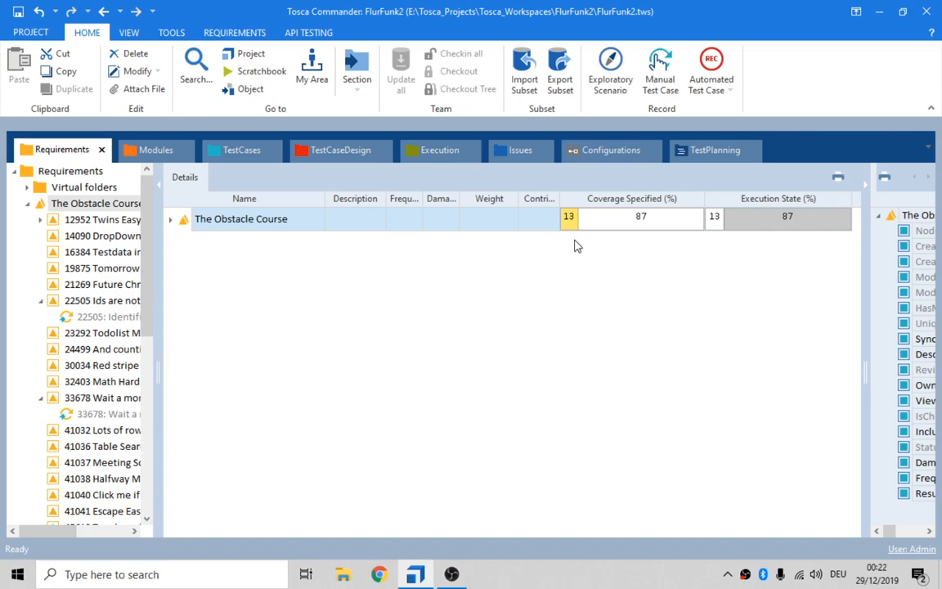
pyautogui.moveTo(776, 238)
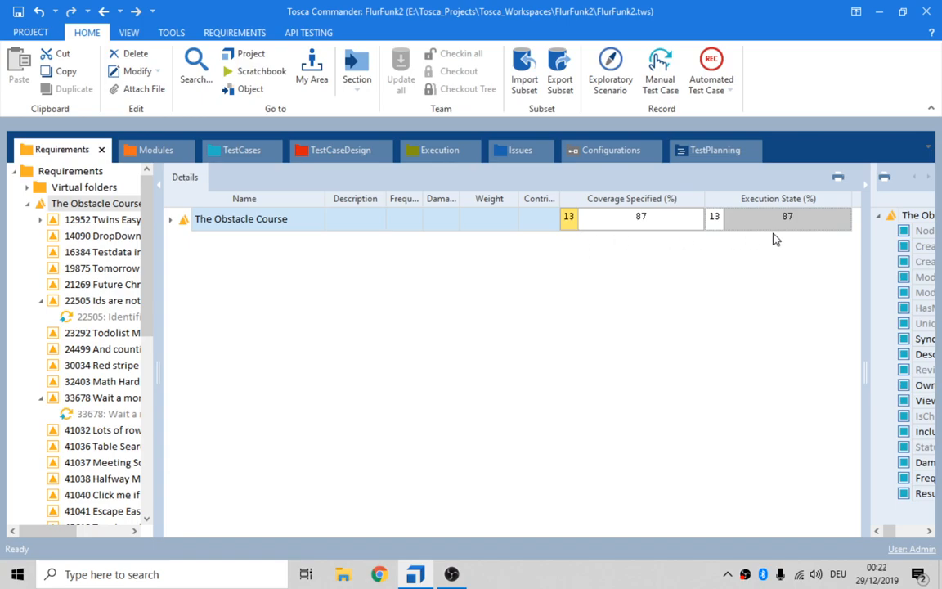
pyautogui.moveTo(781, 247)
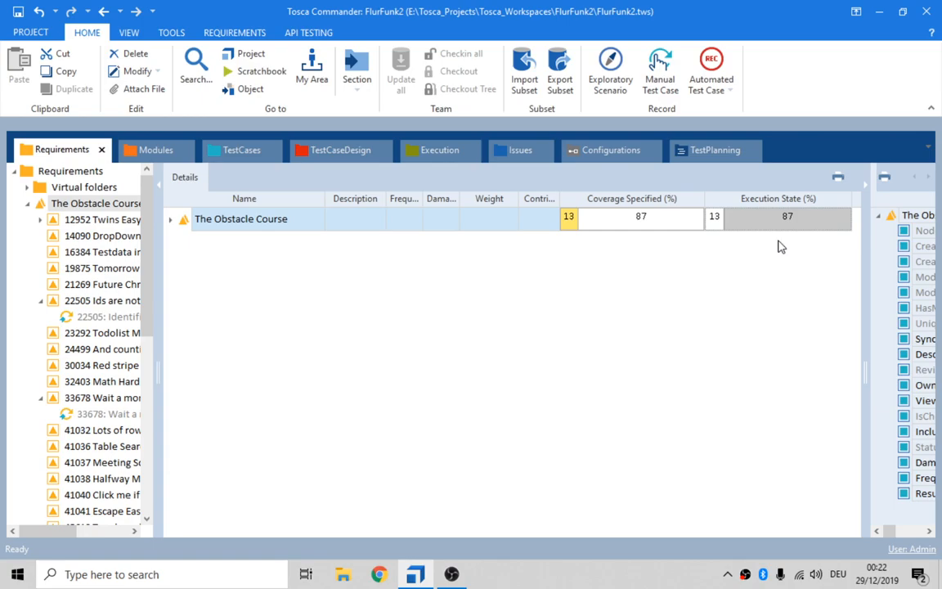
pyautogui.moveTo(782, 219)
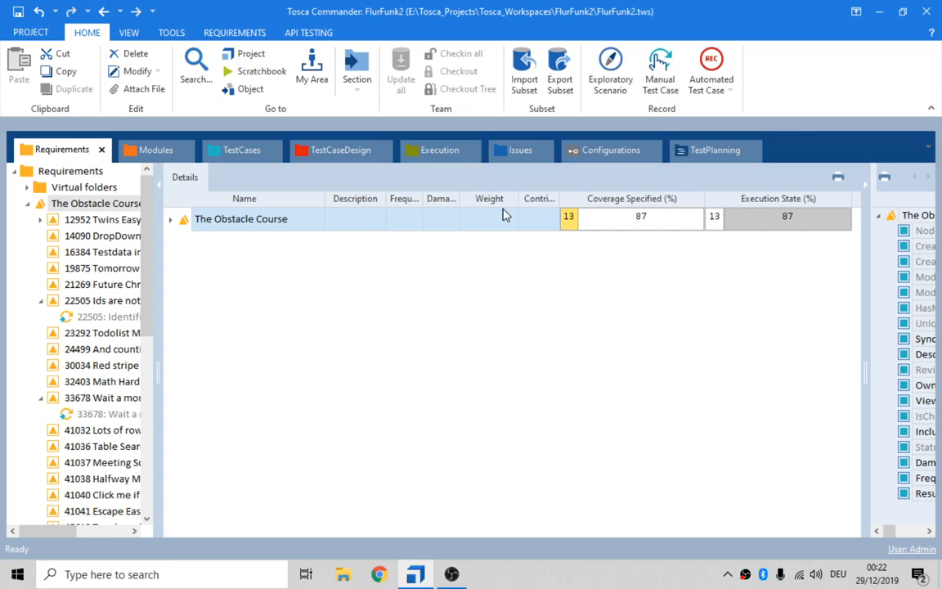
pyautogui.click(170, 219)
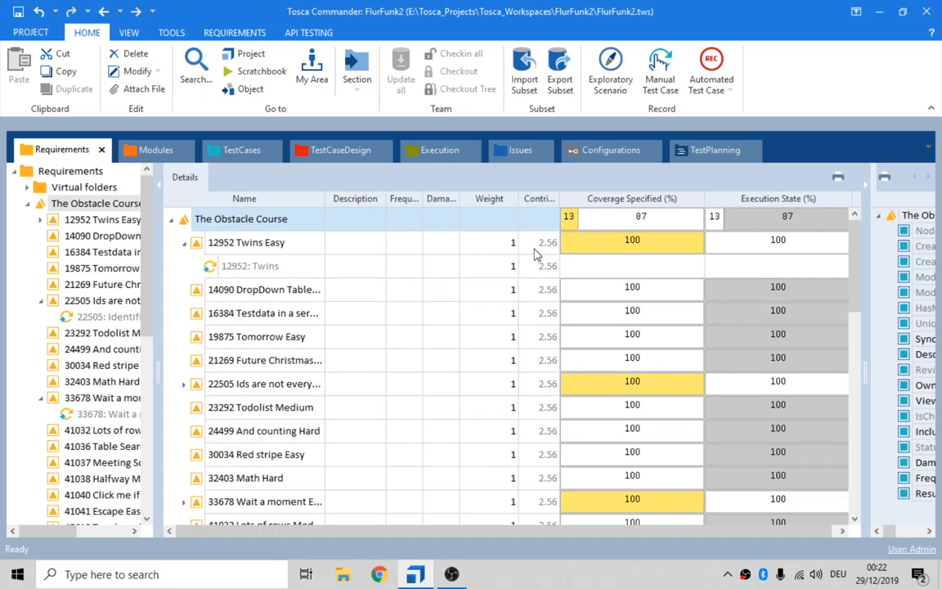
pyautogui.moveTo(445, 288)
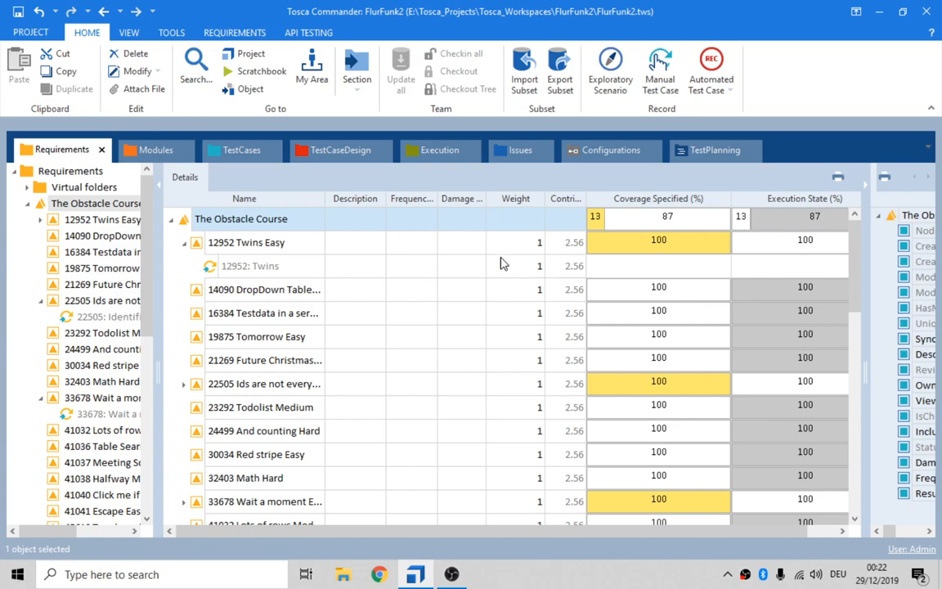
pyautogui.moveTo(497, 265)
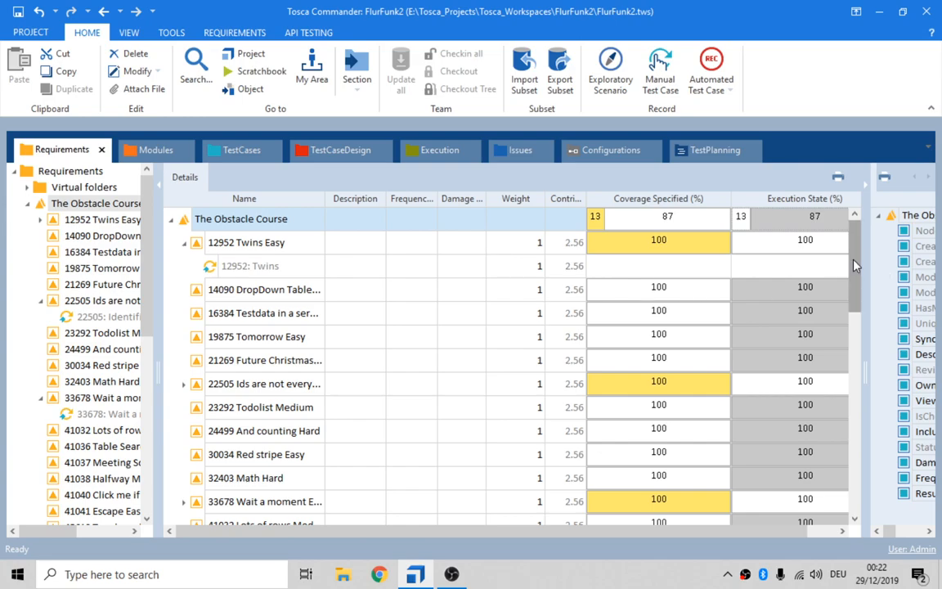
pyautogui.scroll(-3)
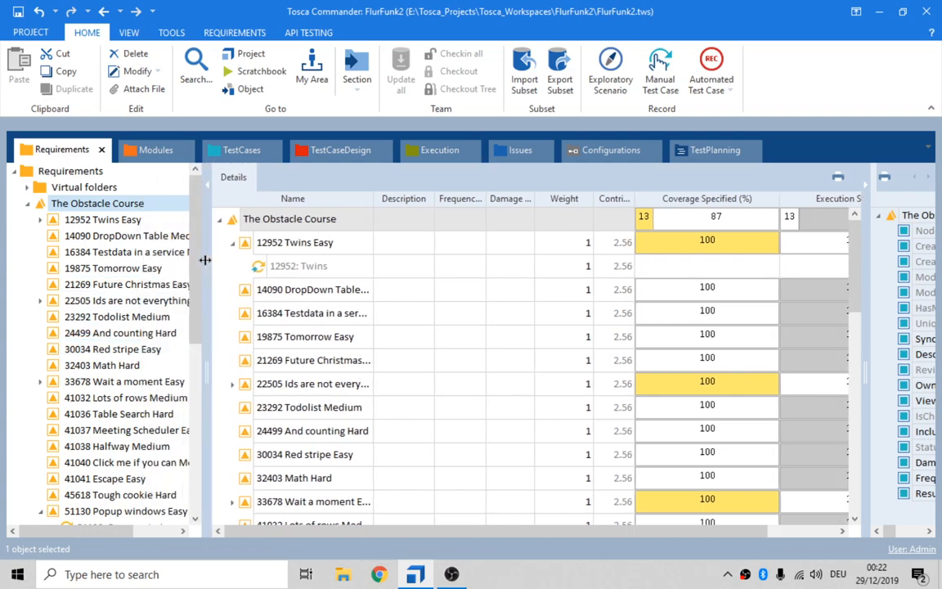
pyautogui.click(26, 202)
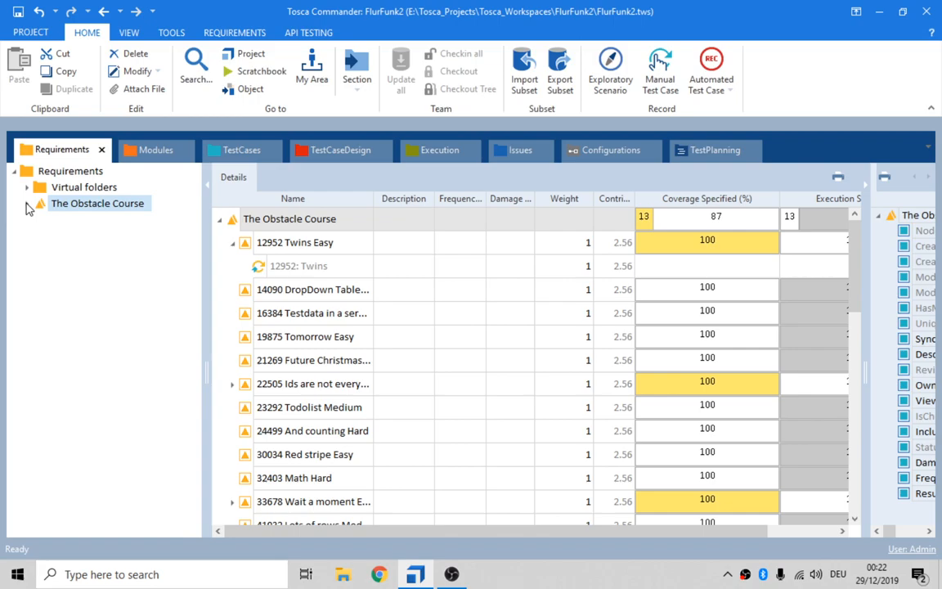
# Review the Popup windows module under 51130 with its Click Me control, then return to TestCases.
pyautogui.click(154, 150)
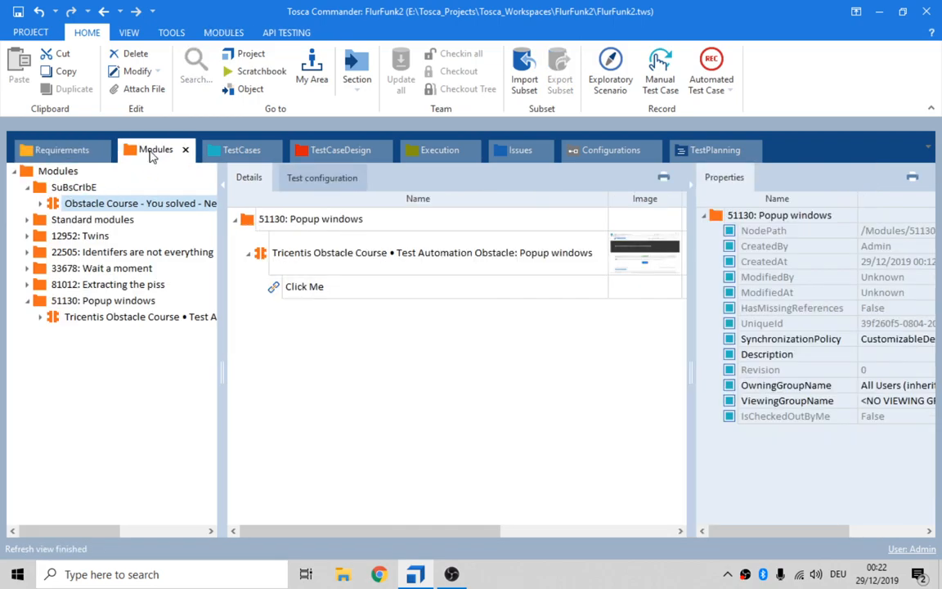
pyautogui.click(134, 317)
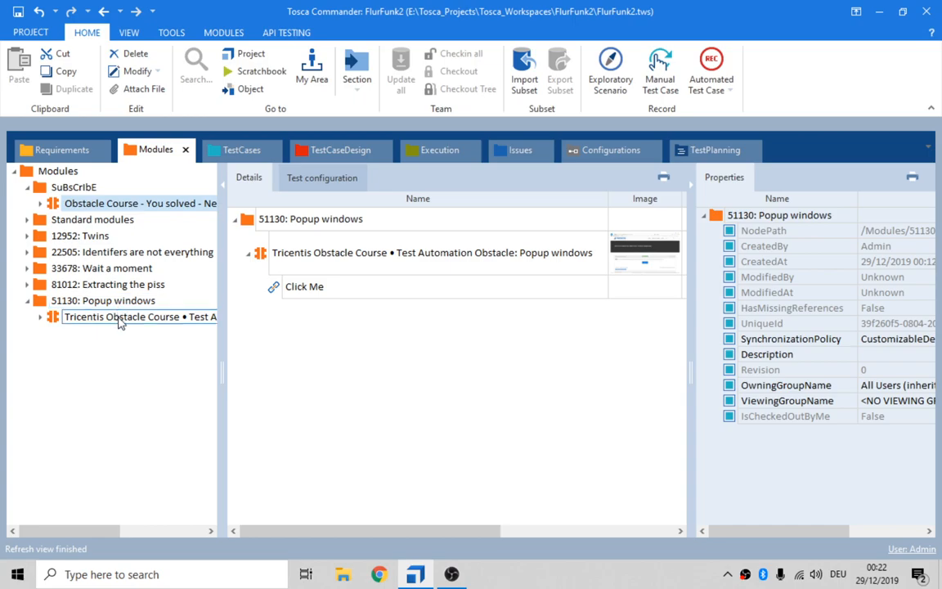
pyautogui.click(117, 317)
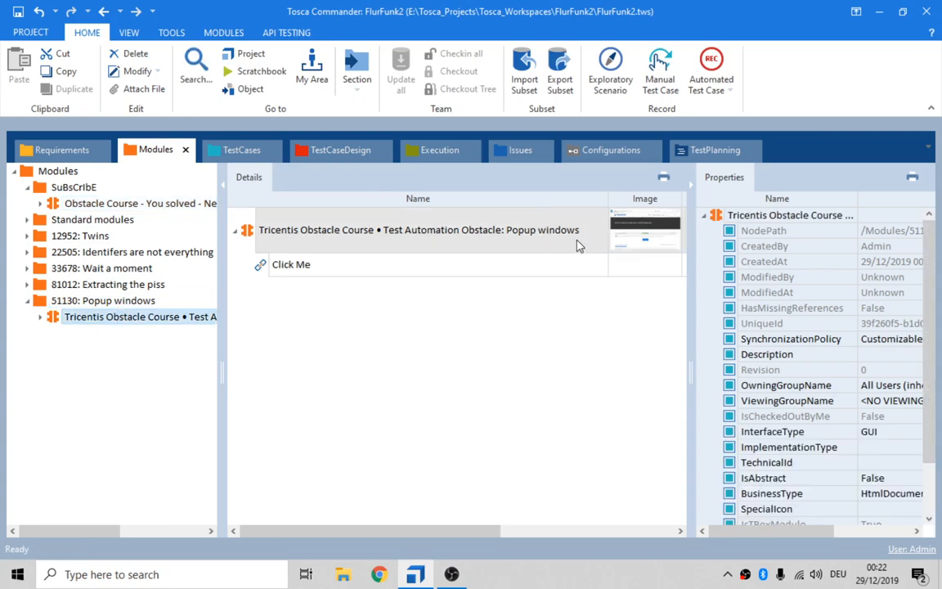
pyautogui.click(241, 151)
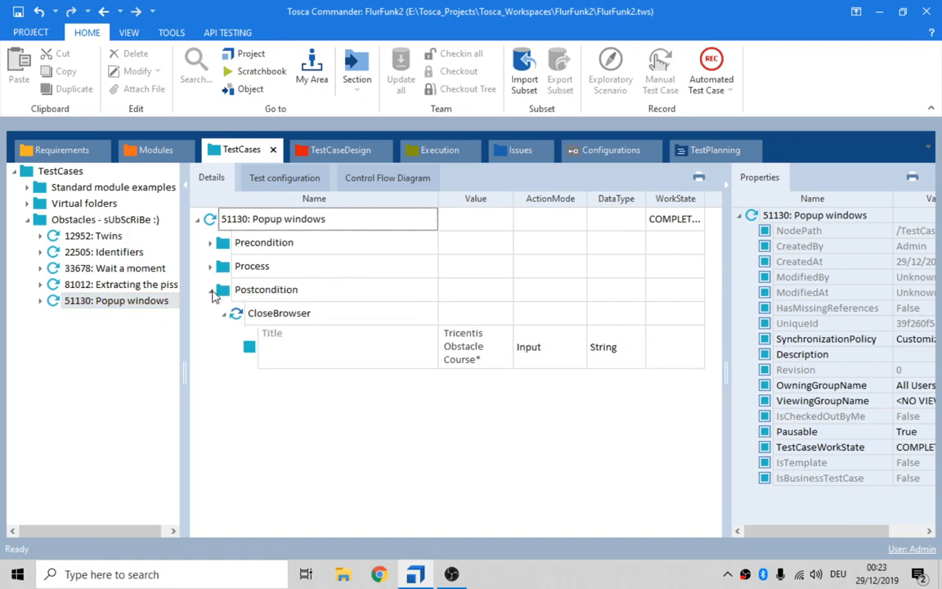
# Review the Process test steps, then leave Precondition, Process and Postcondition collapsed.
pyautogui.click(211, 242)
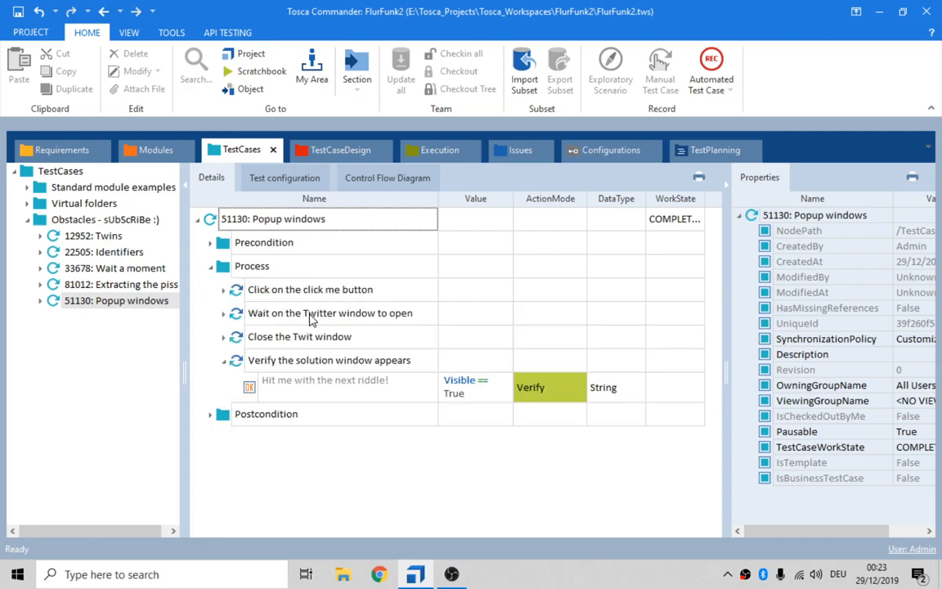
pyautogui.moveTo(278, 366)
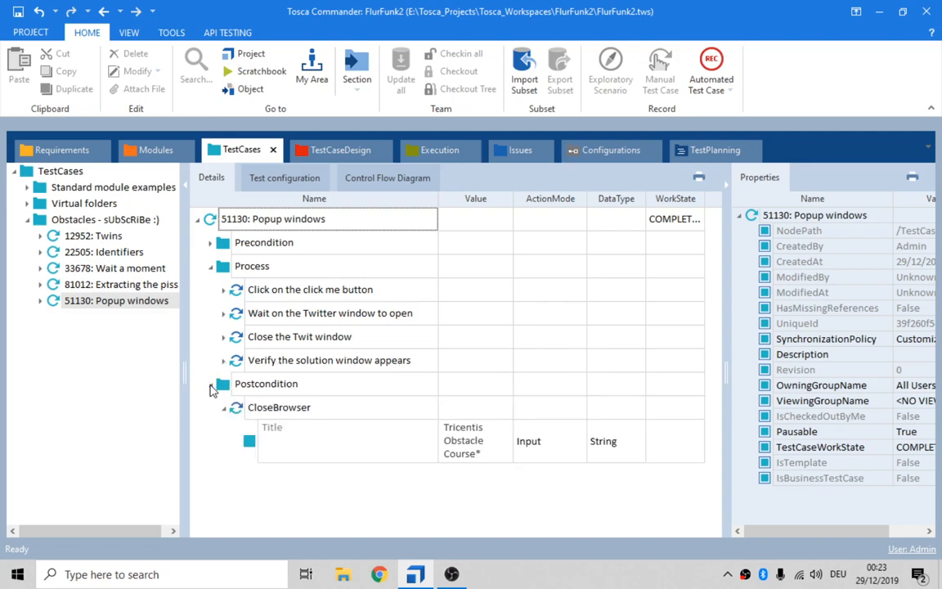
pyautogui.click(223, 265)
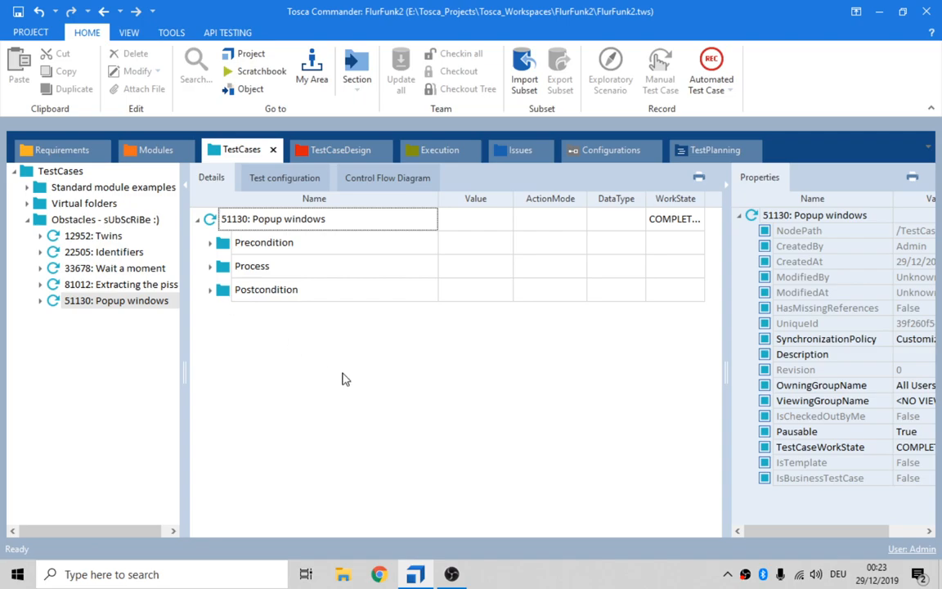
pyautogui.moveTo(445, 431)
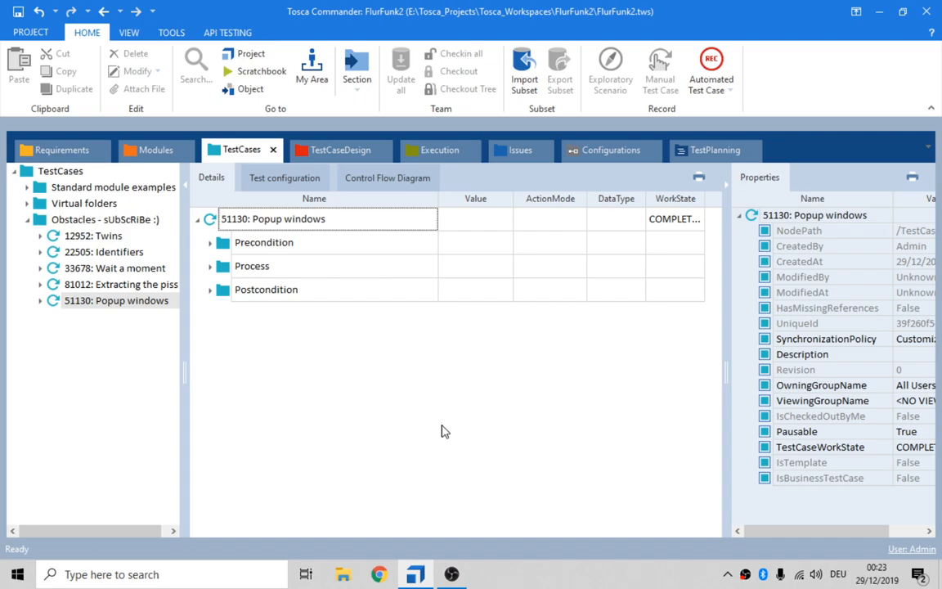
pyautogui.moveTo(476, 537)
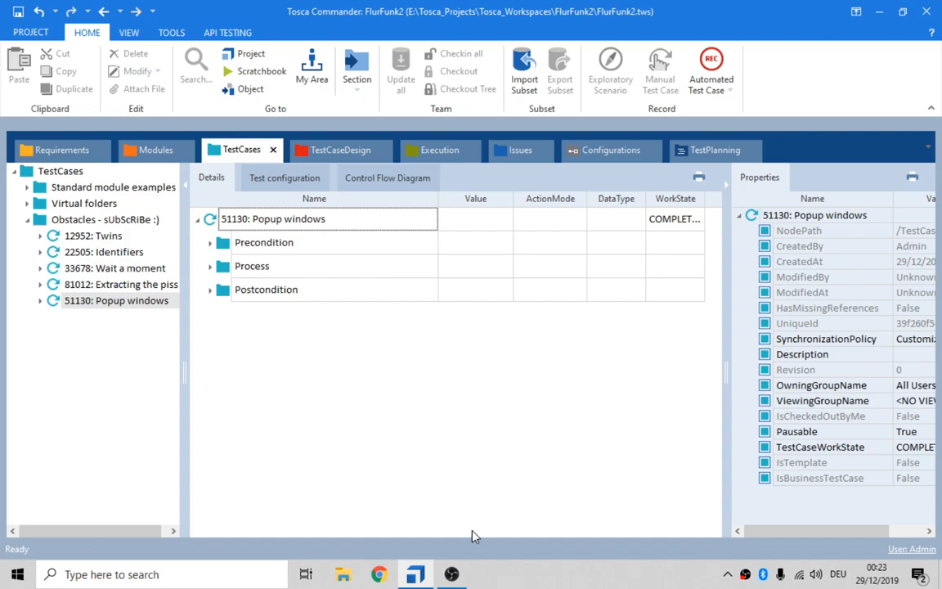
pyautogui.moveTo(451, 573)
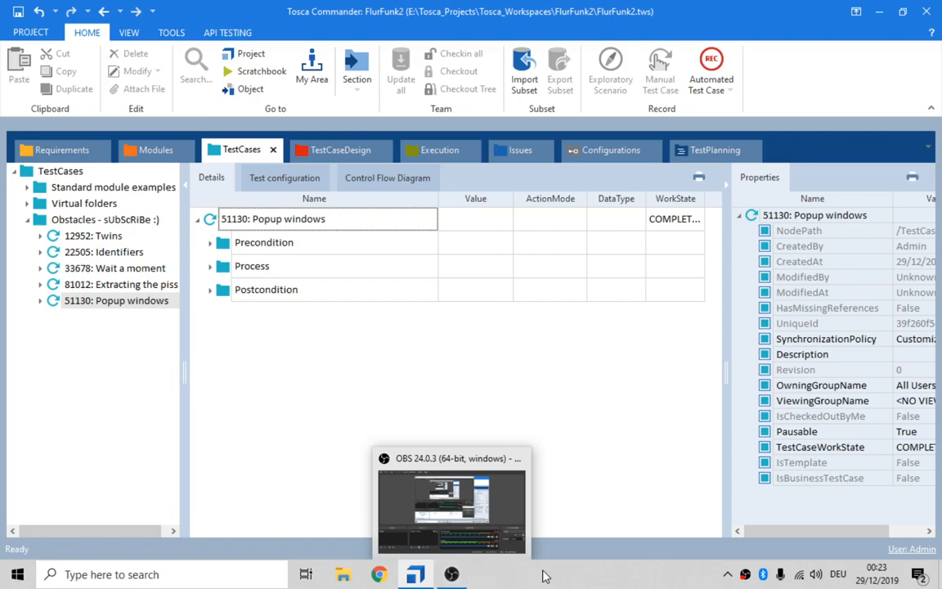